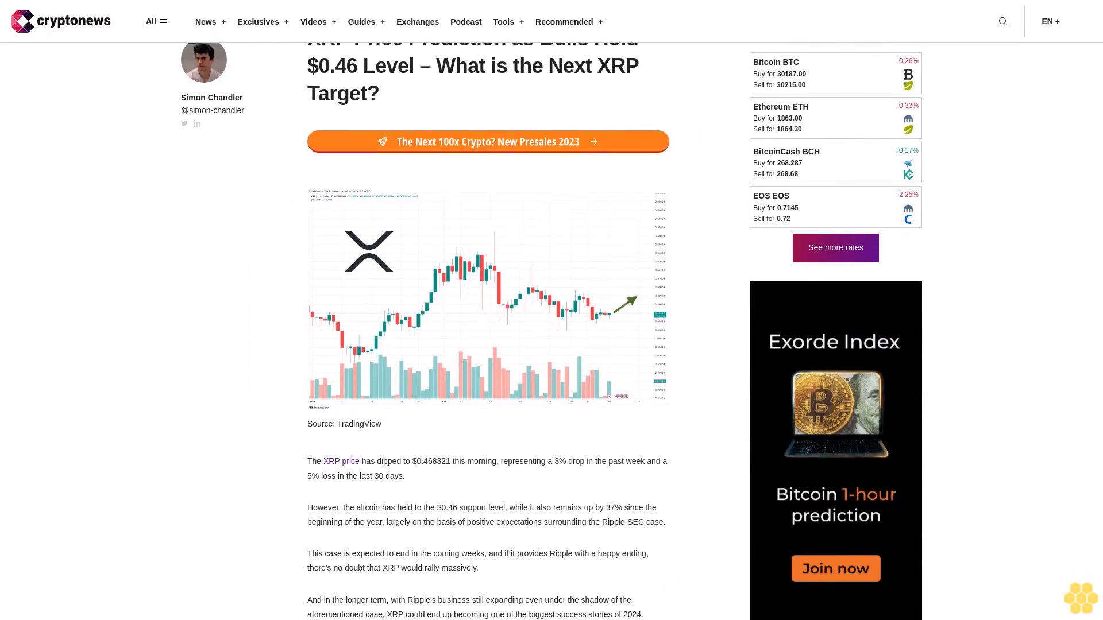
scroll(down, 3)
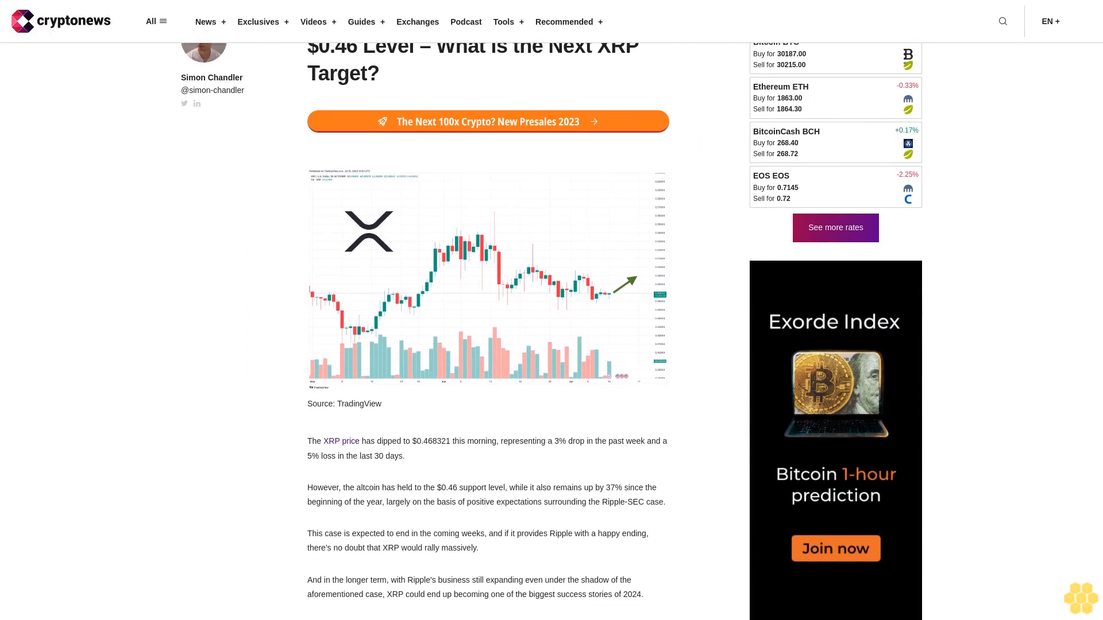
scroll(down, 3)
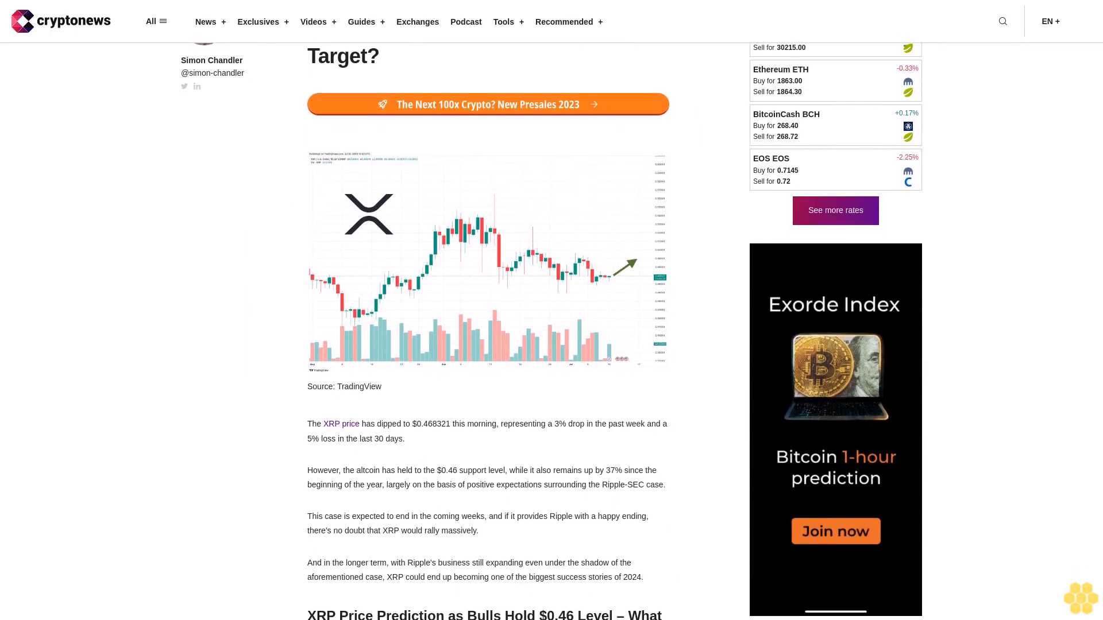
scroll(down, 3)
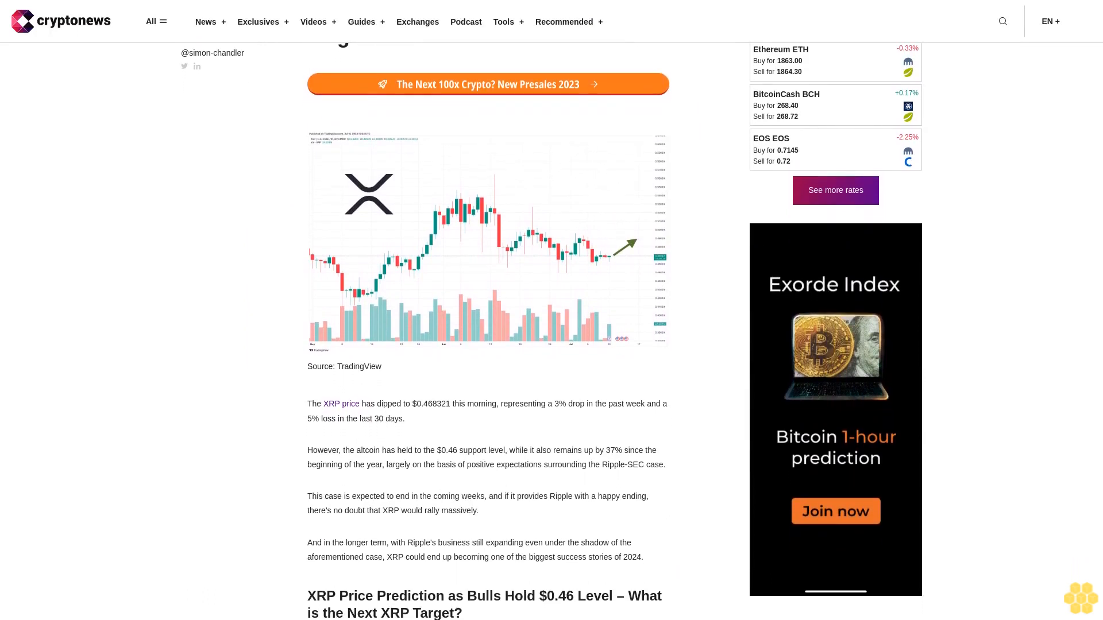
scroll(down, 3)
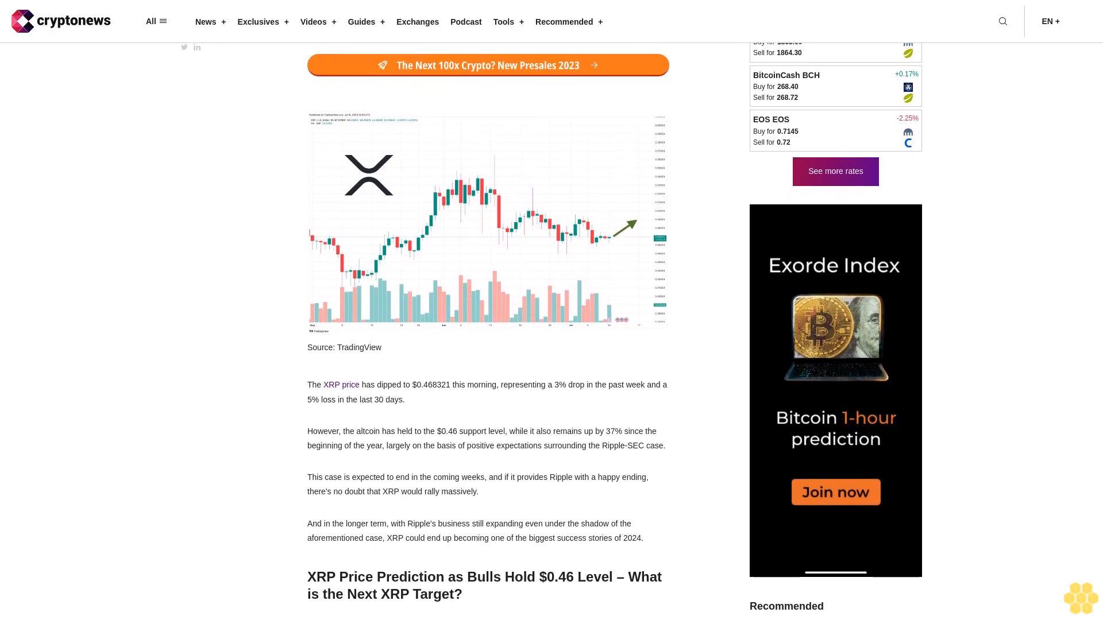
scroll(down, 3)
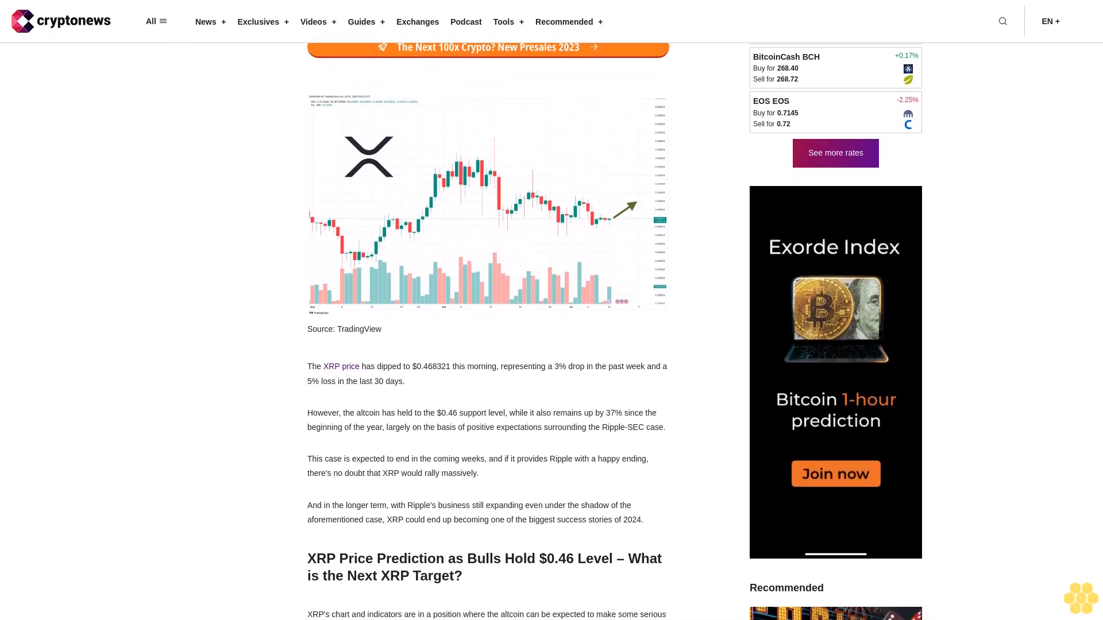
scroll(down, 3)
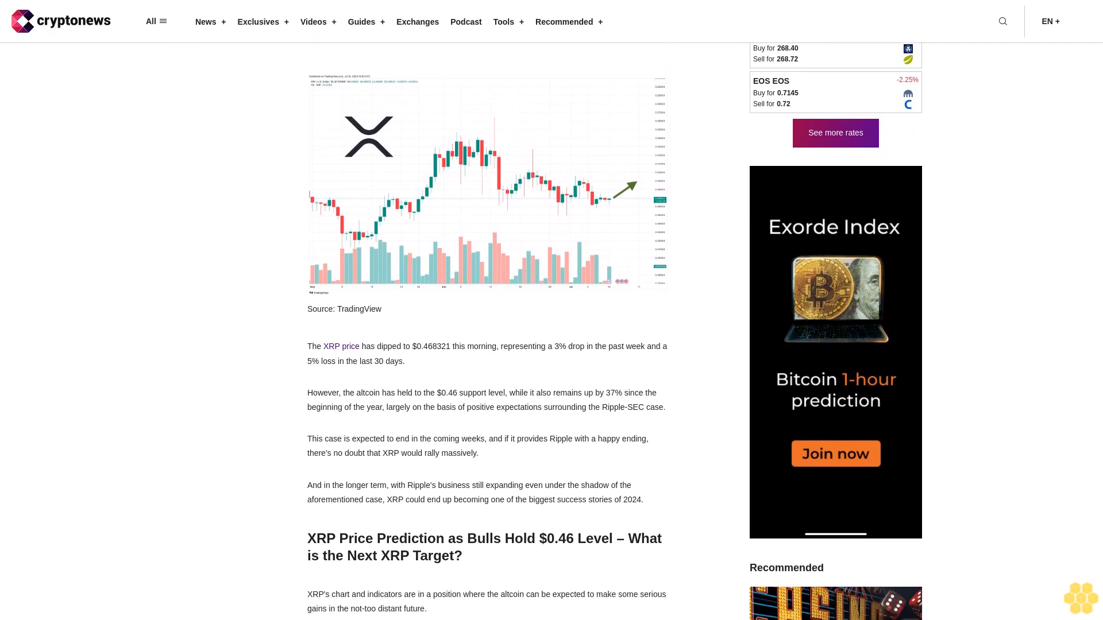
scroll(down, 3)
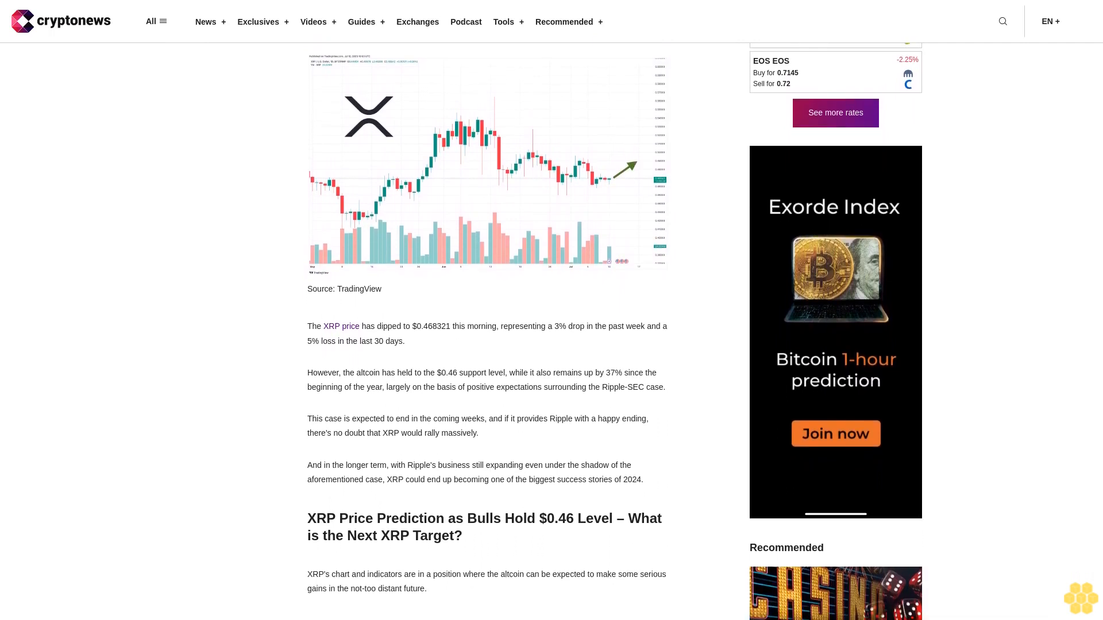
scroll(down, 3)
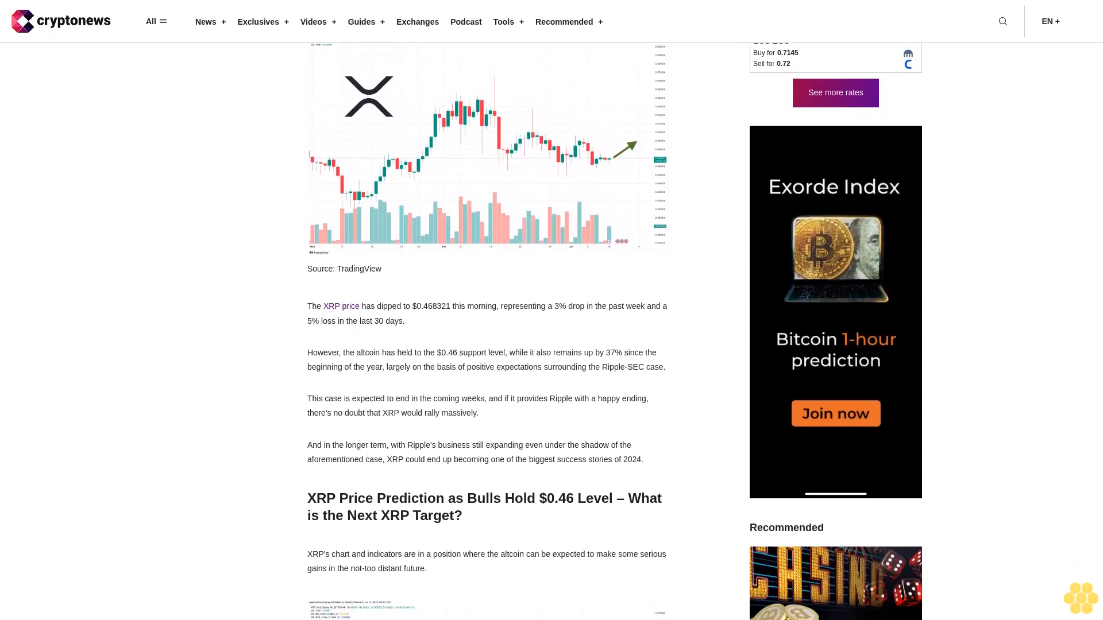
scroll(down, 3)
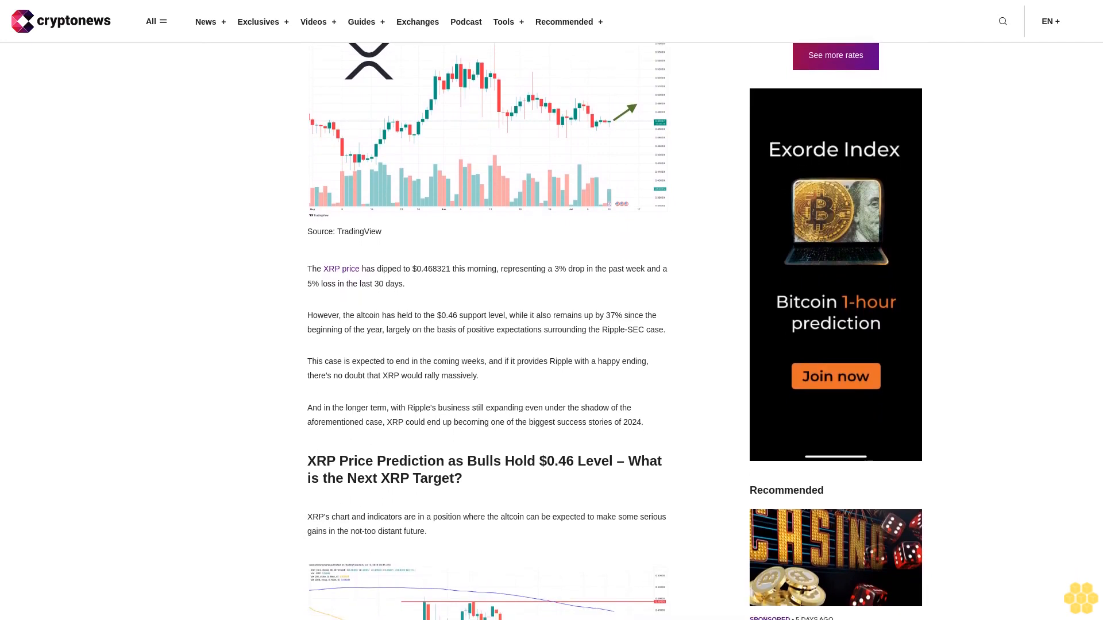
scroll(down, 3)
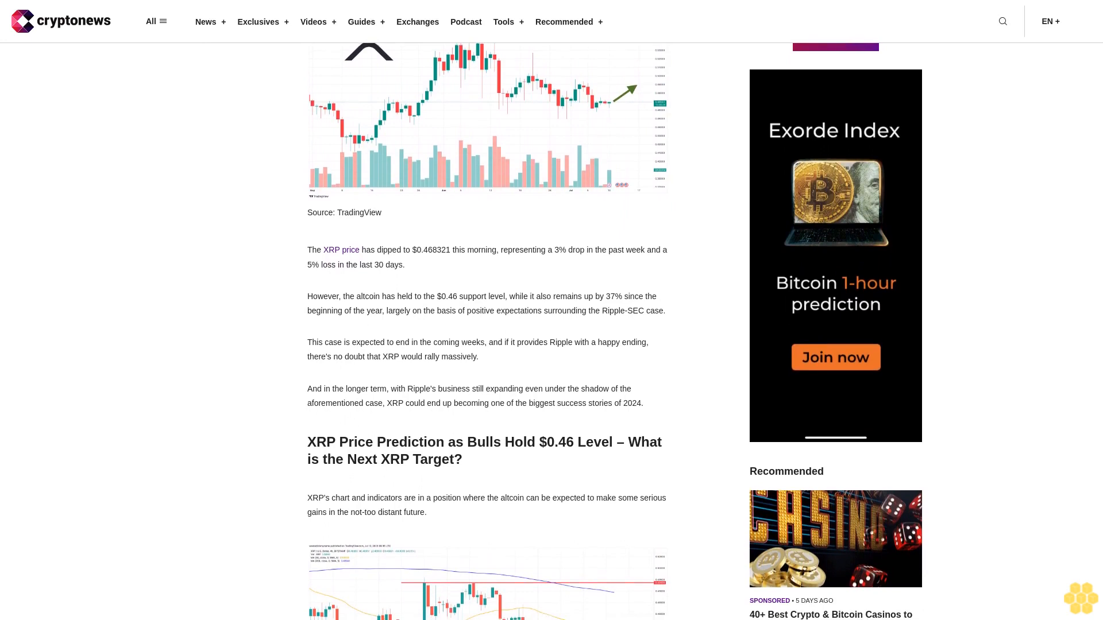
scroll(down, 3)
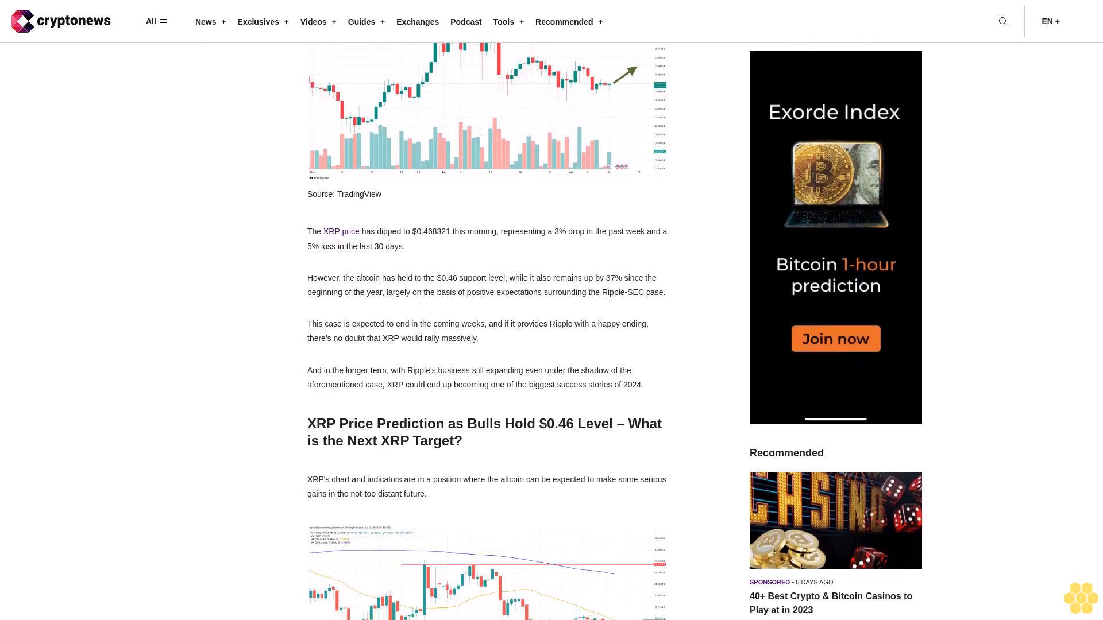
scroll(down, 3)
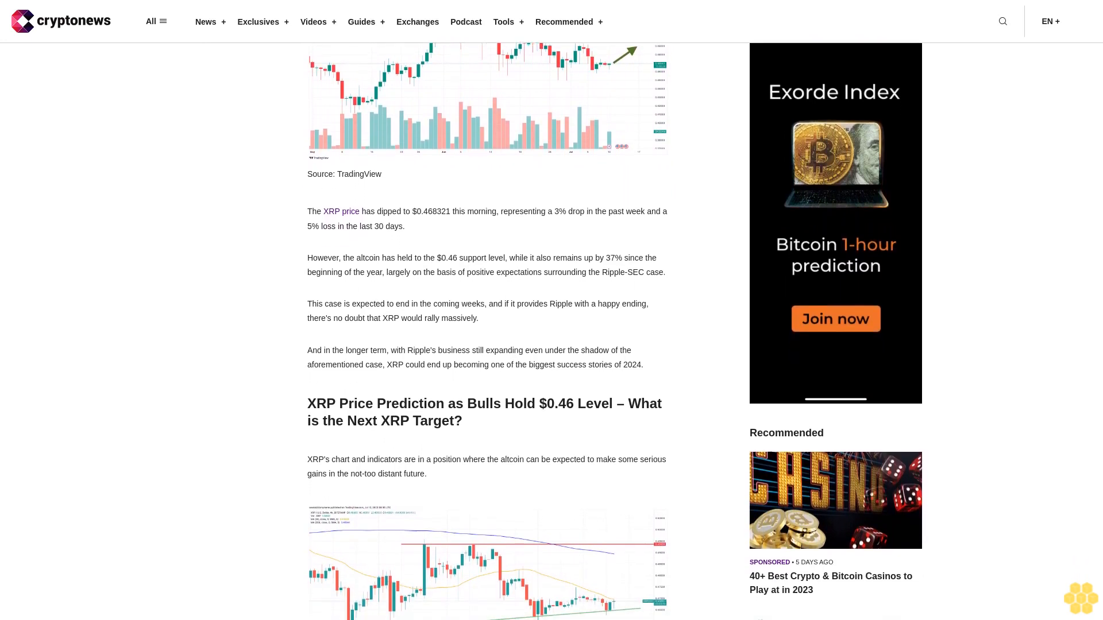
scroll(down, 3)
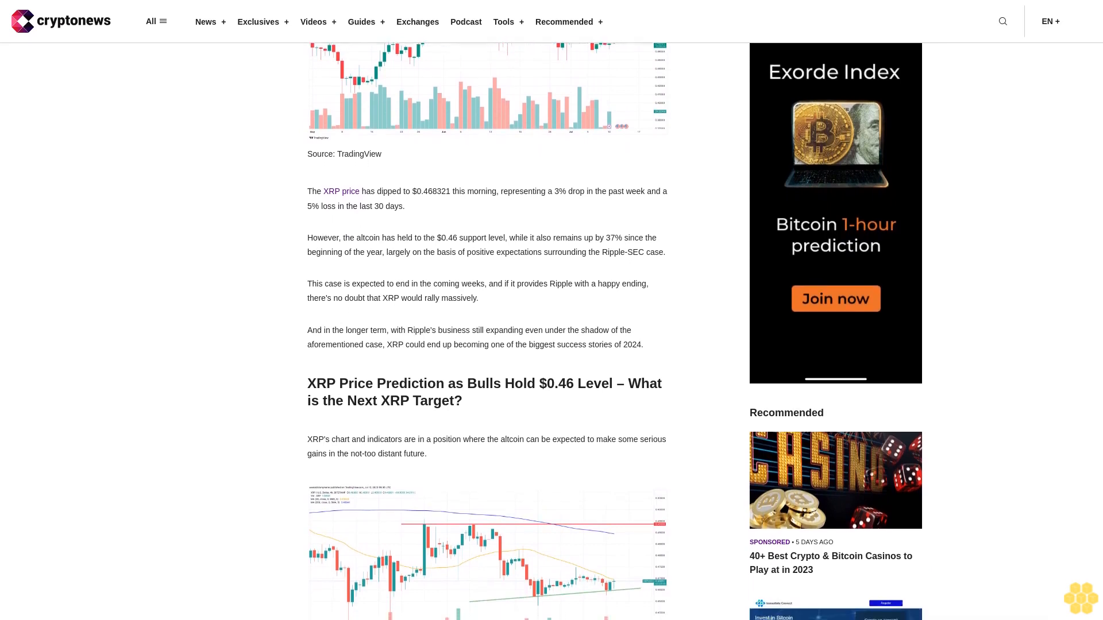
scroll(down, 3)
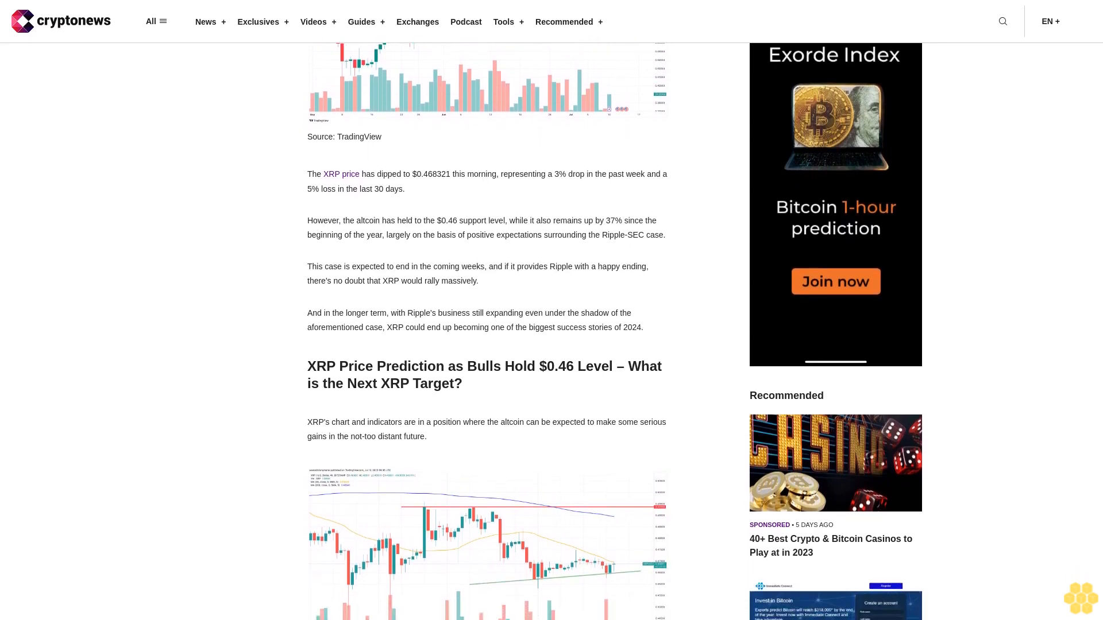
scroll(down, 3)
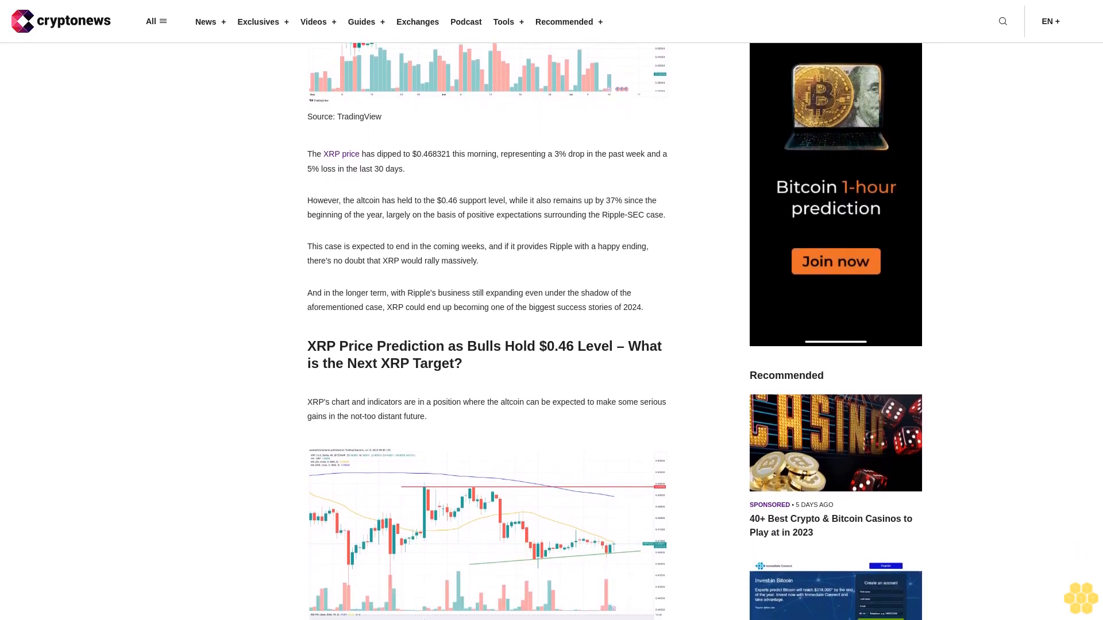
scroll(down, 3)
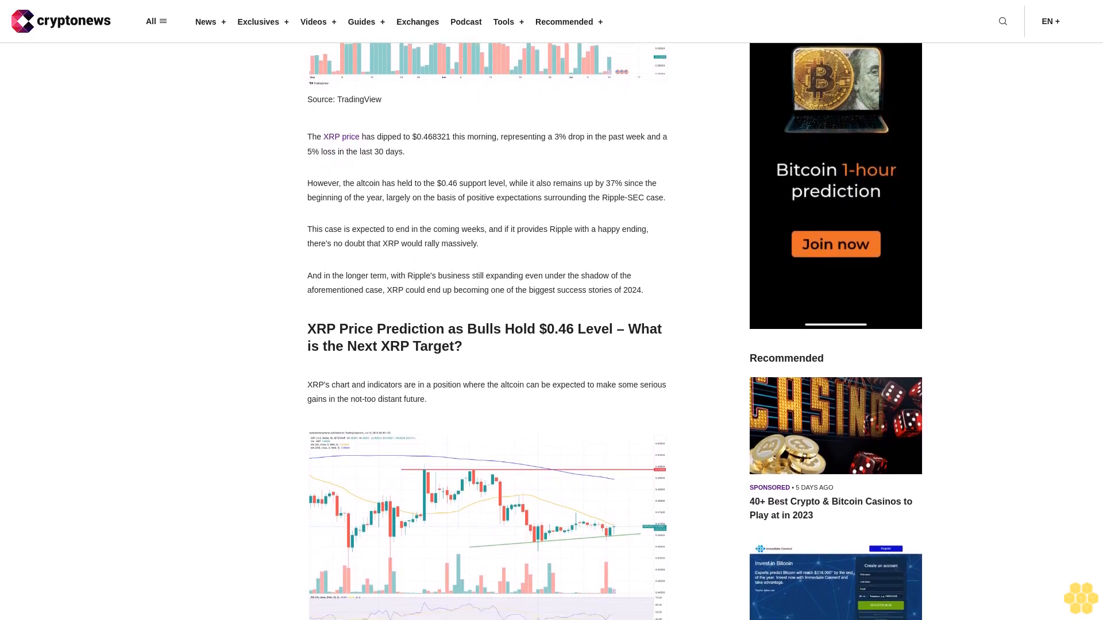
scroll(down, 3)
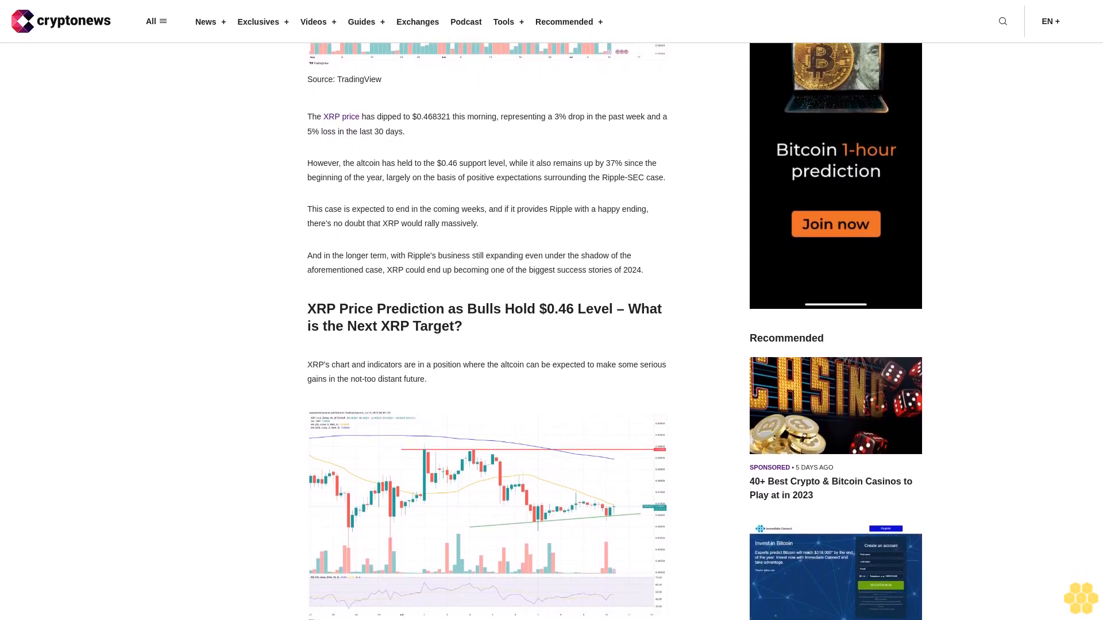
scroll(down, 3)
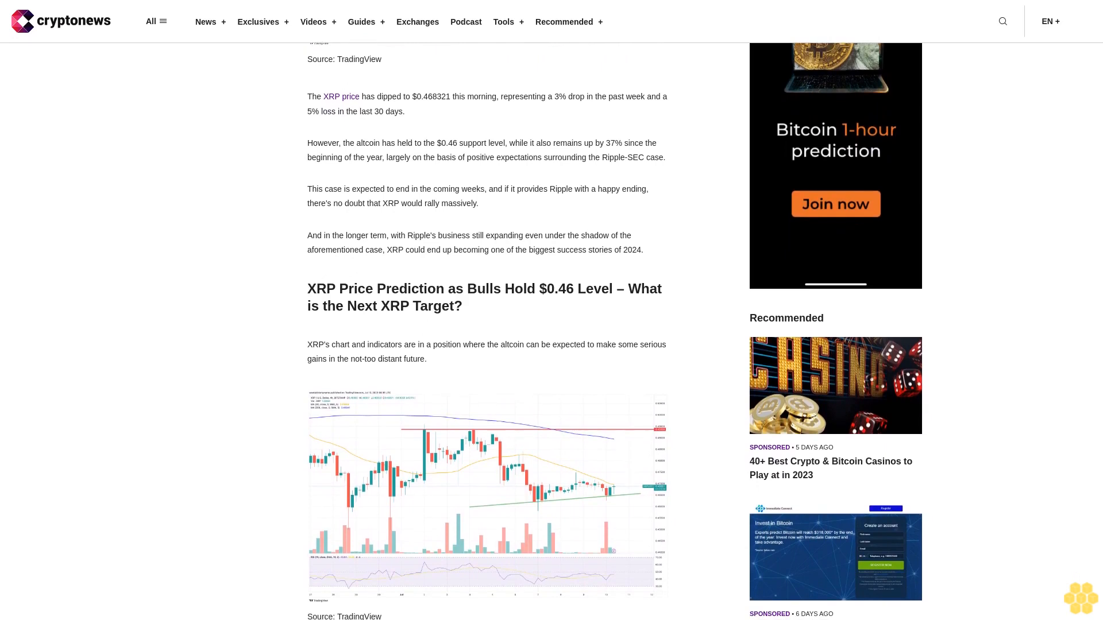
scroll(down, 3)
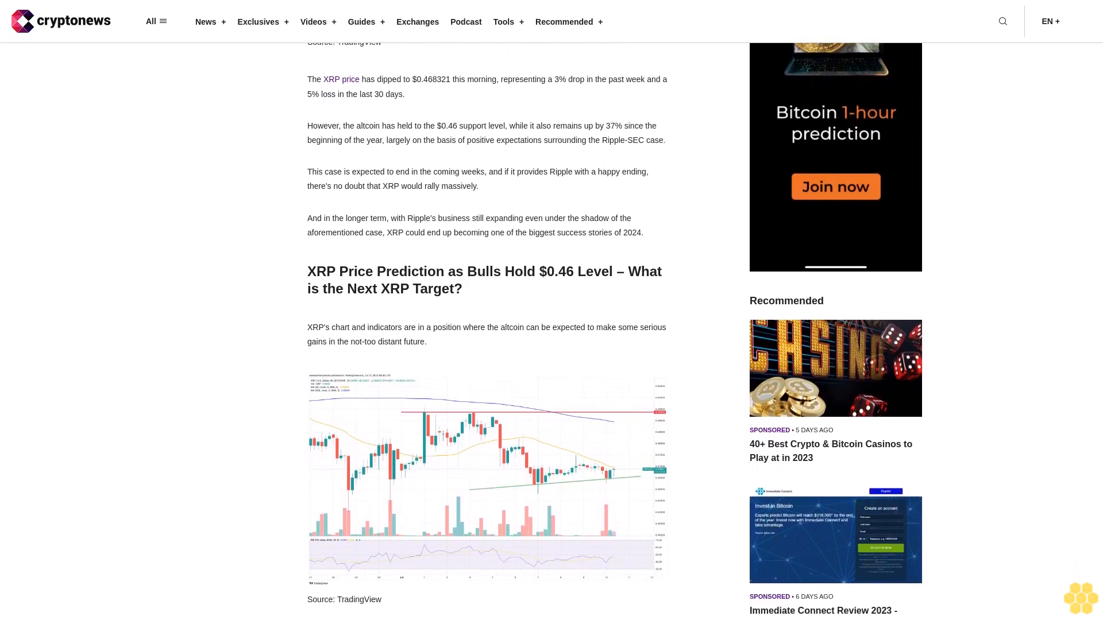
scroll(down, 3)
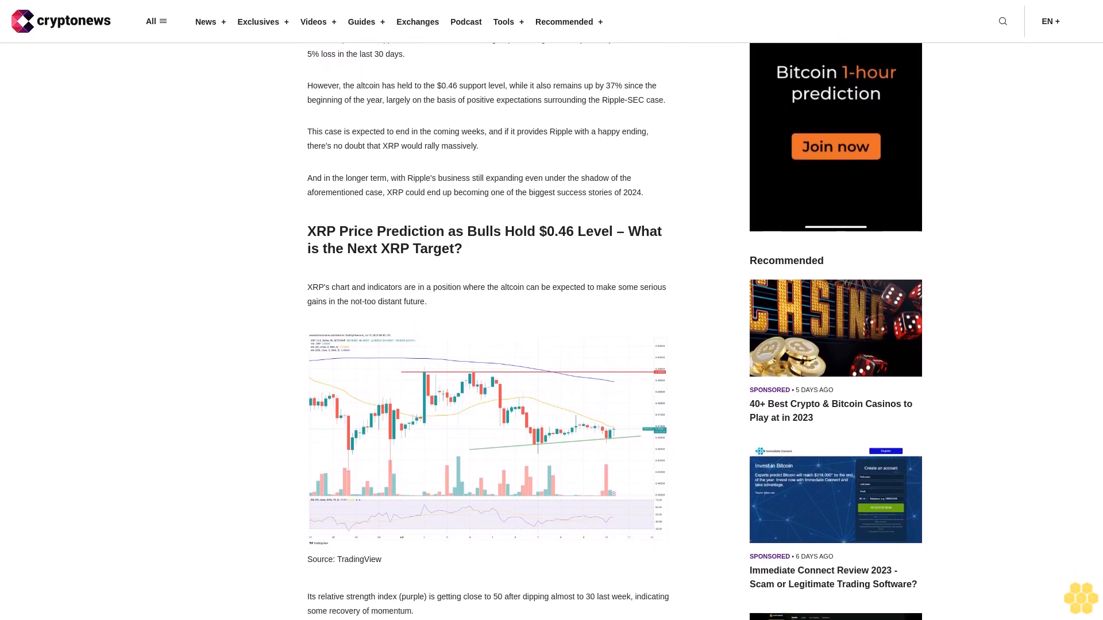
scroll(down, 3)
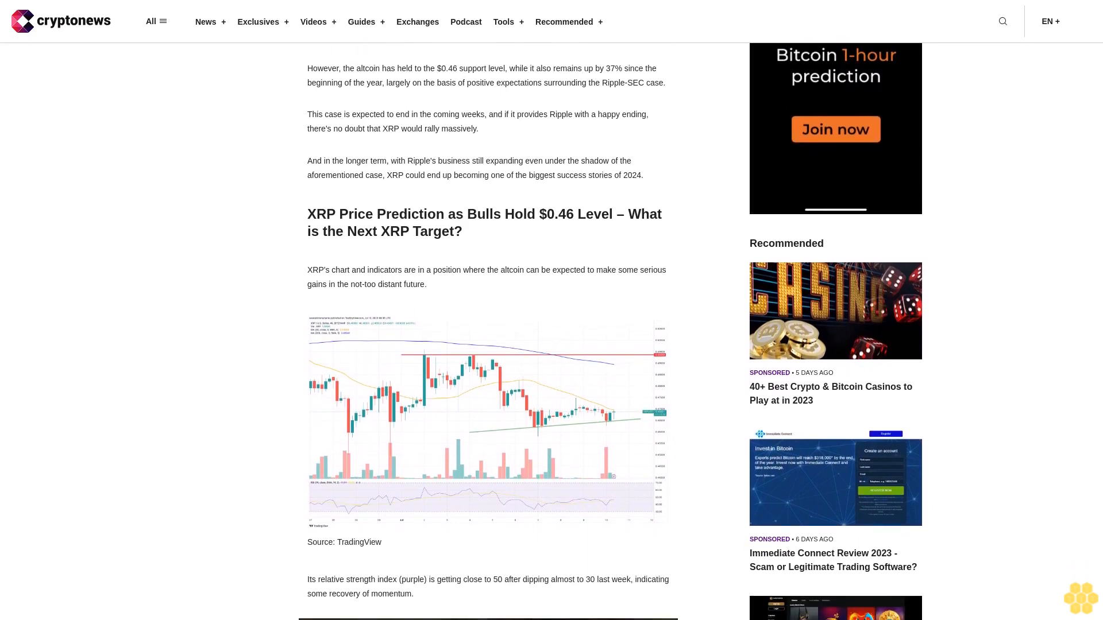
scroll(down, 3)
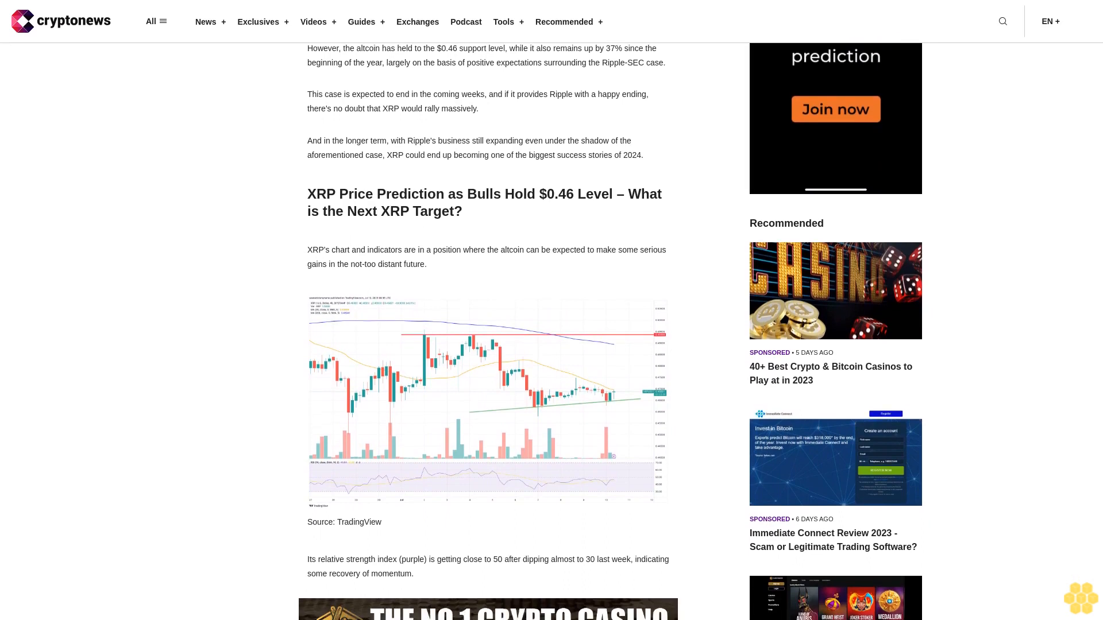
scroll(down, 3)
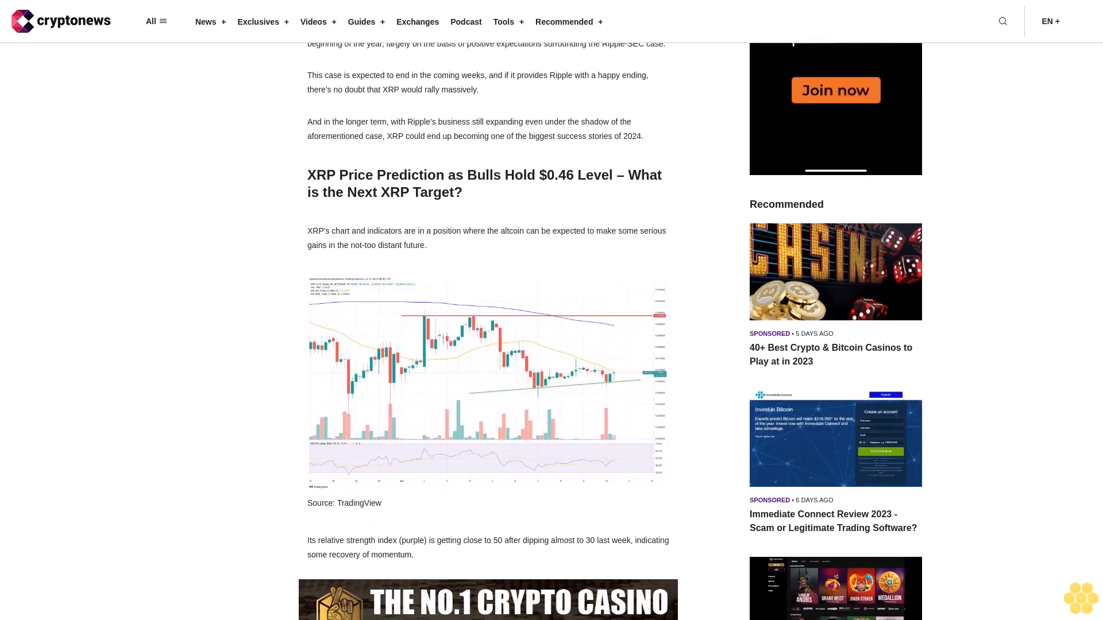
scroll(down, 3)
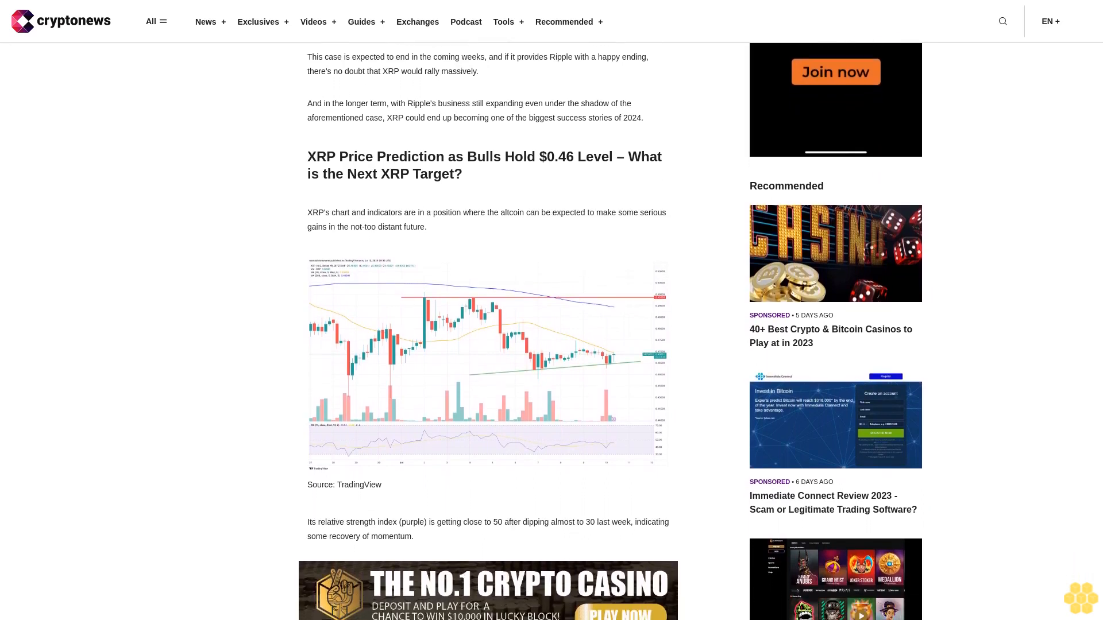
scroll(down, 3)
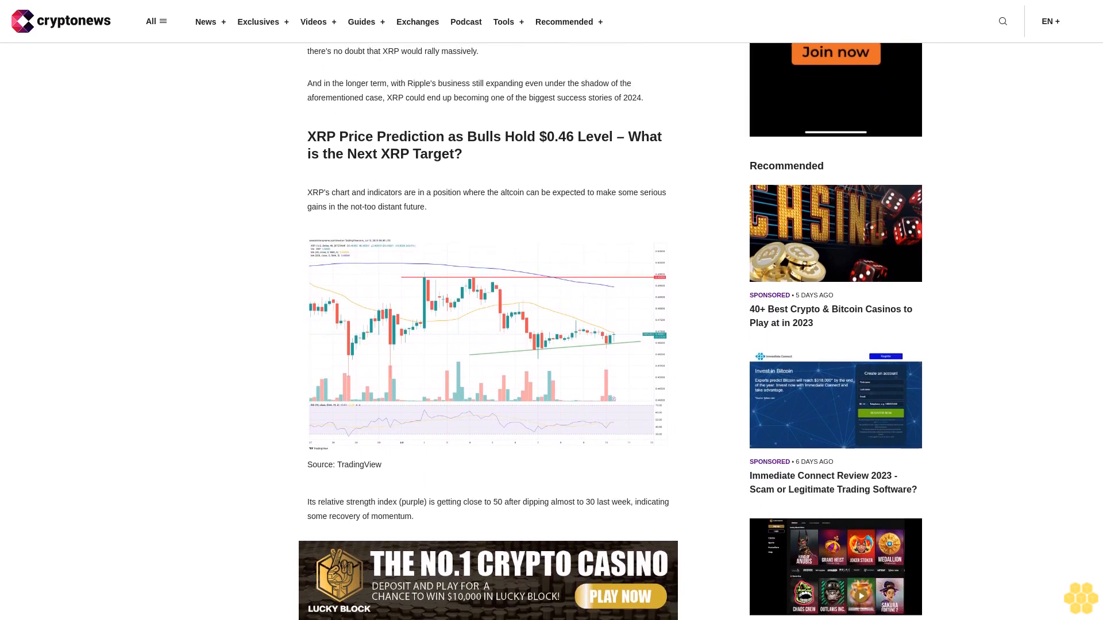
scroll(down, 3)
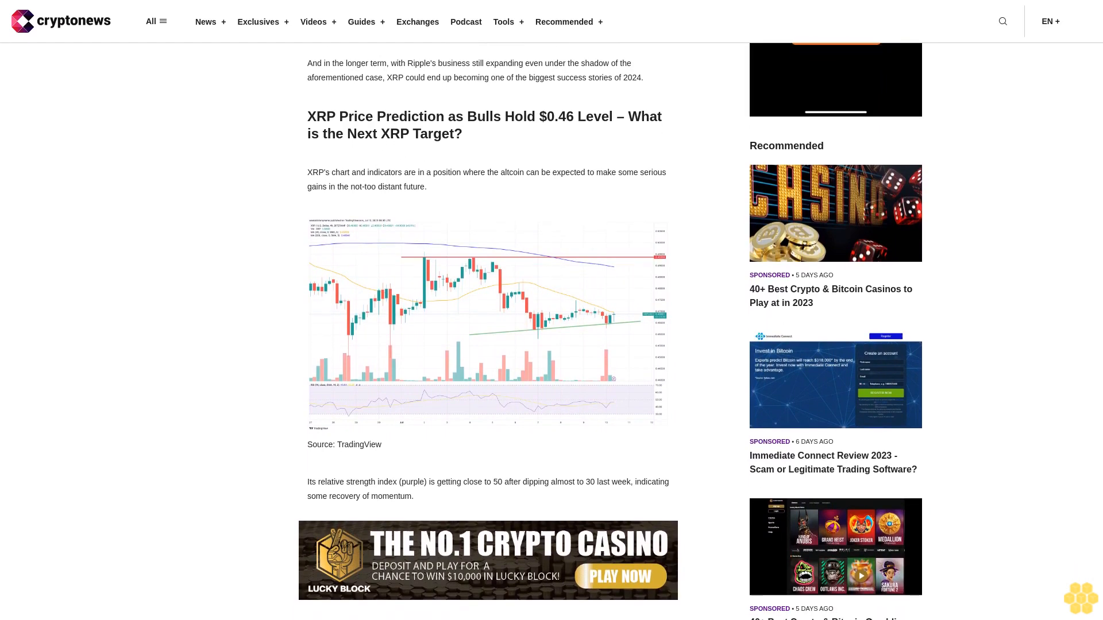
scroll(down, 3)
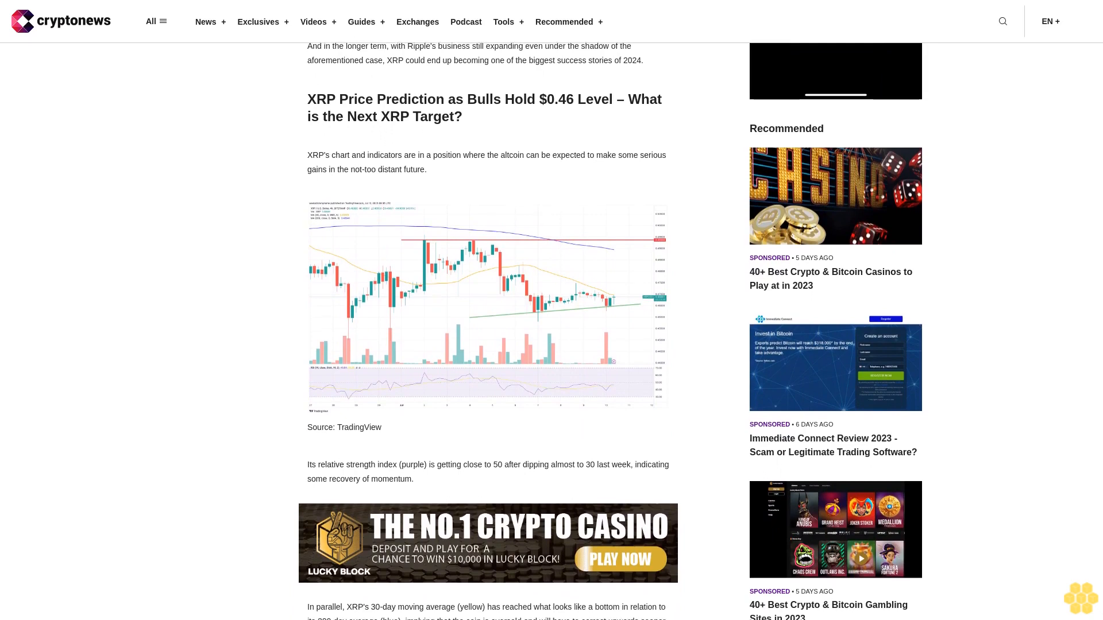
scroll(down, 3)
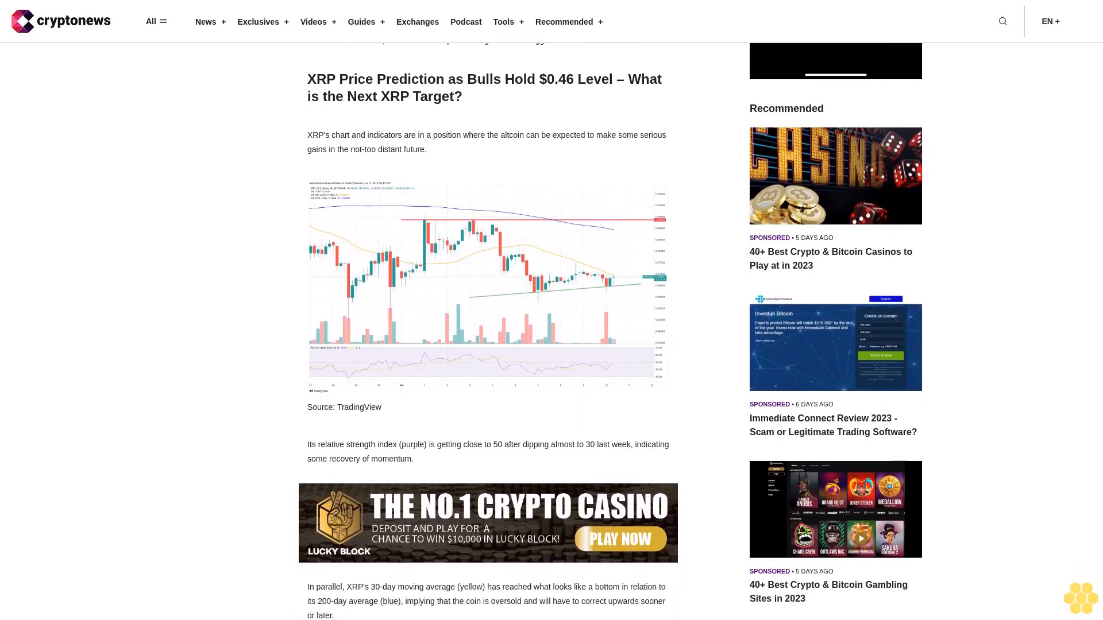
scroll(down, 3)
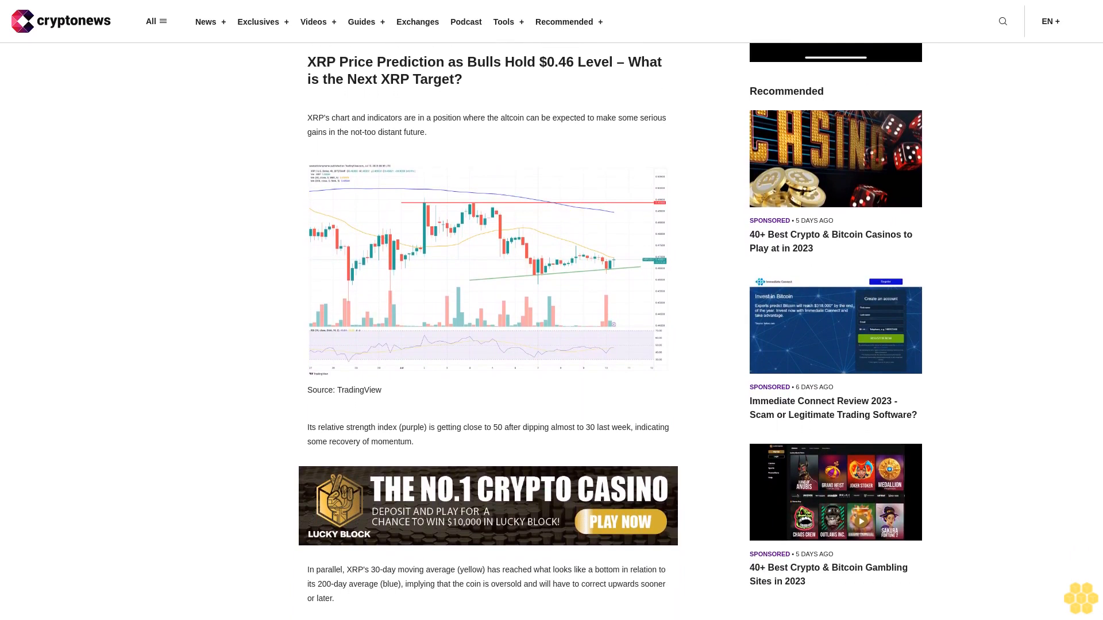
scroll(down, 3)
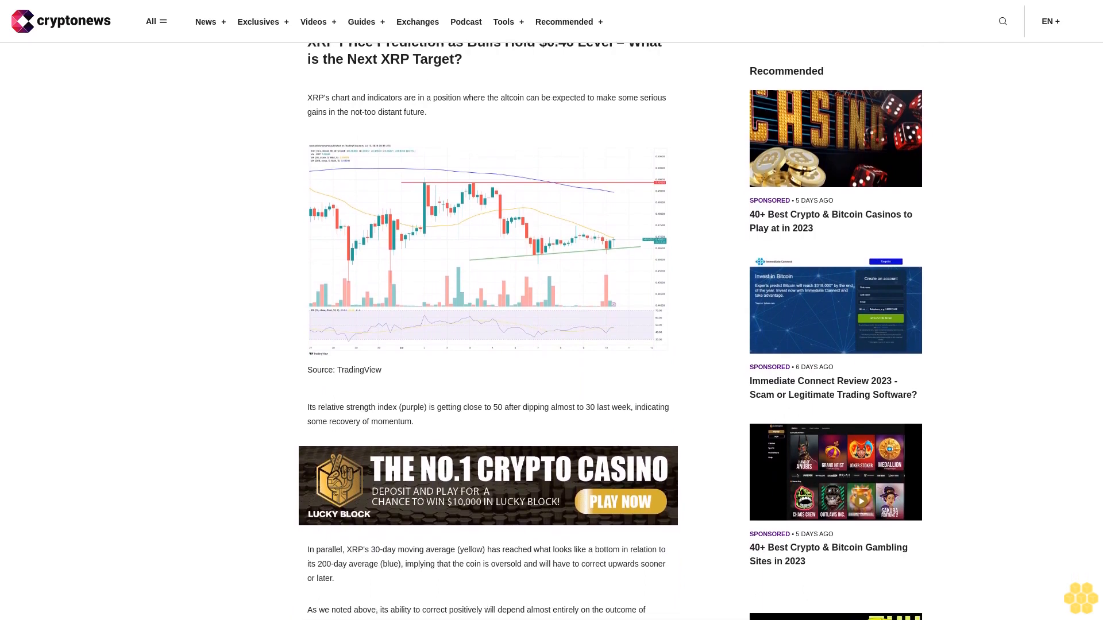
scroll(down, 3)
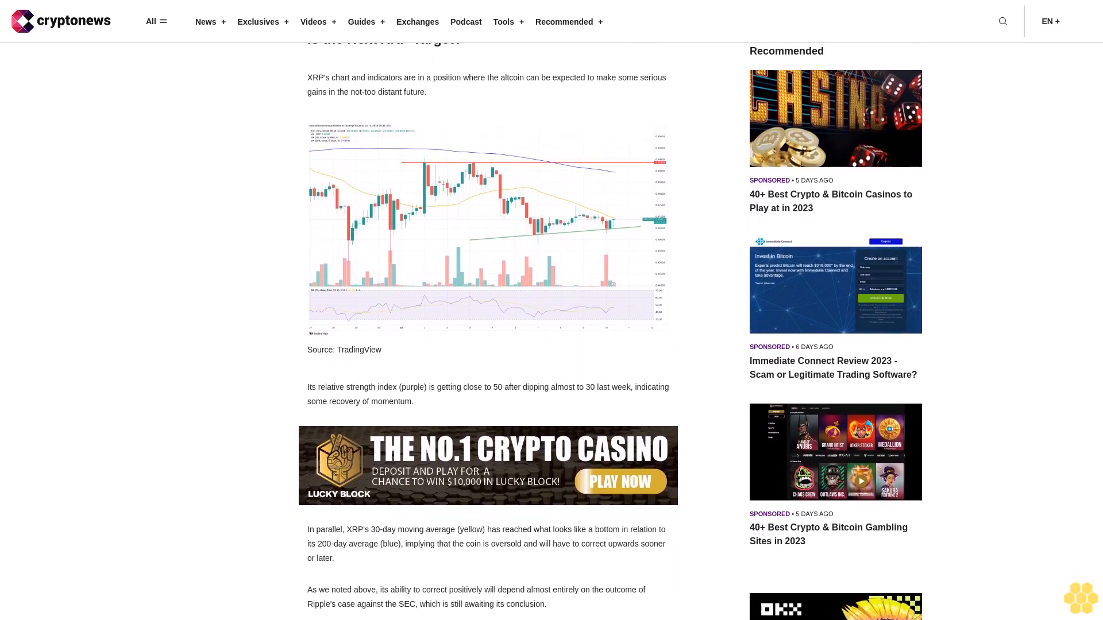
scroll(down, 3)
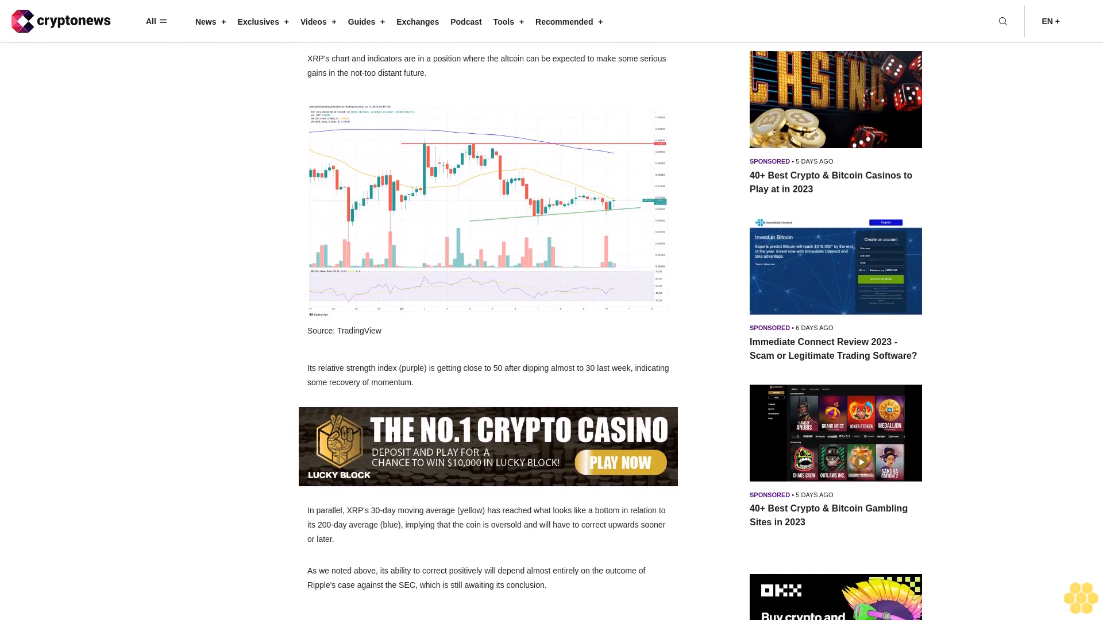
scroll(down, 3)
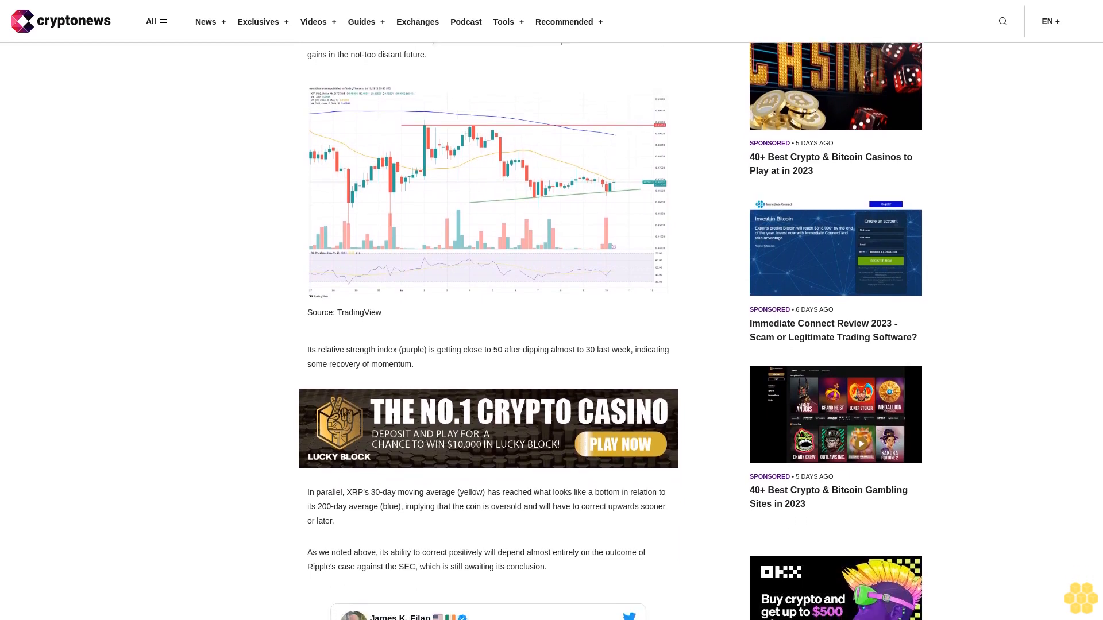
scroll(down, 3)
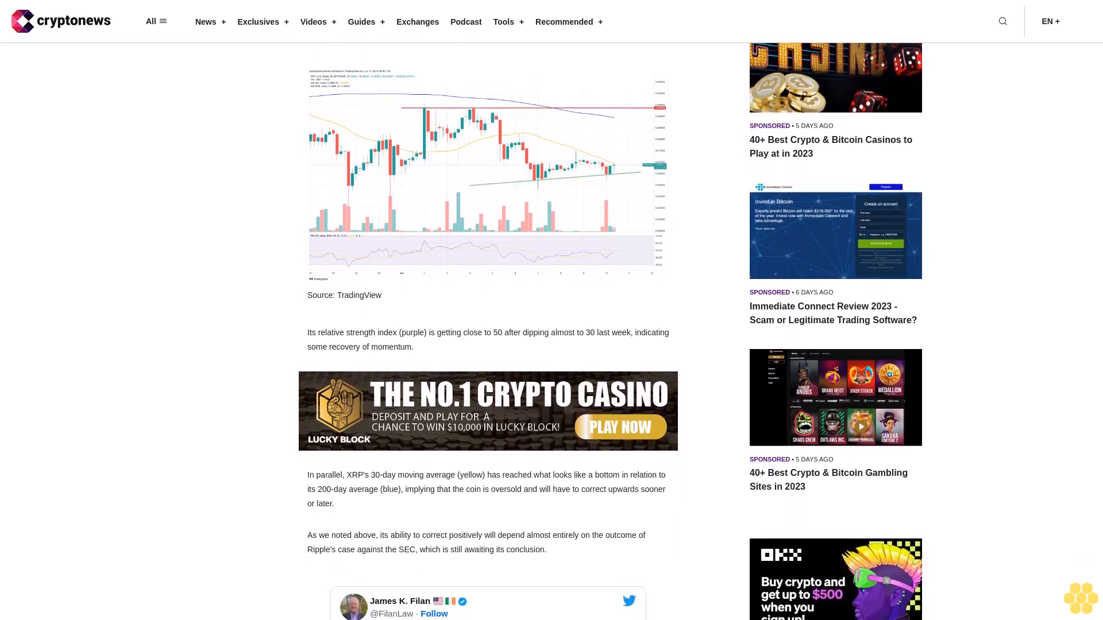
scroll(down, 3)
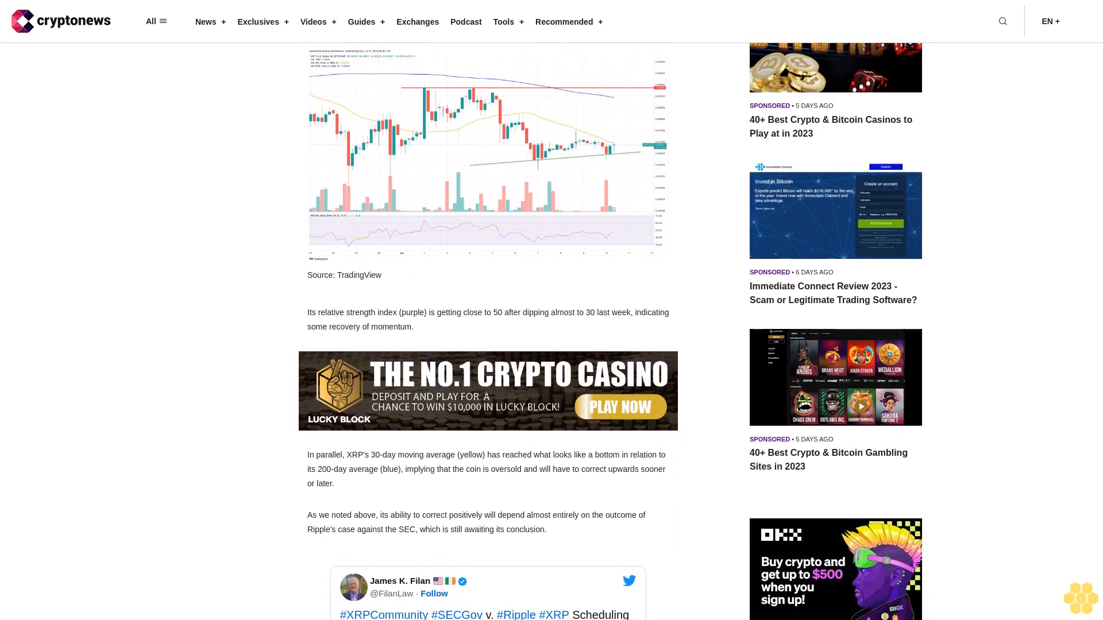
scroll(down, 3)
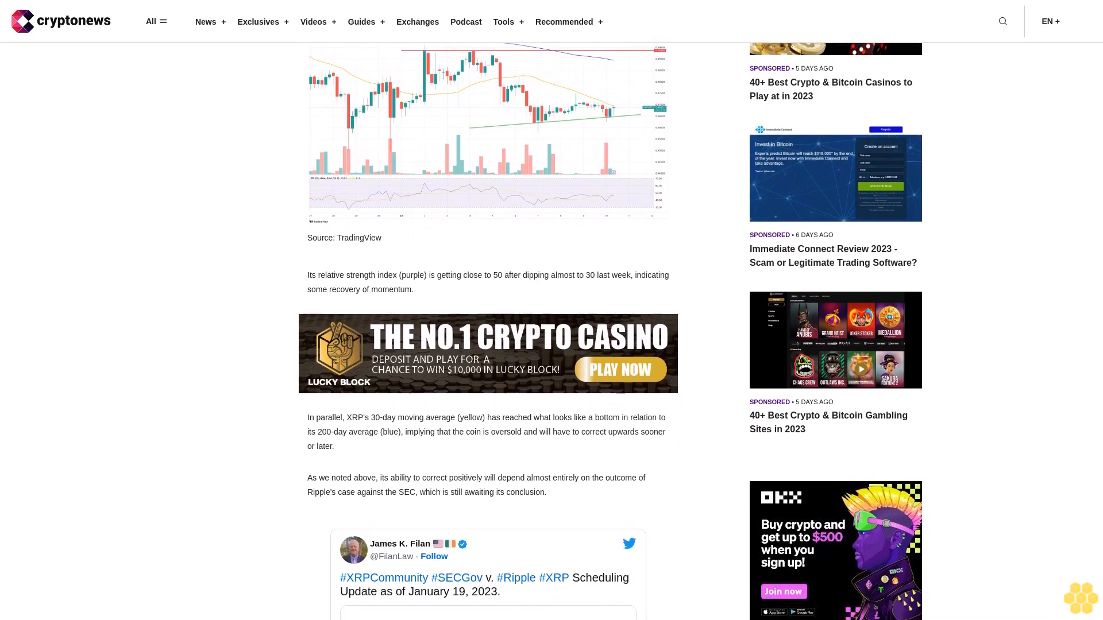
scroll(down, 3)
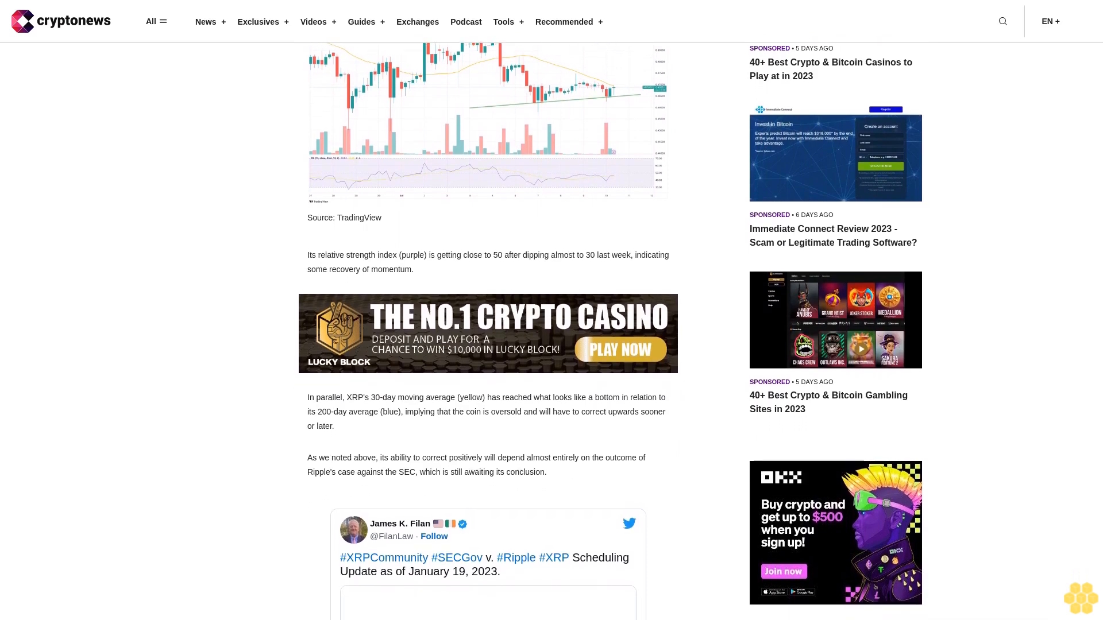
scroll(down, 3)
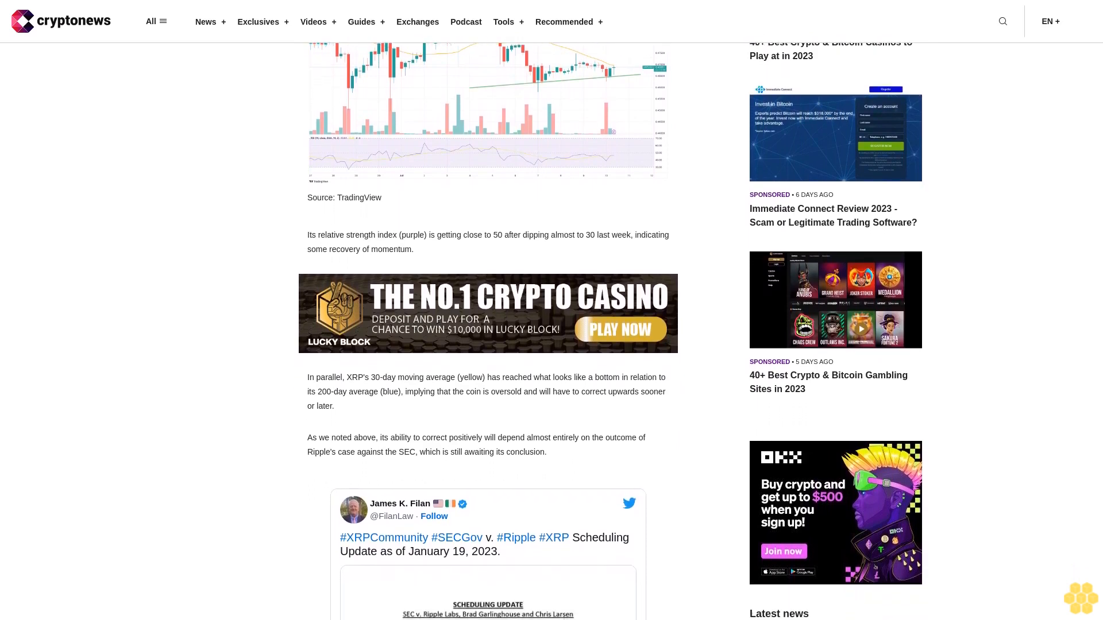
scroll(down, 3)
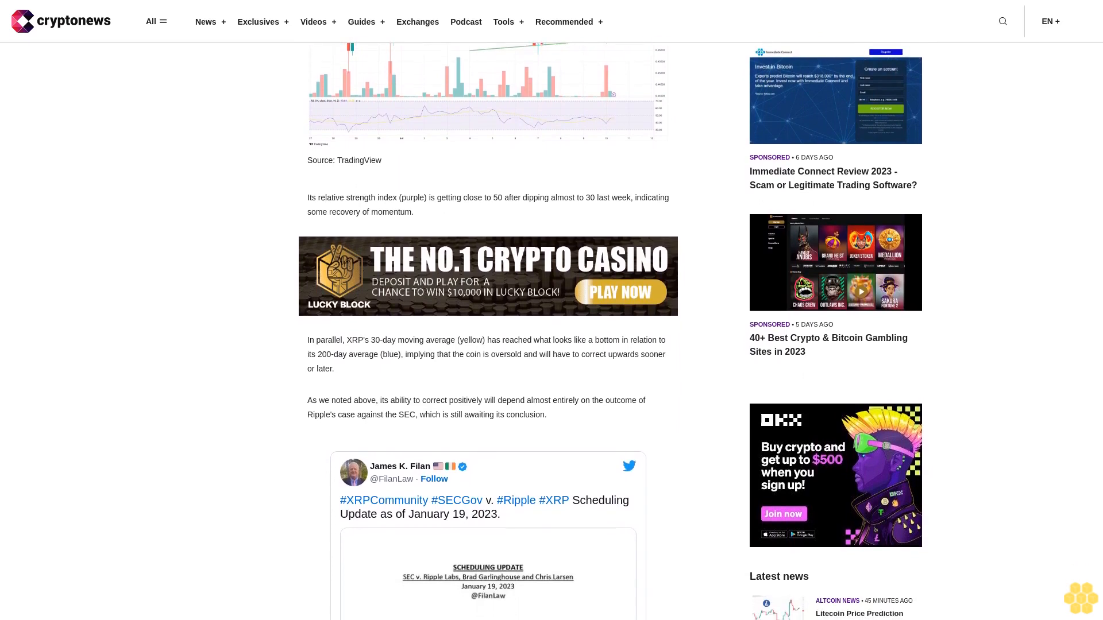
scroll(down, 3)
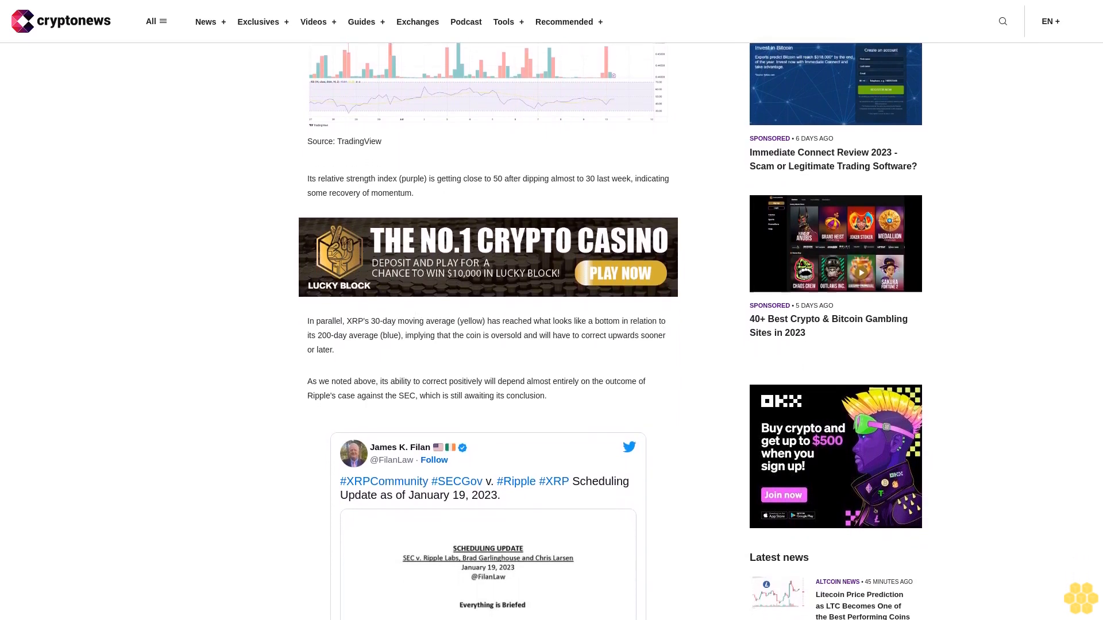
scroll(down, 3)
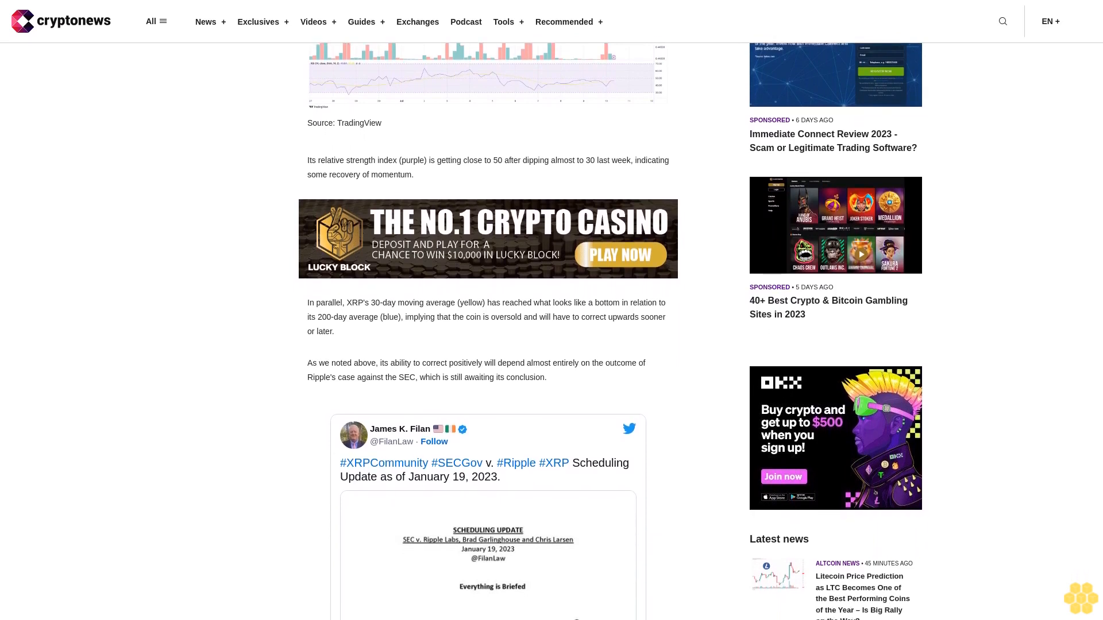
scroll(down, 3)
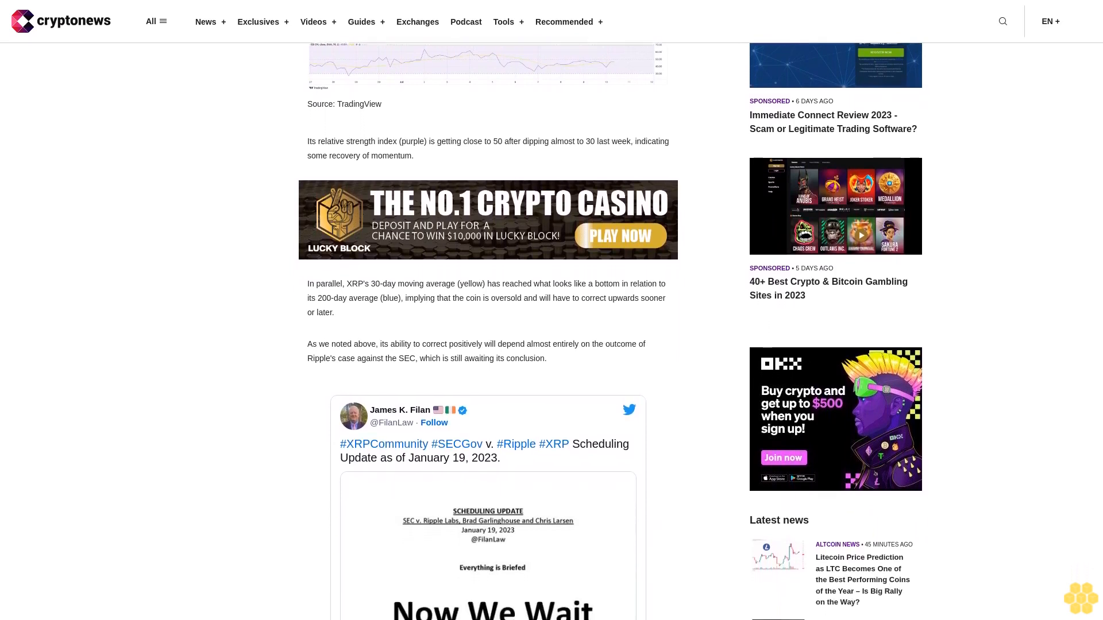
scroll(down, 3)
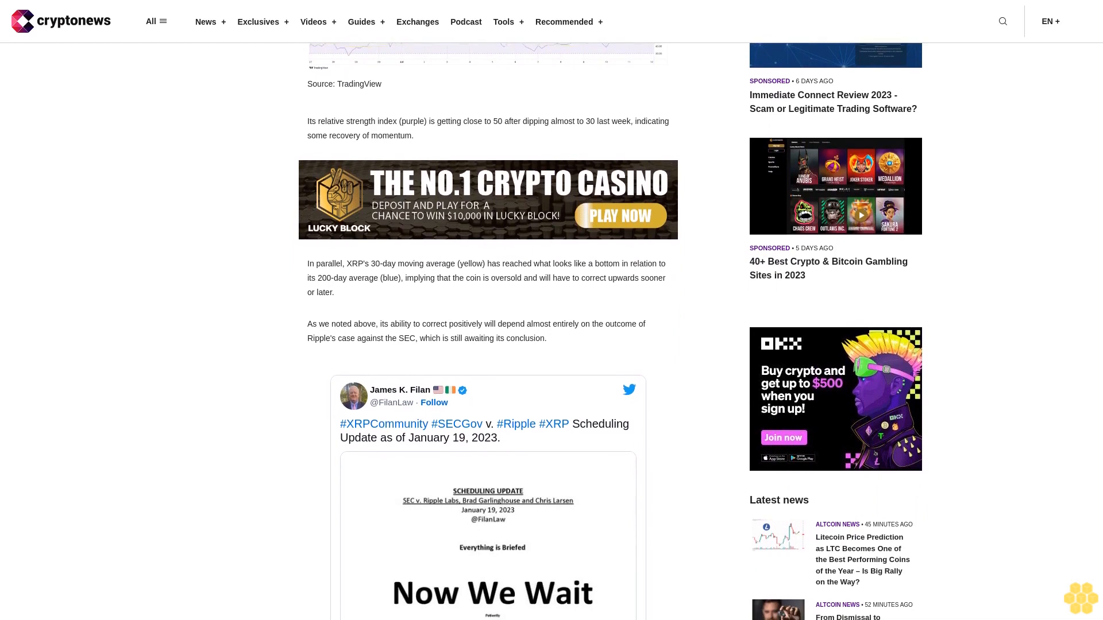
scroll(down, 3)
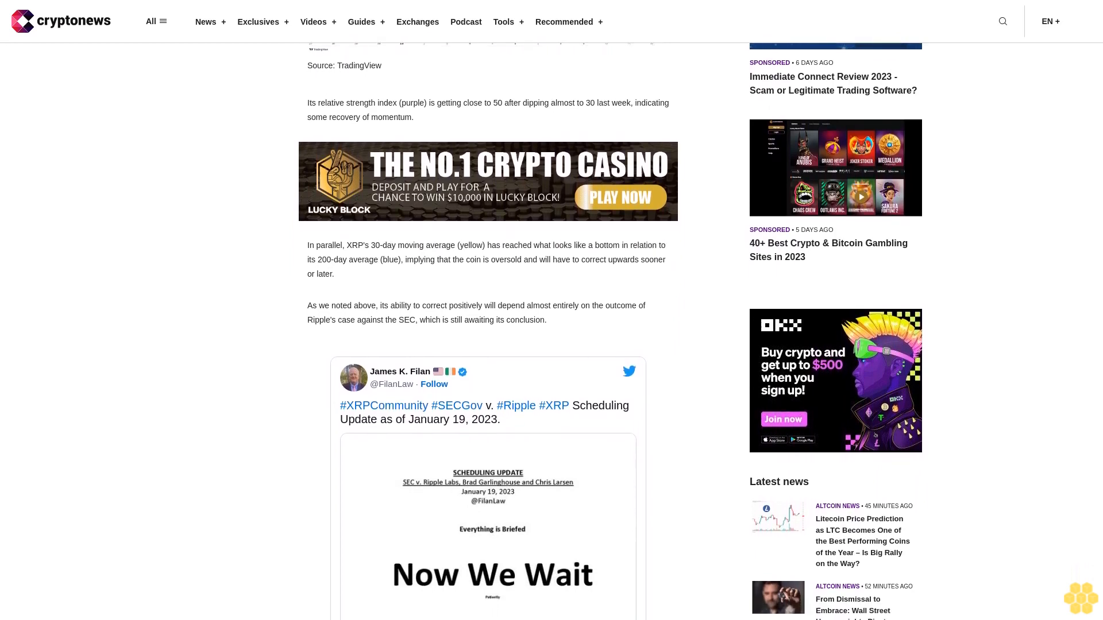
scroll(down, 3)
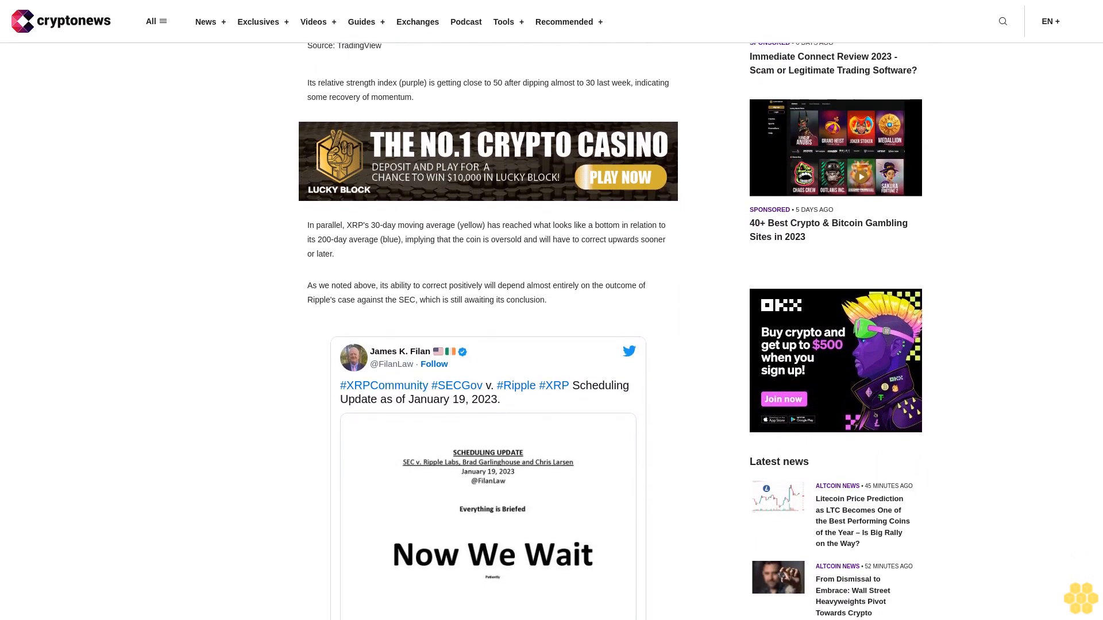
scroll(down, 3)
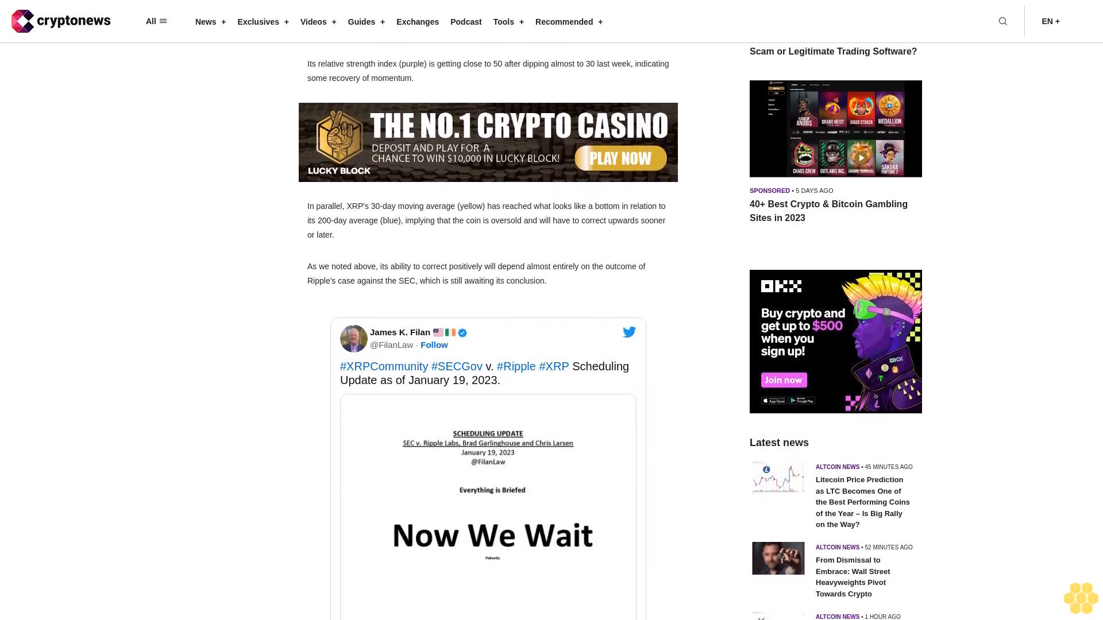
scroll(down, 3)
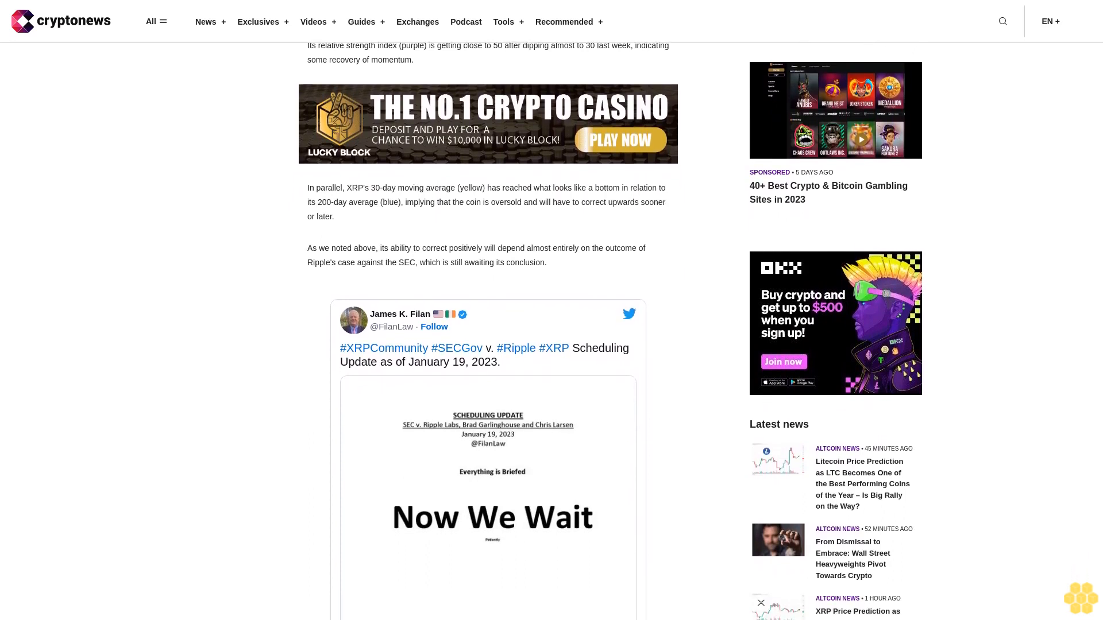
scroll(down, 3)
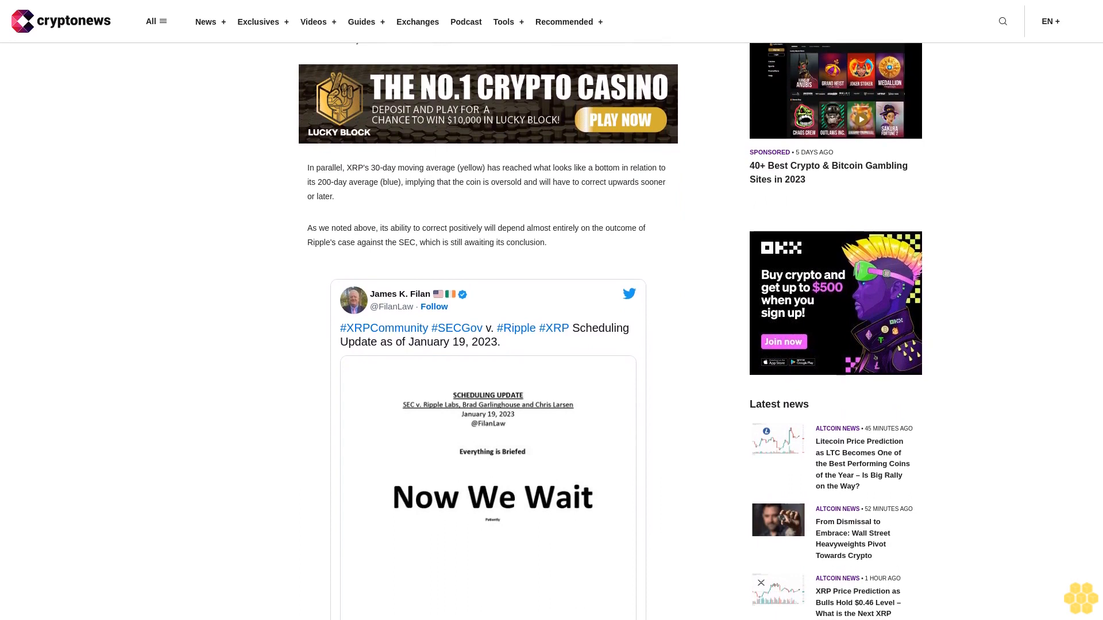
scroll(down, 3)
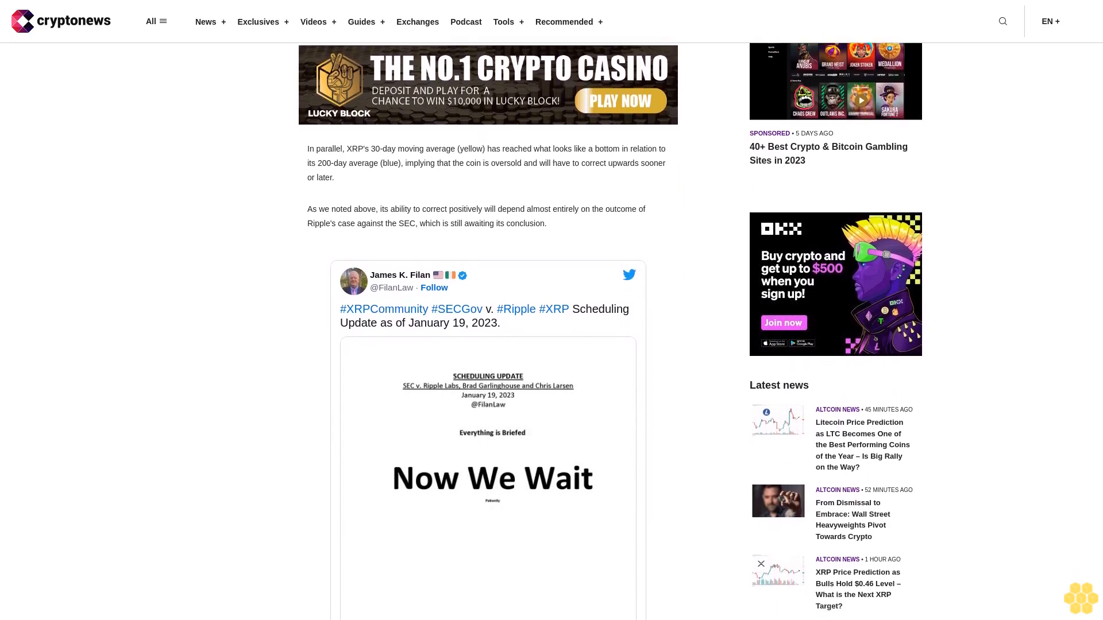
scroll(down, 3)
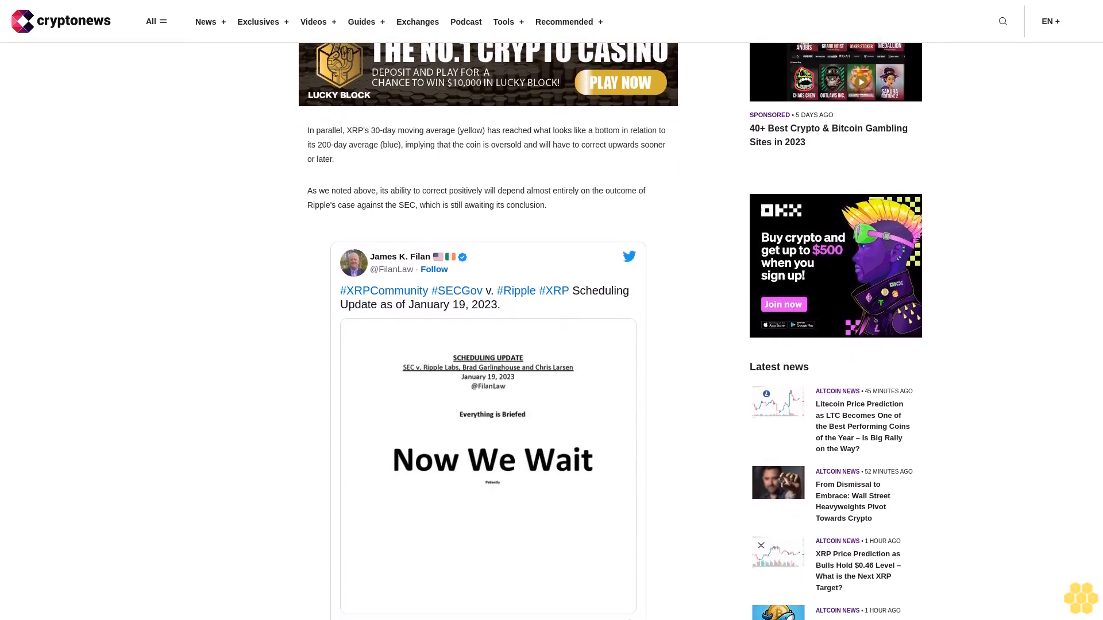
scroll(down, 3)
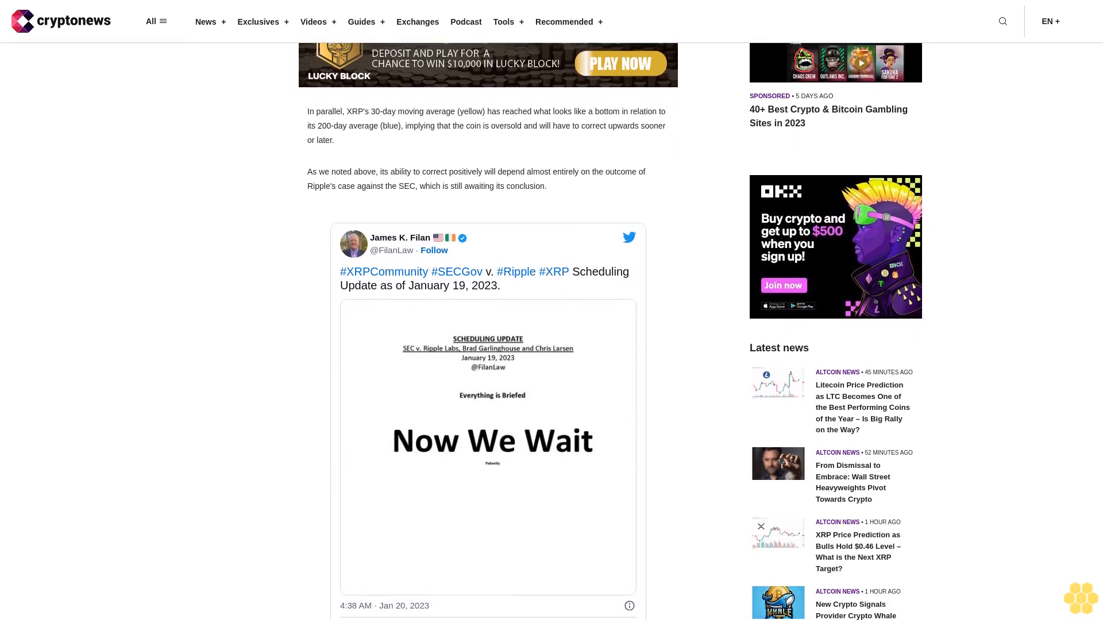
scroll(down, 3)
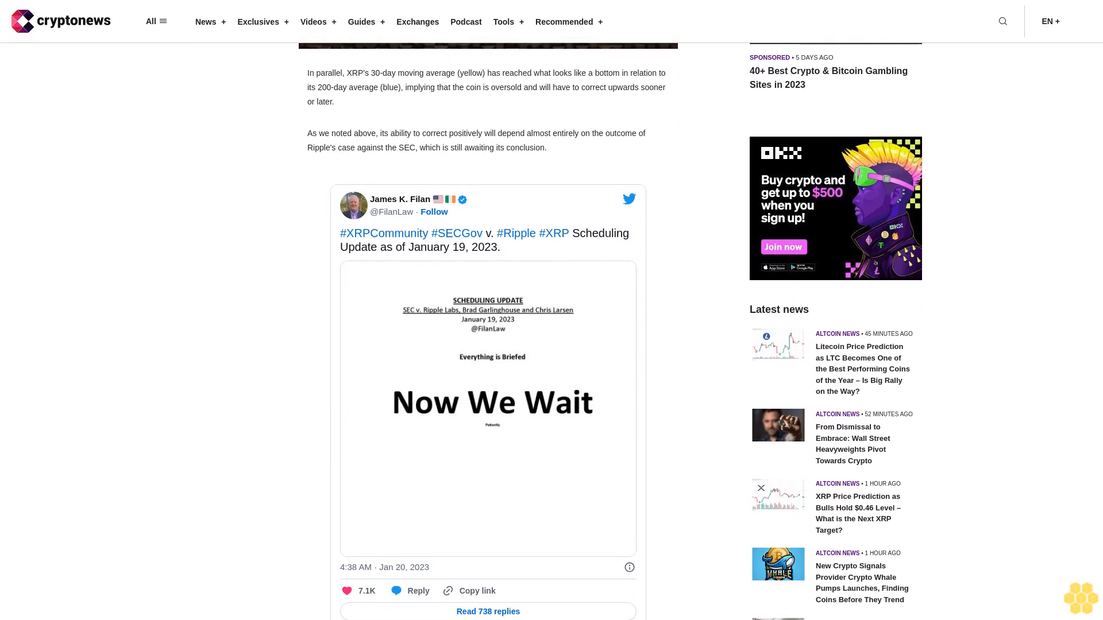
scroll(down, 3)
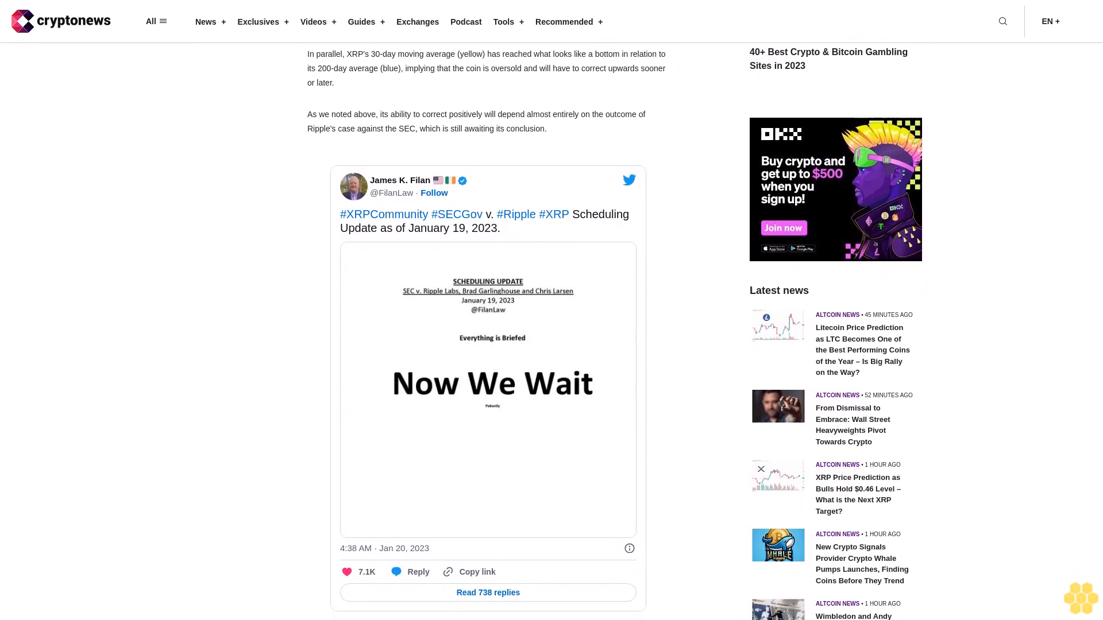
scroll(down, 3)
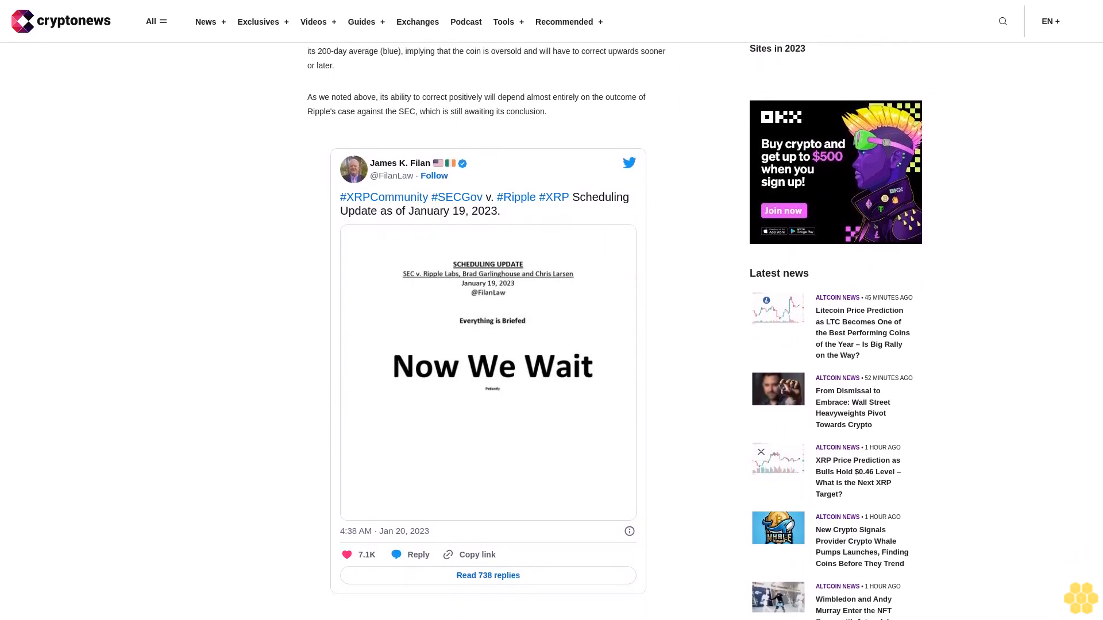
scroll(down, 3)
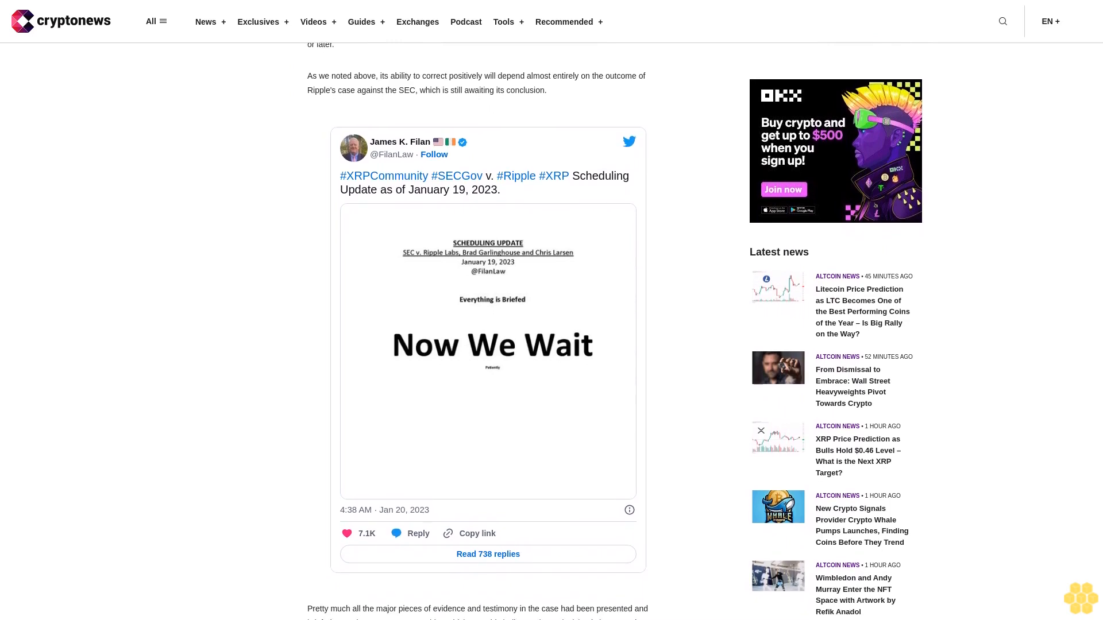
scroll(down, 3)
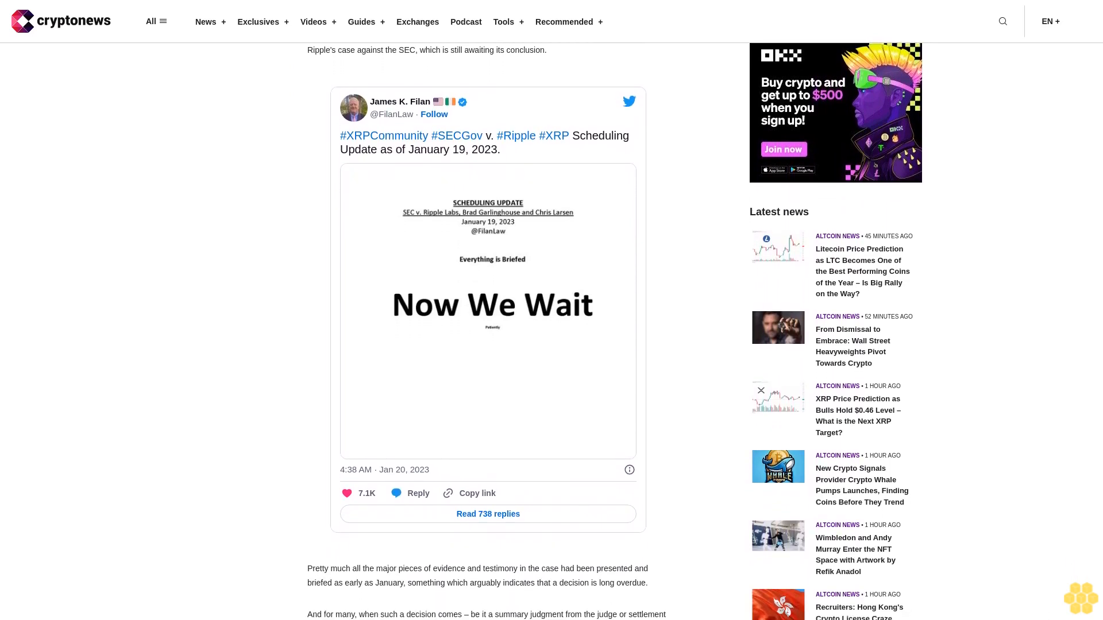
scroll(down, 3)
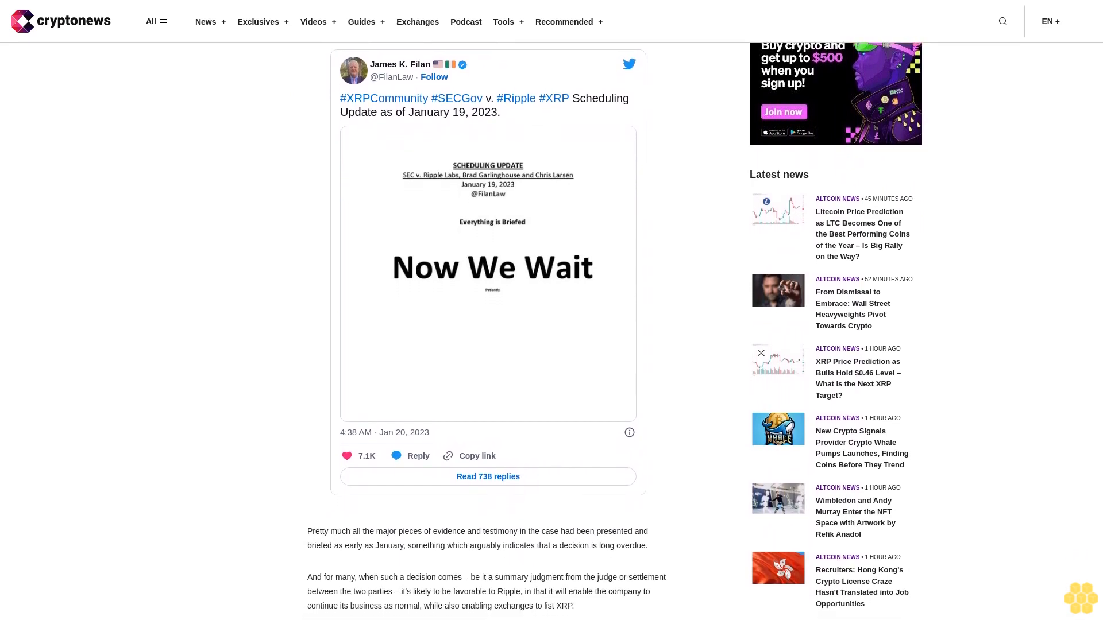
scroll(down, 3)
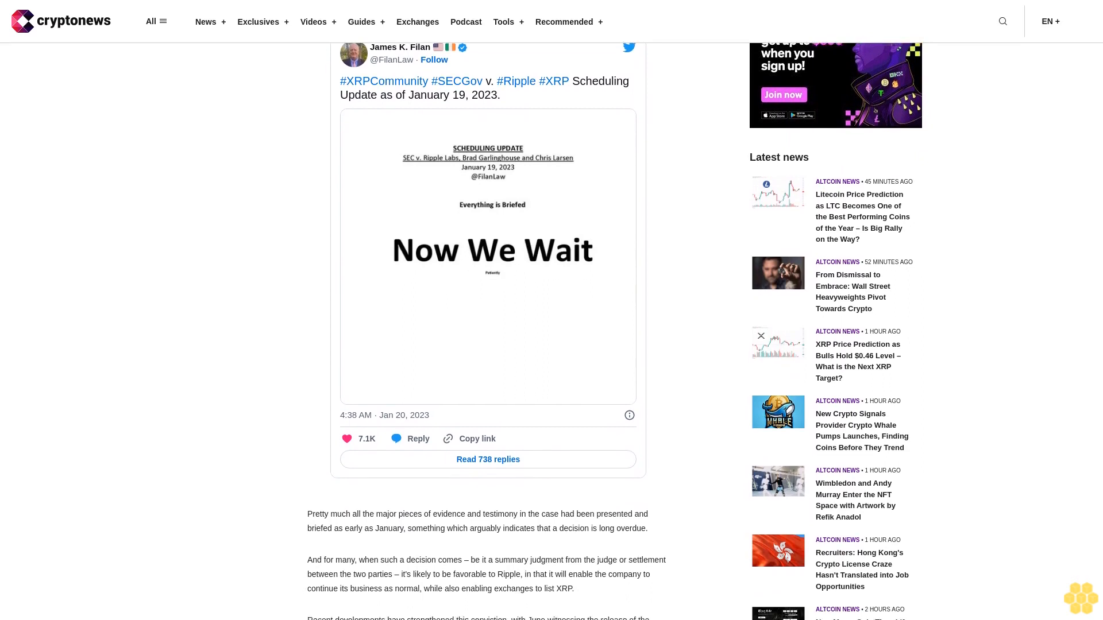
scroll(down, 3)
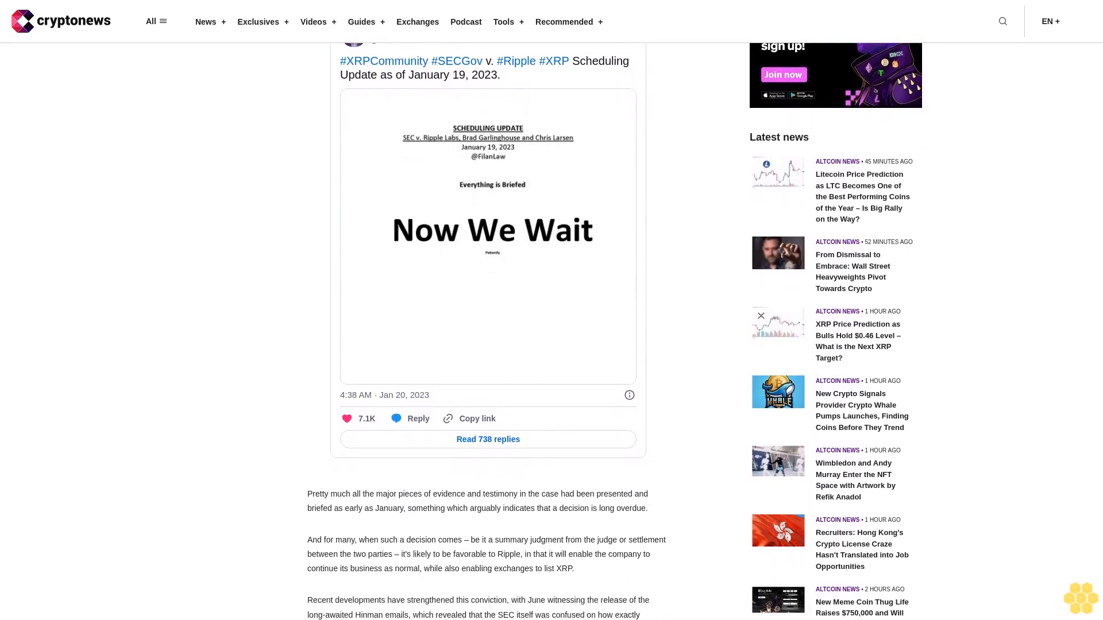
scroll(down, 3)
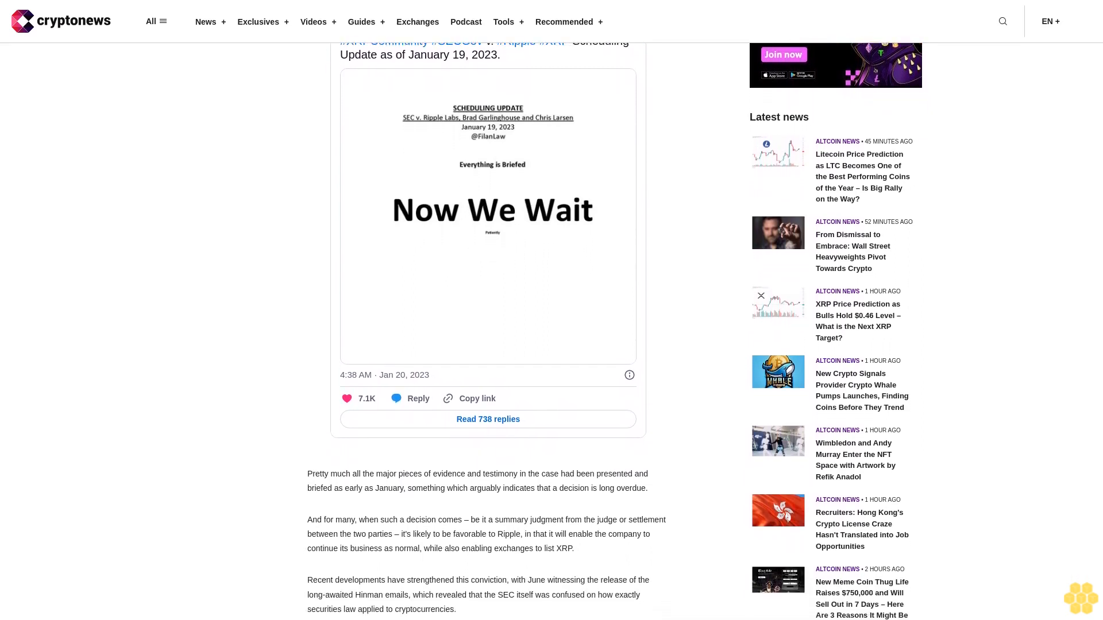
scroll(down, 3)
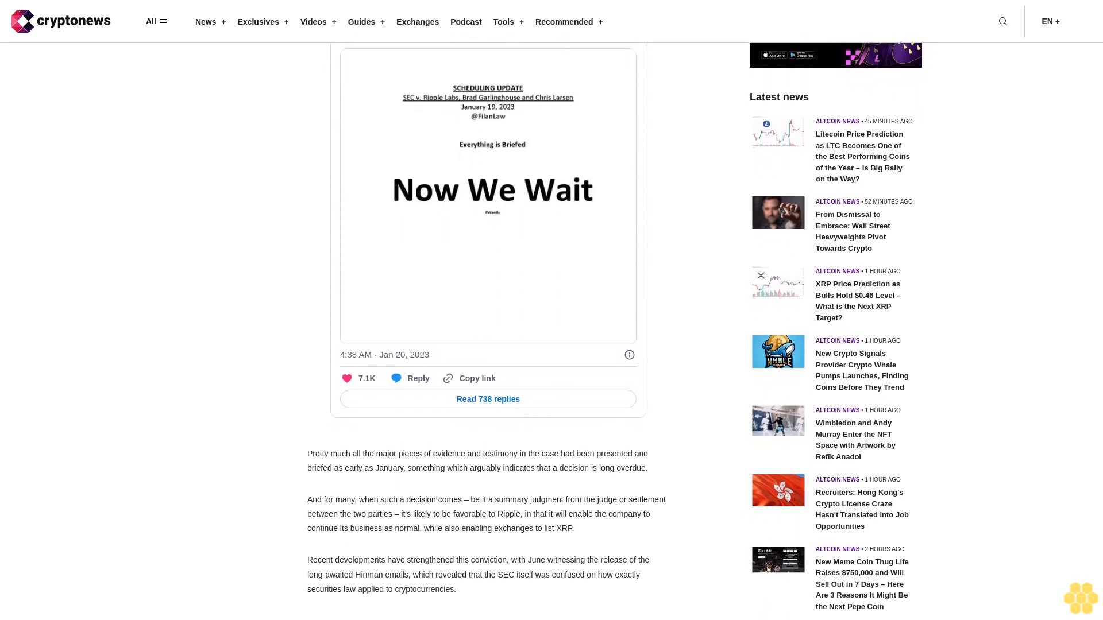
scroll(down, 3)
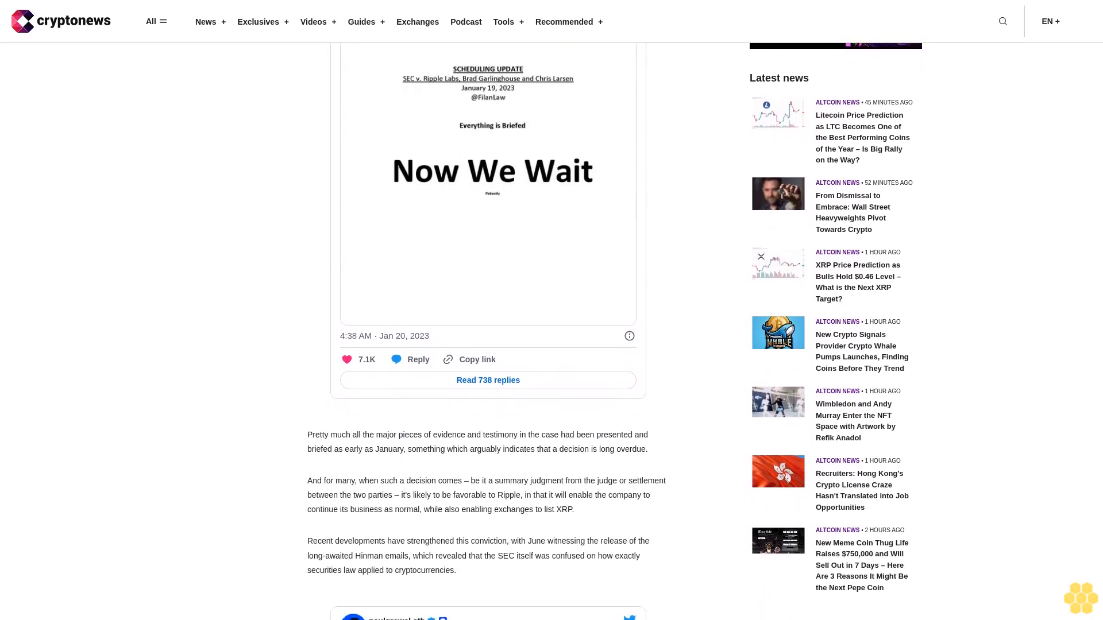
scroll(down, 3)
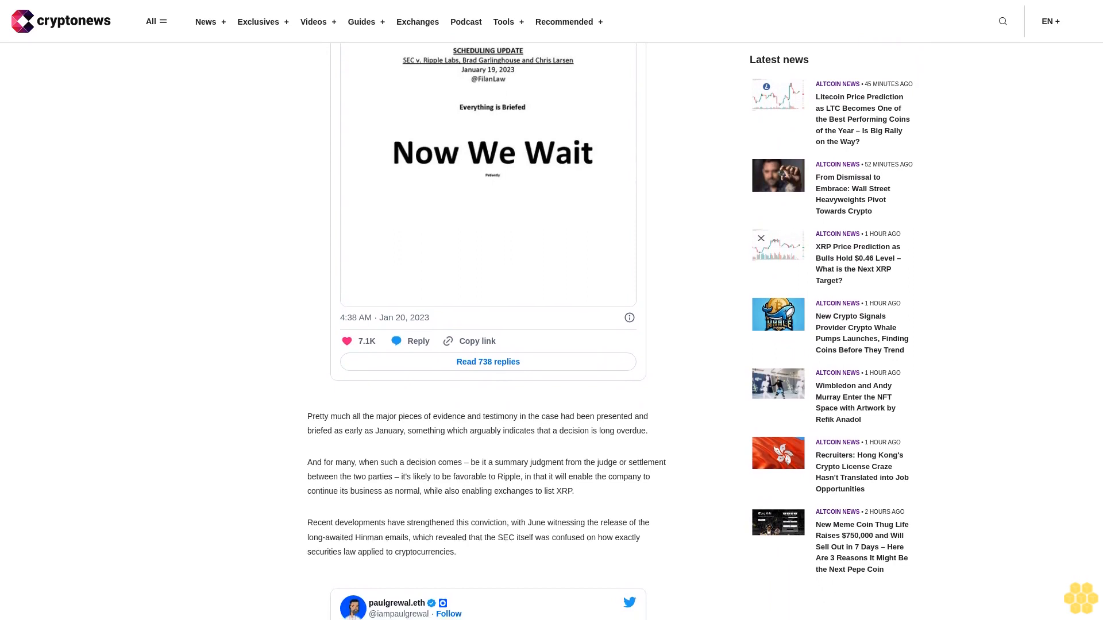
scroll(down, 3)
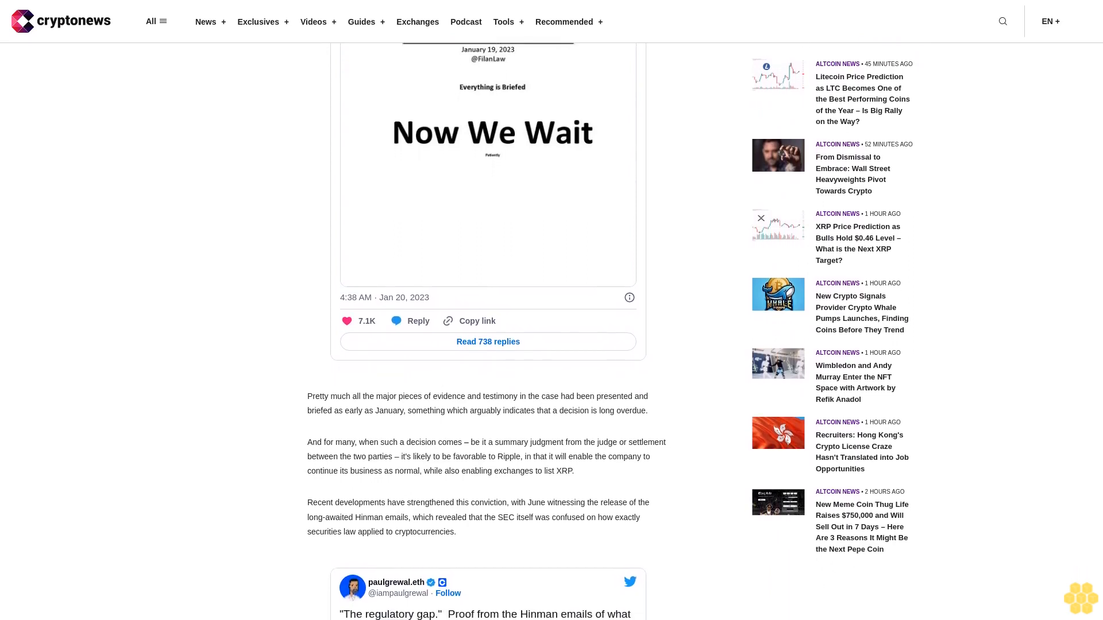
scroll(down, 3)
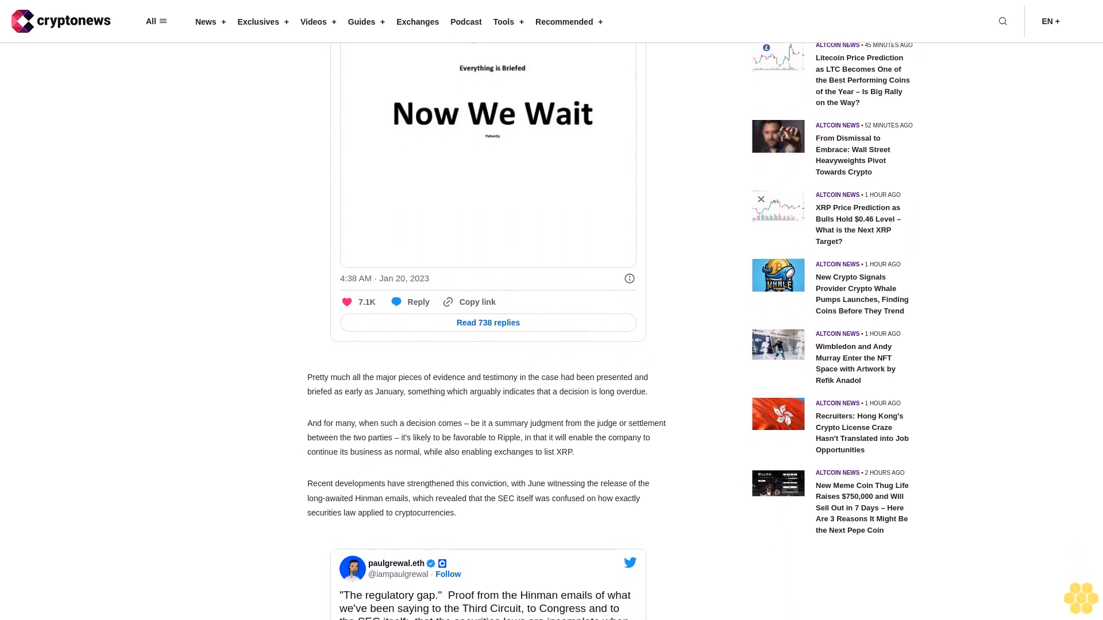
scroll(down, 3)
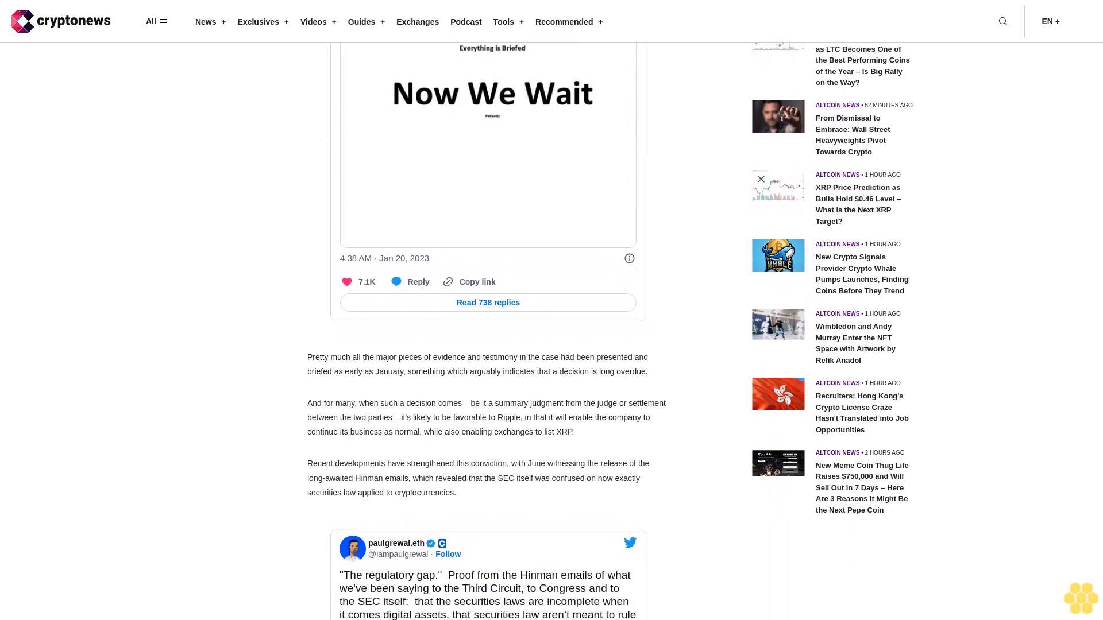
scroll(down, 3)
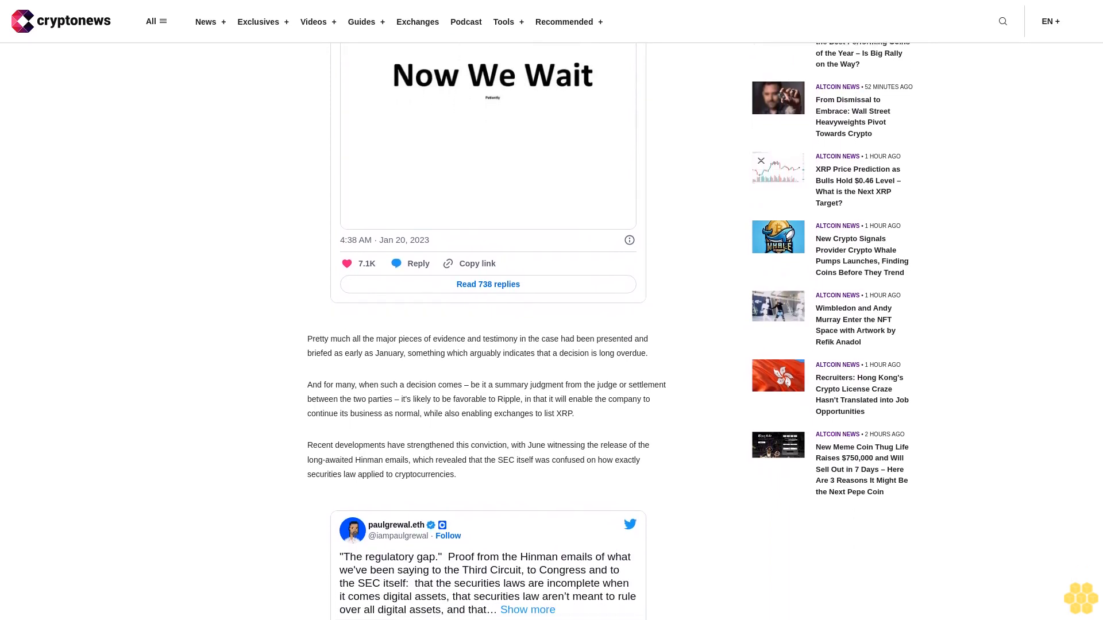
scroll(down, 3)
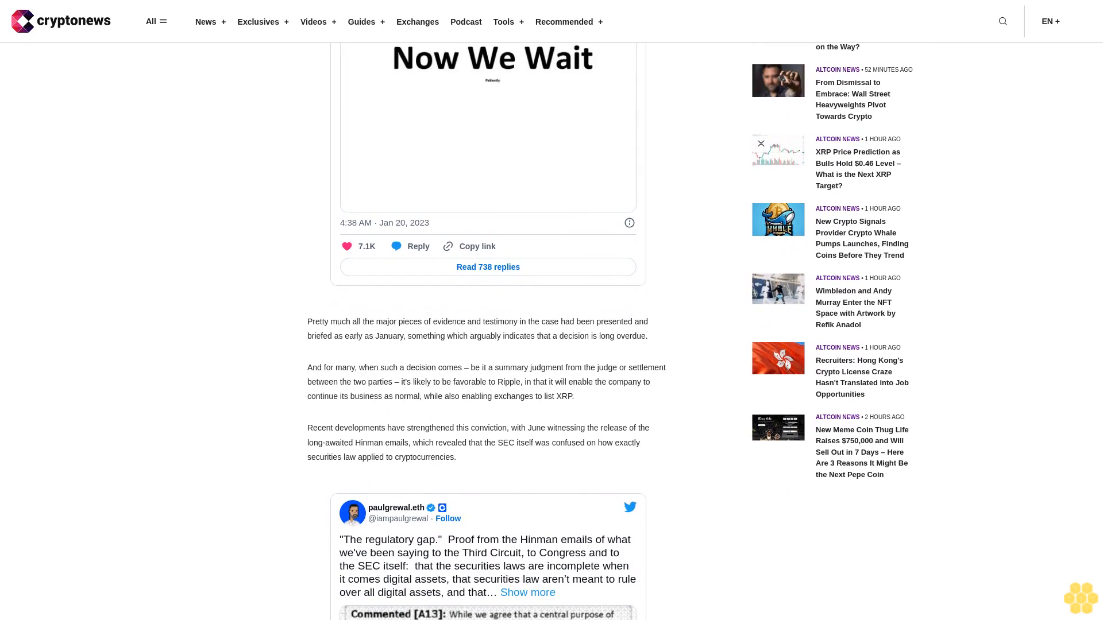
scroll(down, 3)
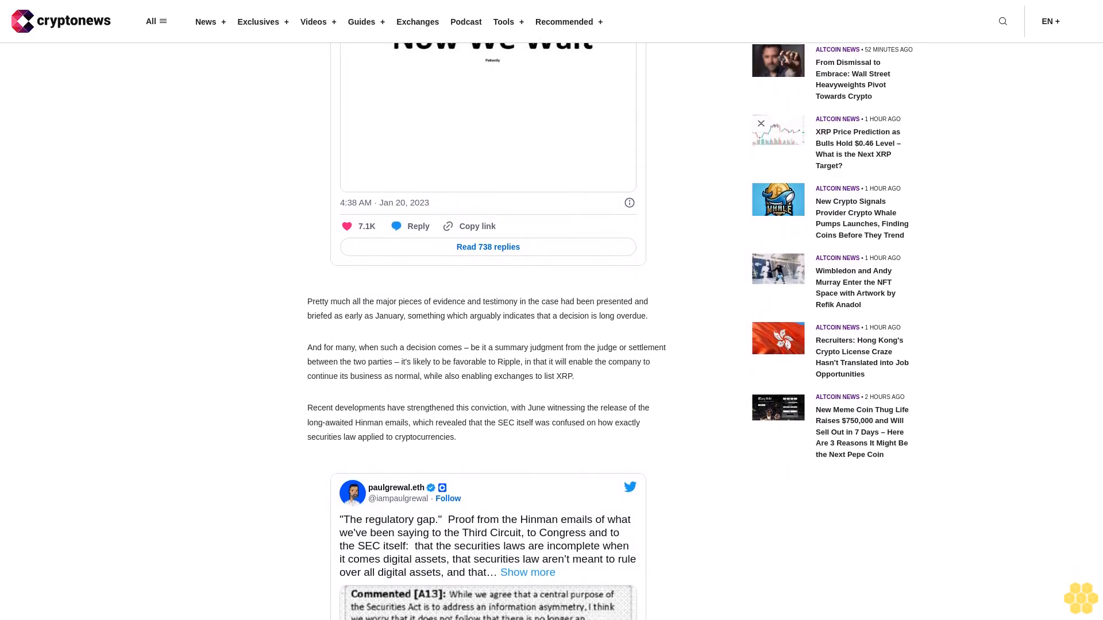
scroll(down, 3)
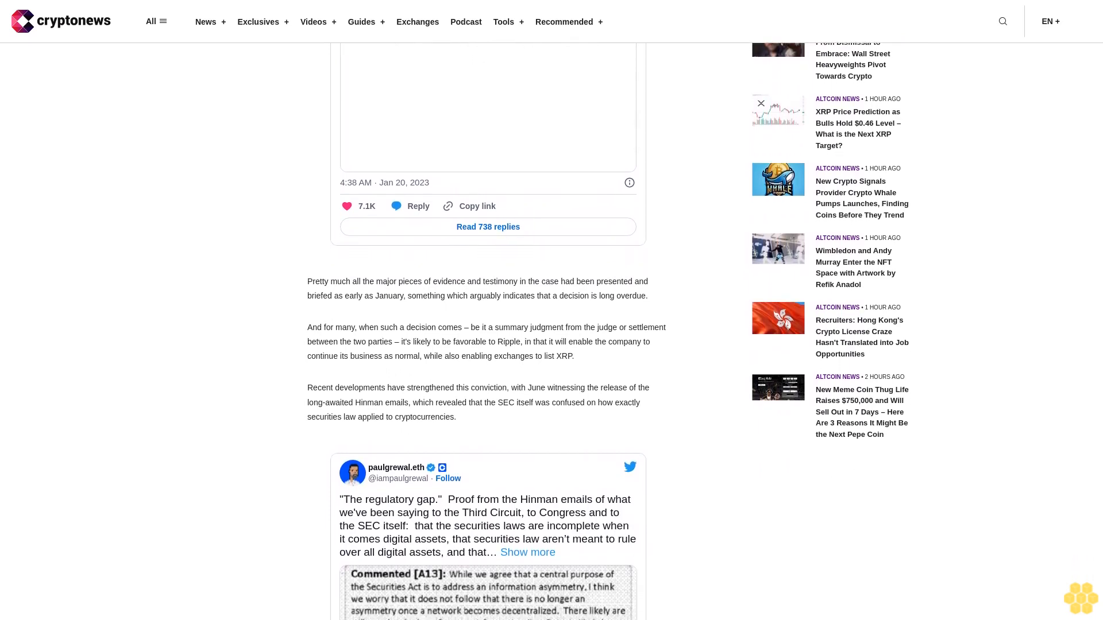
scroll(down, 3)
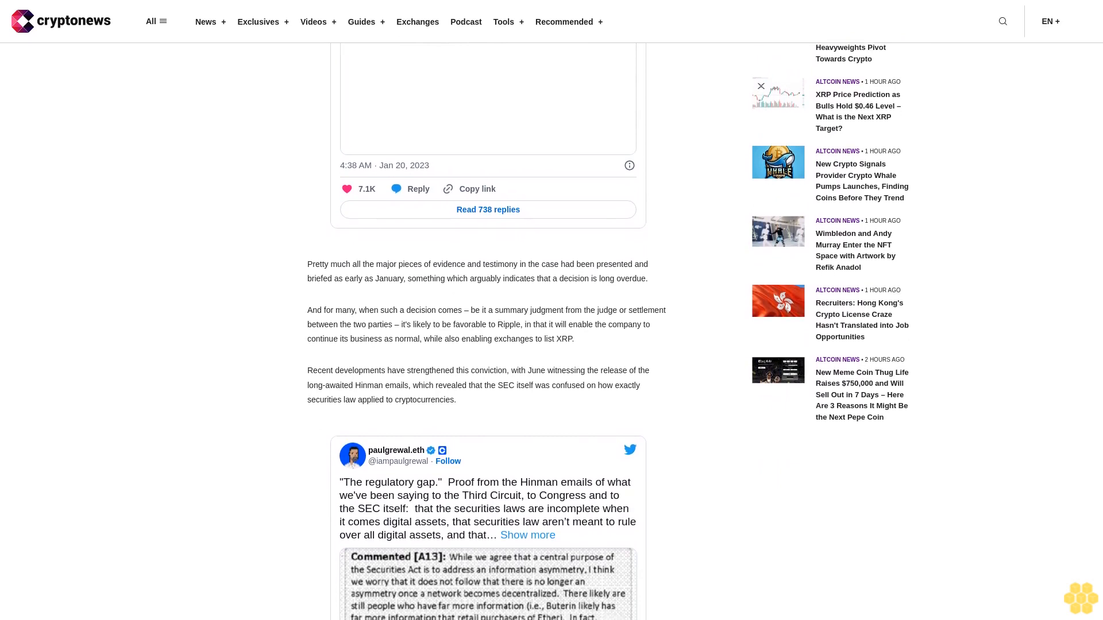
scroll(down, 3)
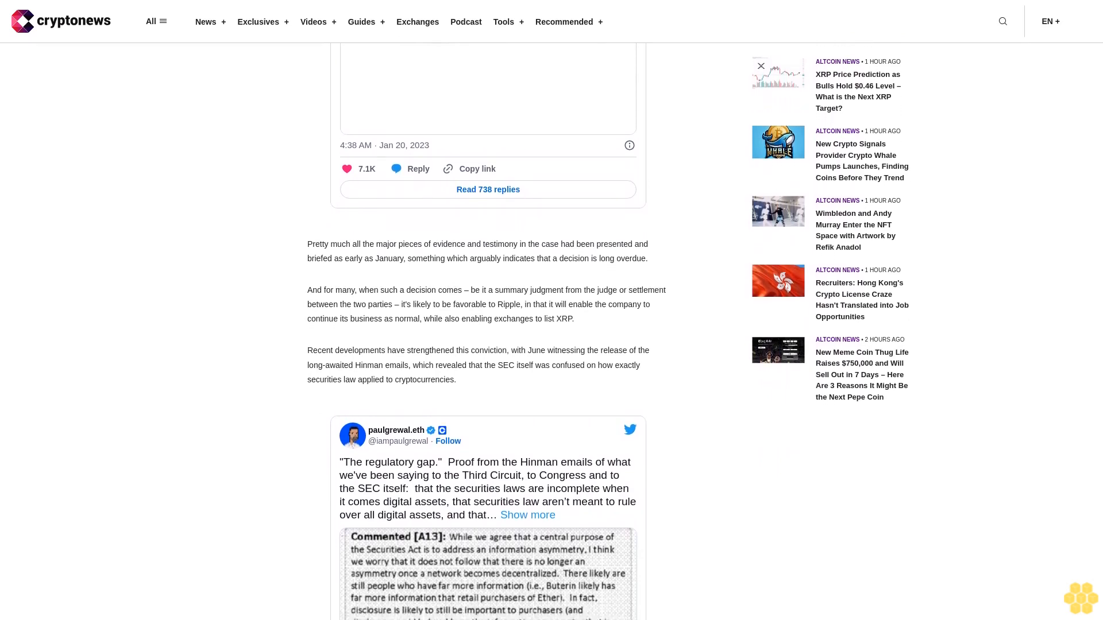
scroll(down, 3)
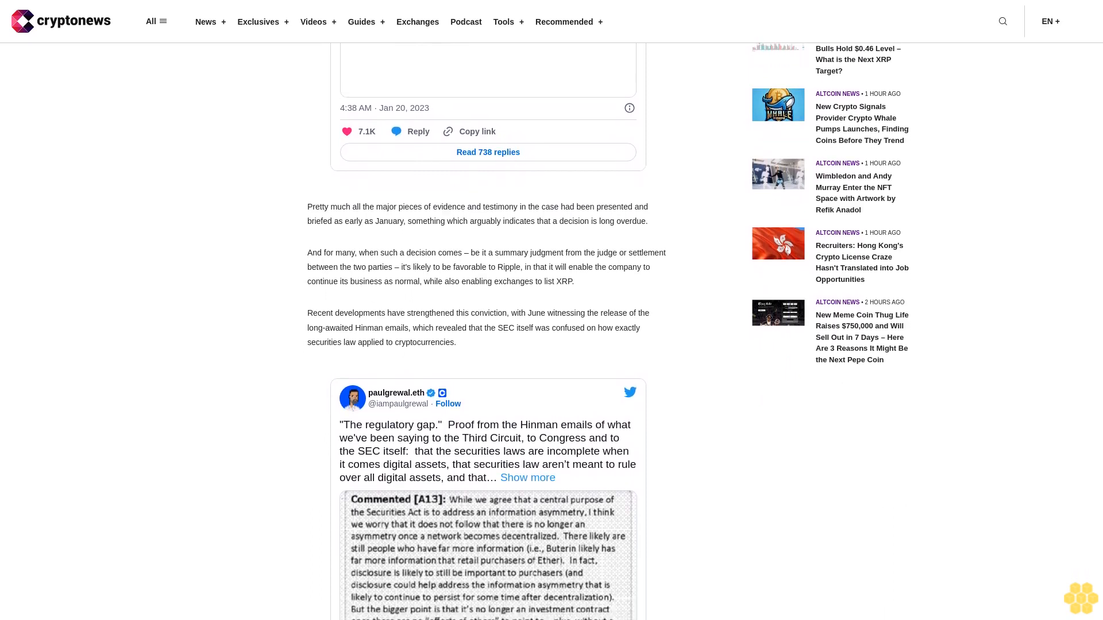
scroll(down, 3)
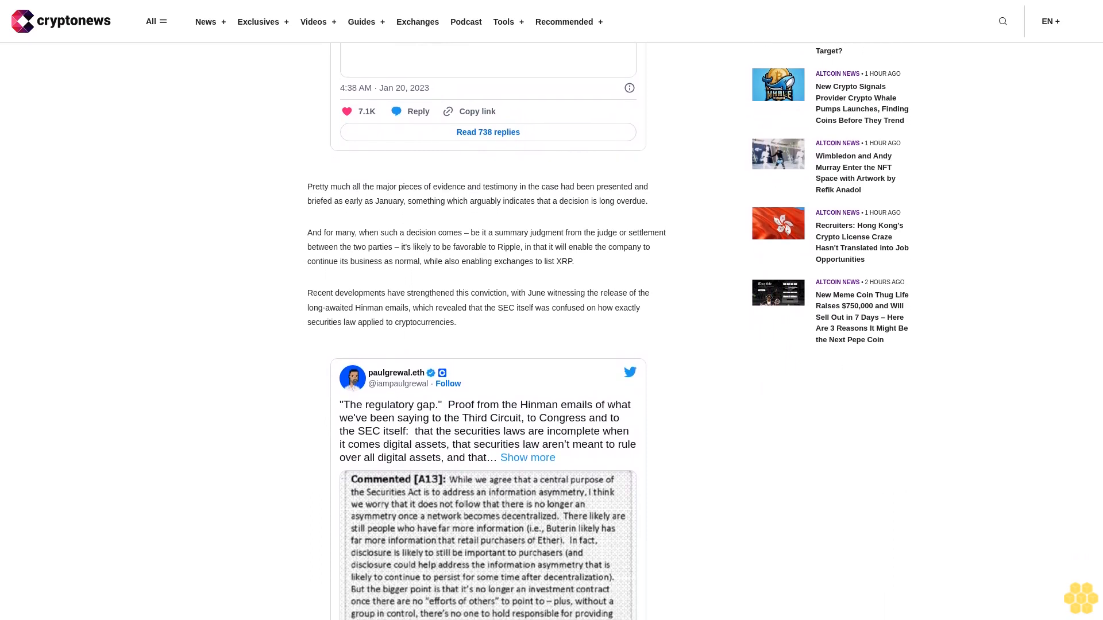
scroll(down, 3)
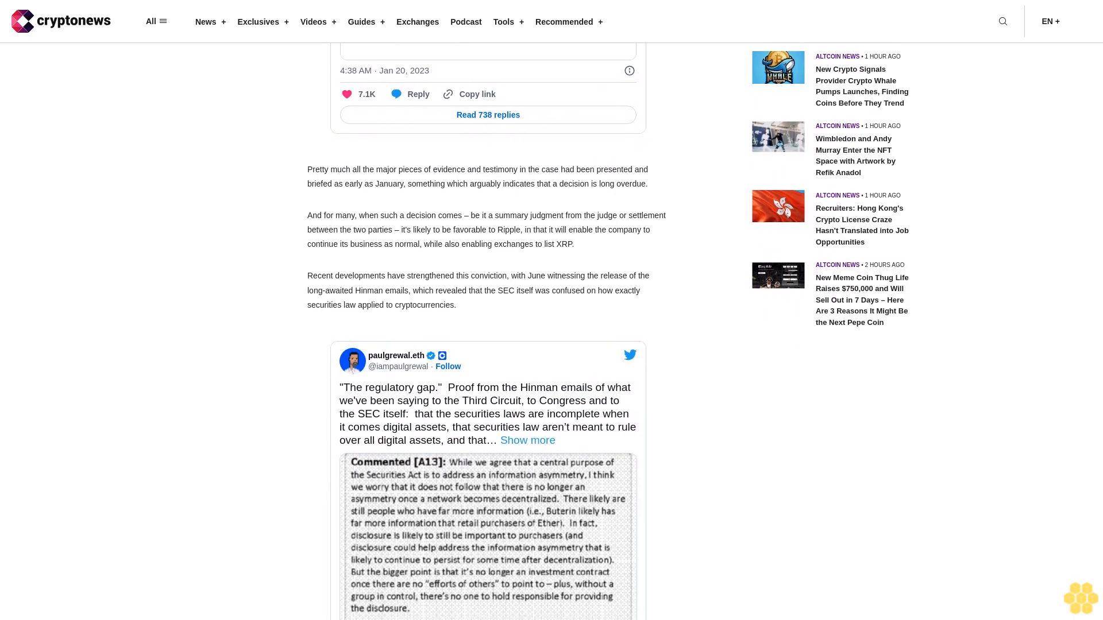
scroll(down, 3)
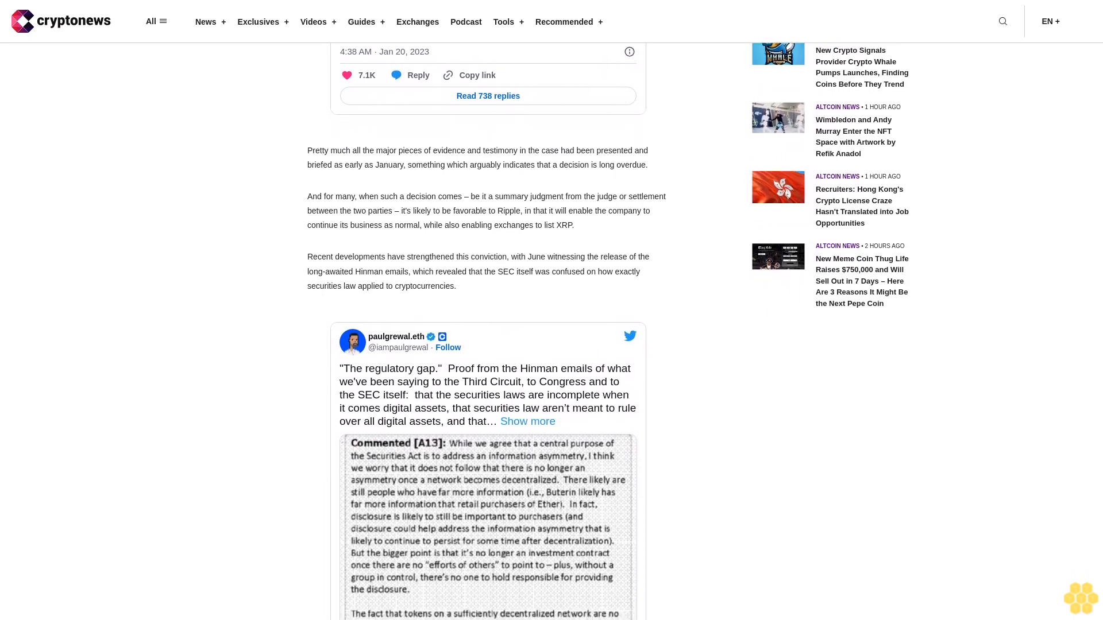
scroll(down, 3)
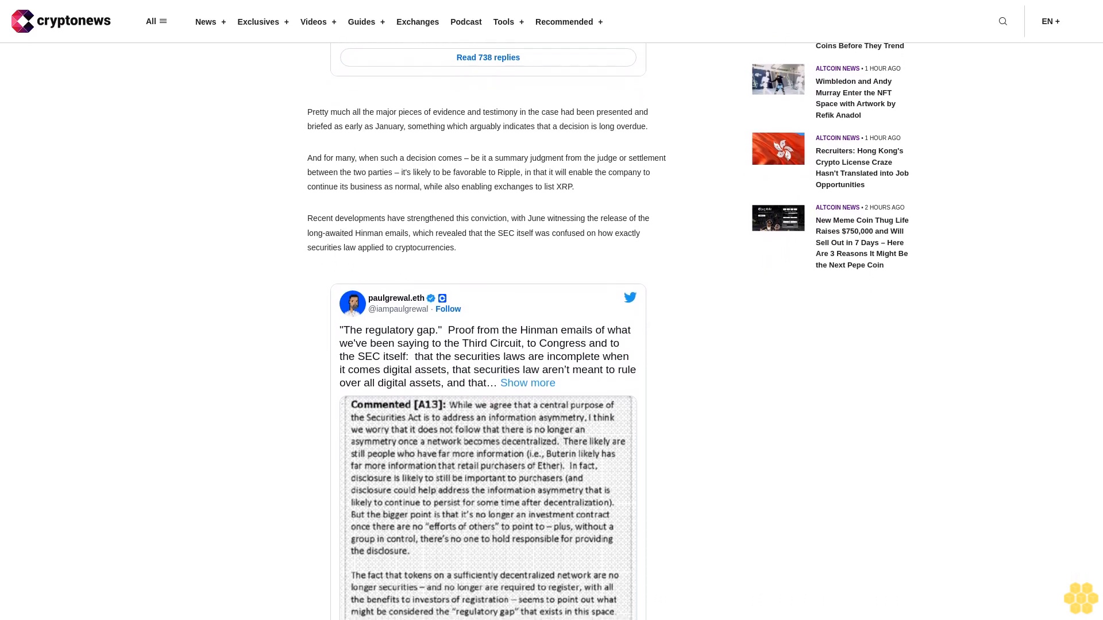
scroll(down, 3)
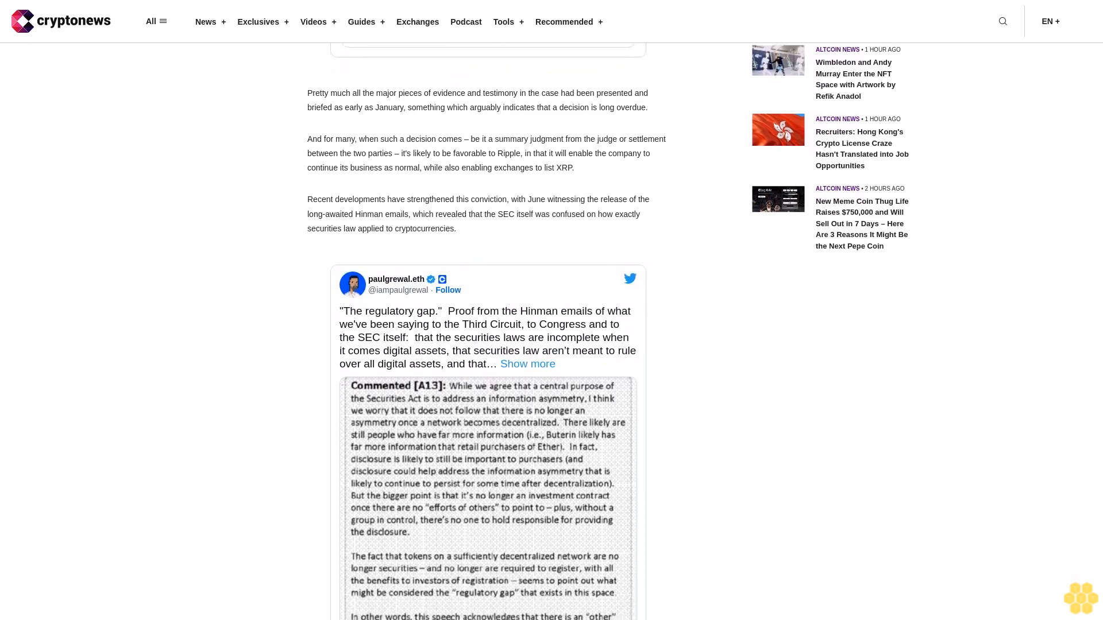
scroll(down, 3)
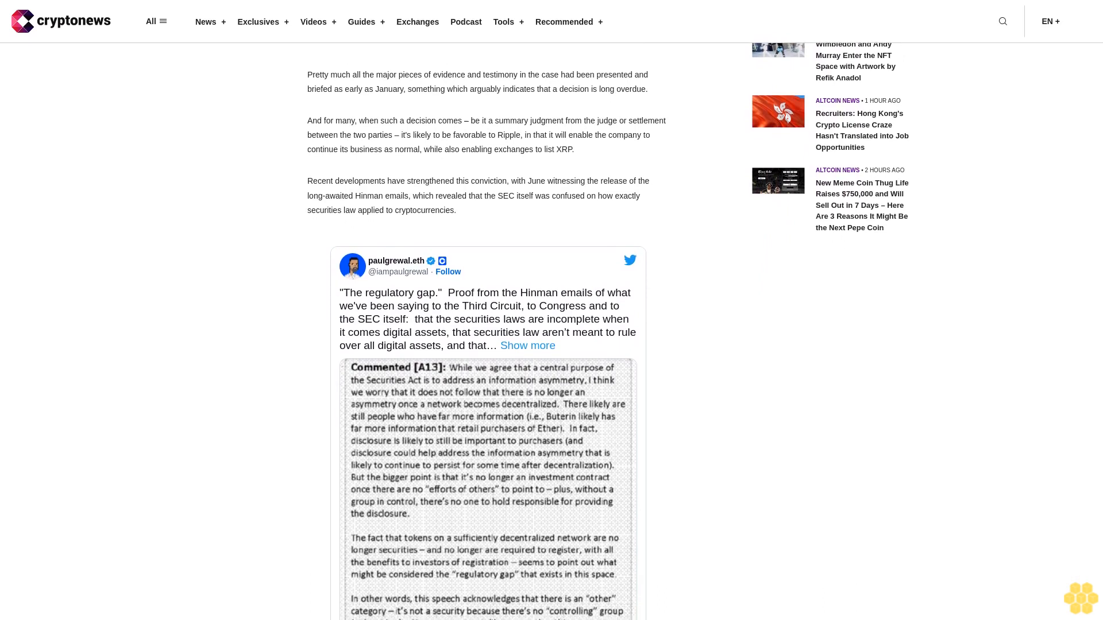
scroll(down, 3)
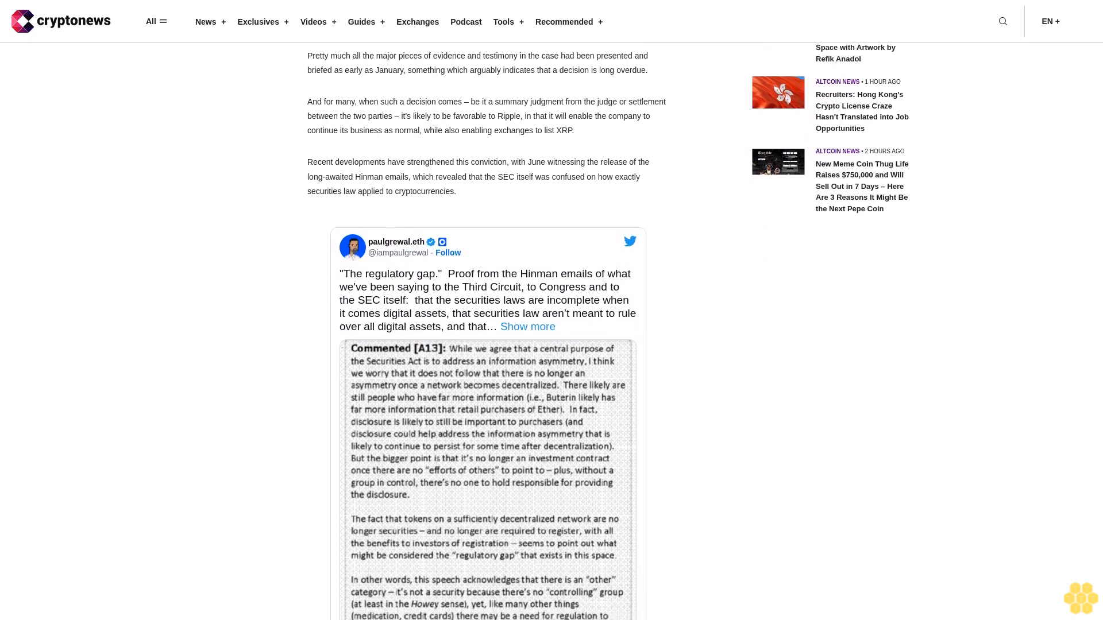
scroll(down, 3)
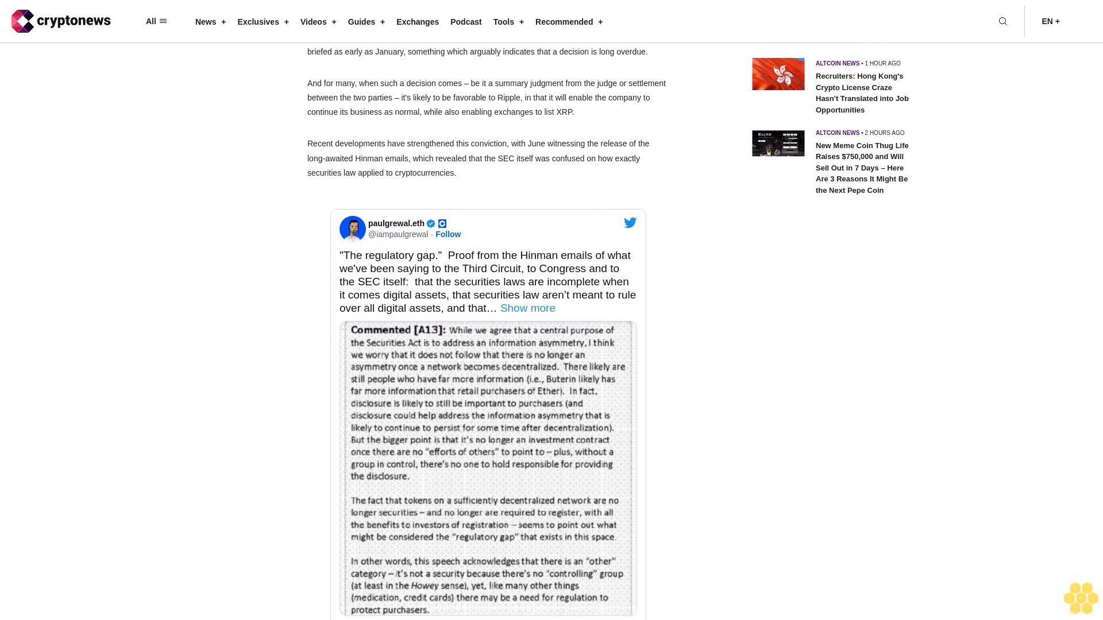
scroll(down, 3)
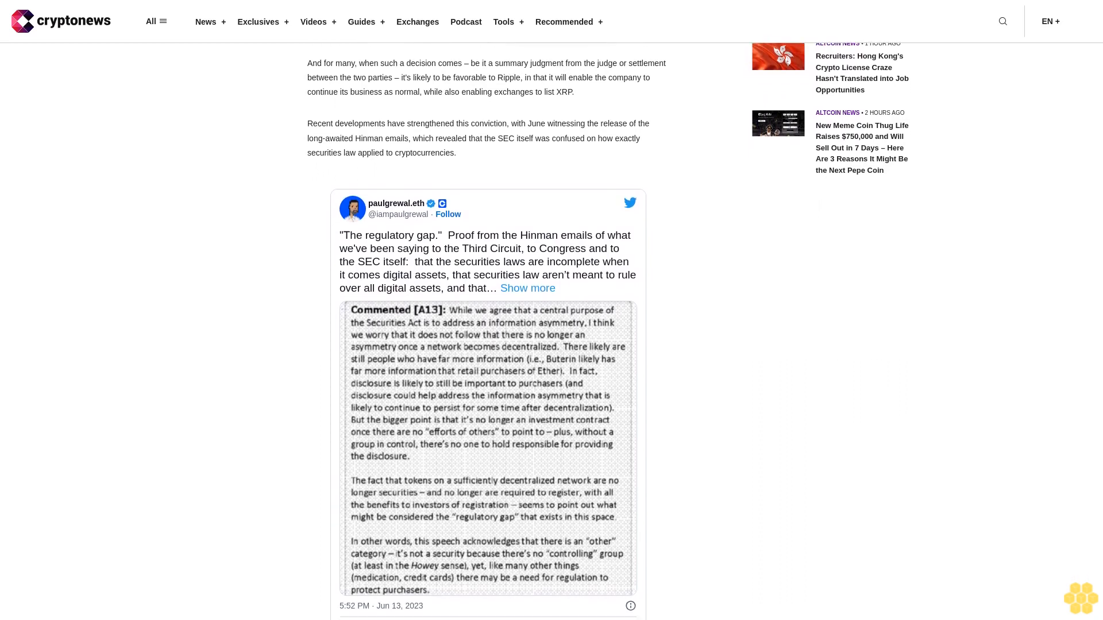
scroll(down, 3)
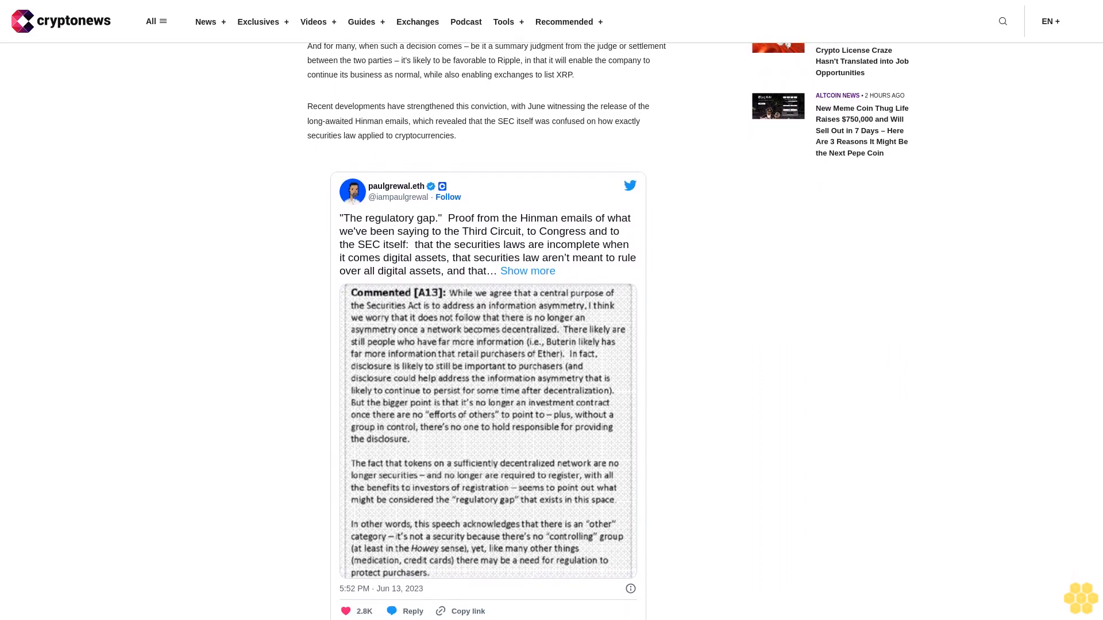
scroll(down, 3)
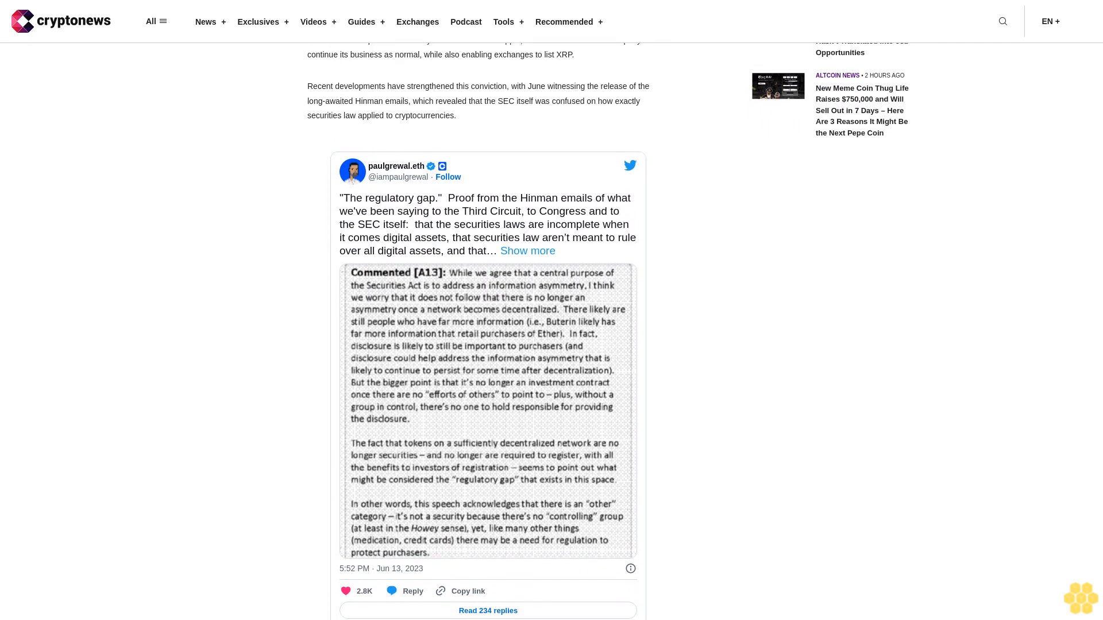
scroll(down, 3)
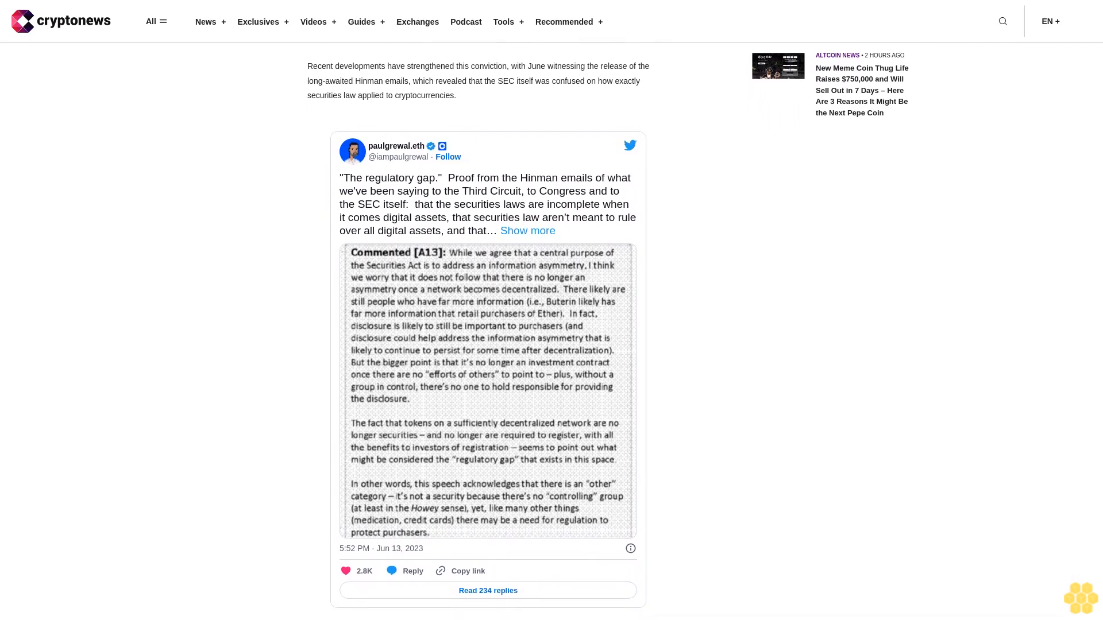
scroll(down, 3)
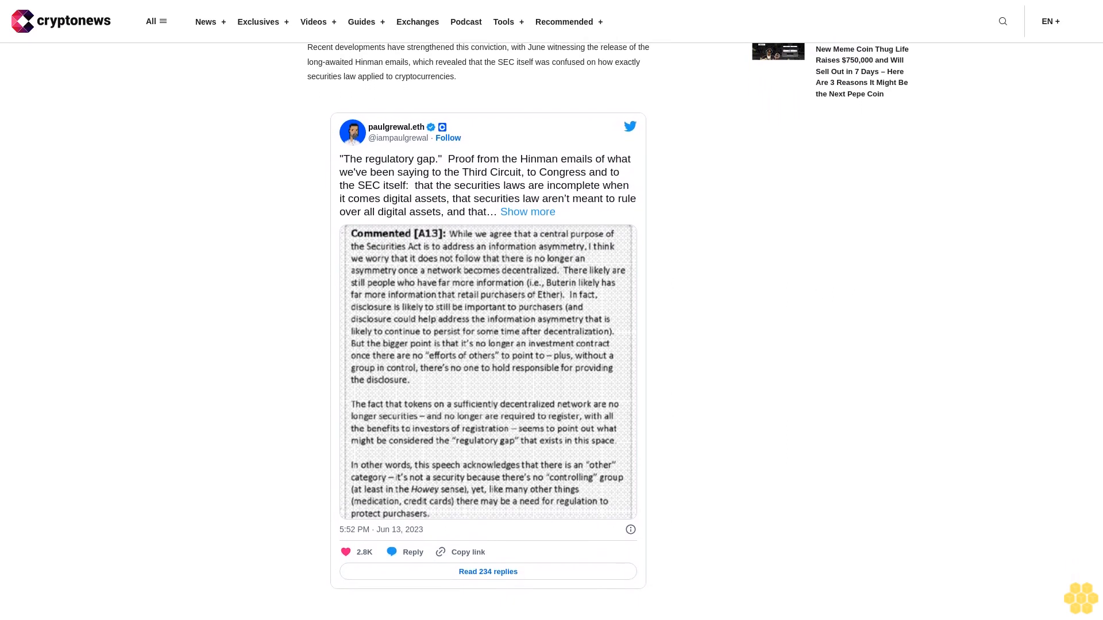
scroll(down, 3)
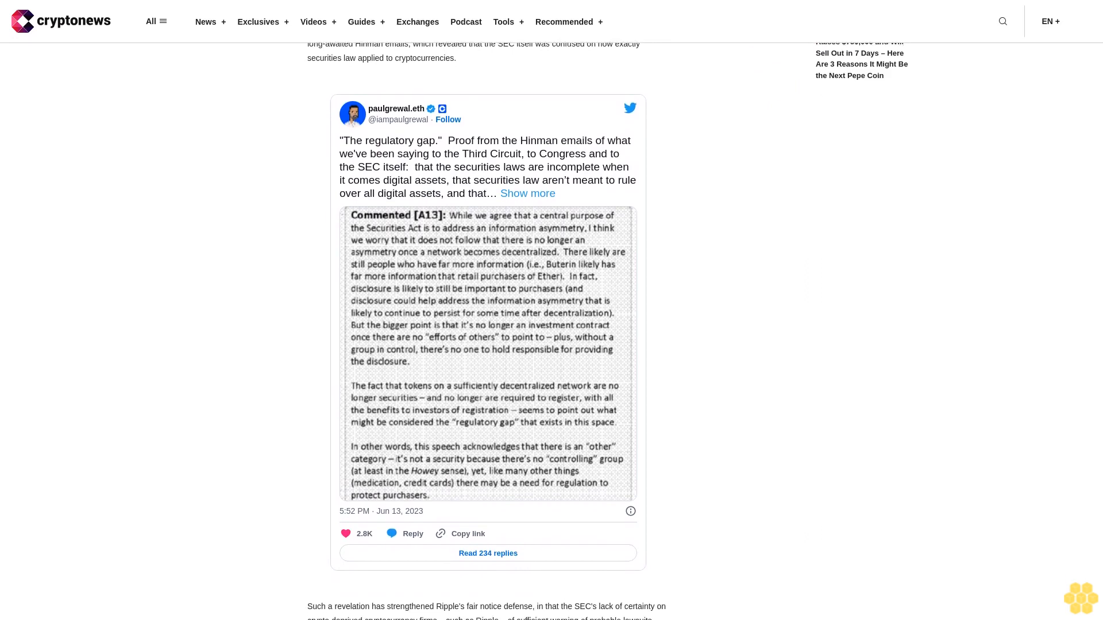
scroll(down, 3)
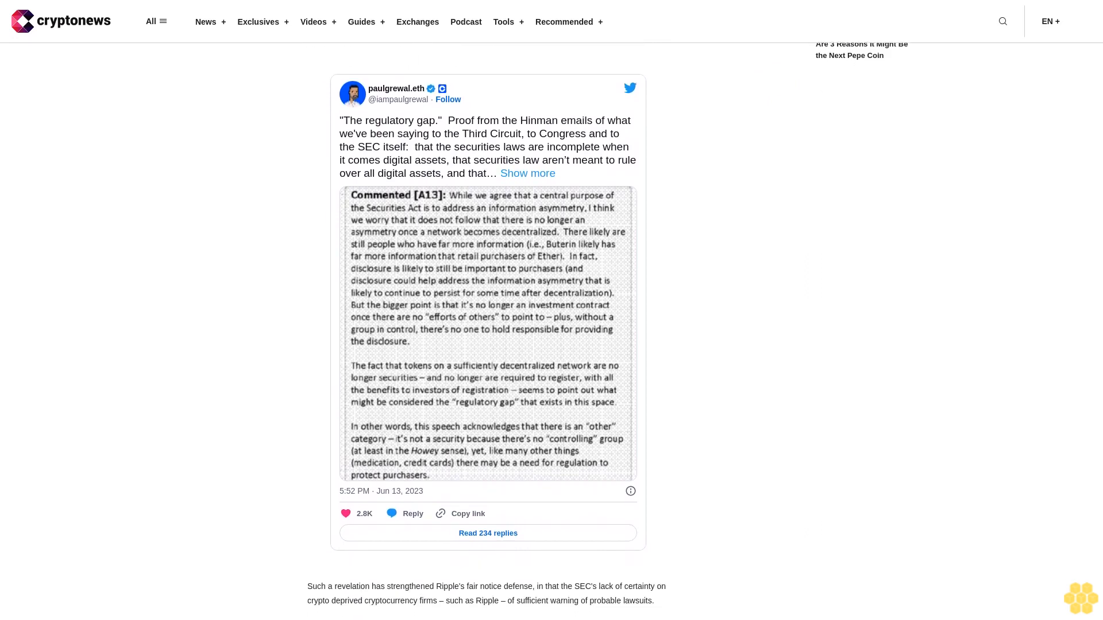
scroll(down, 3)
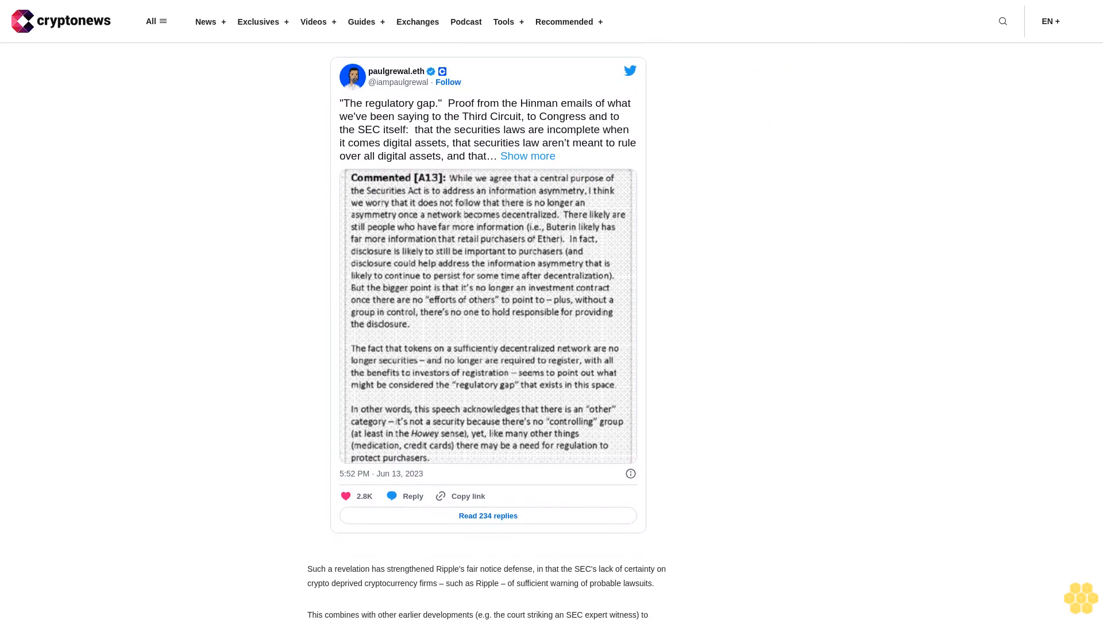
scroll(down, 3)
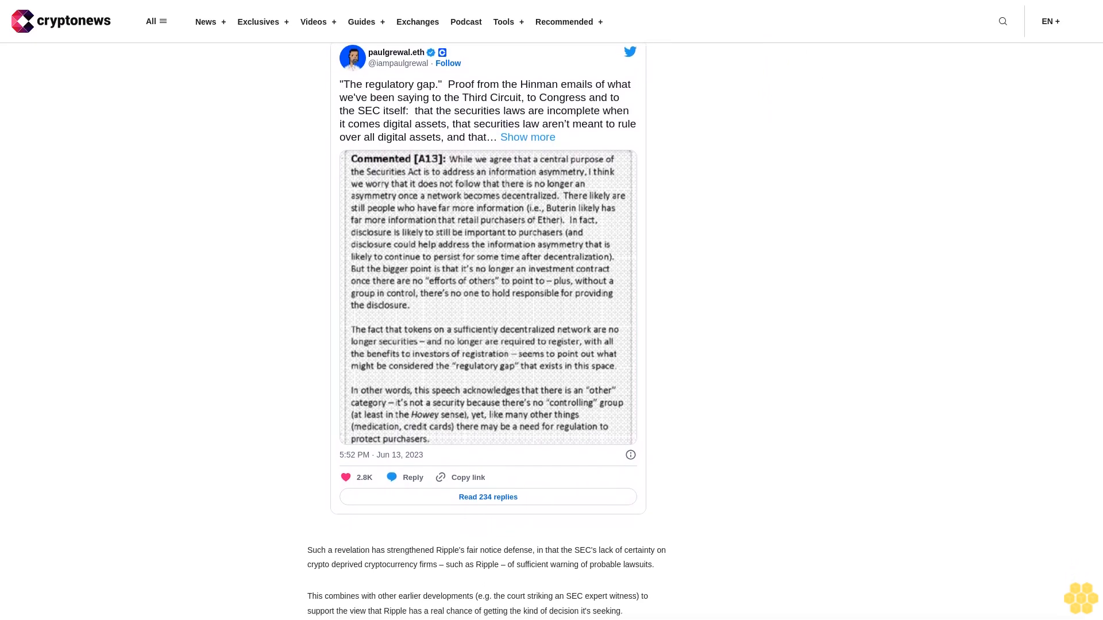
scroll(down, 3)
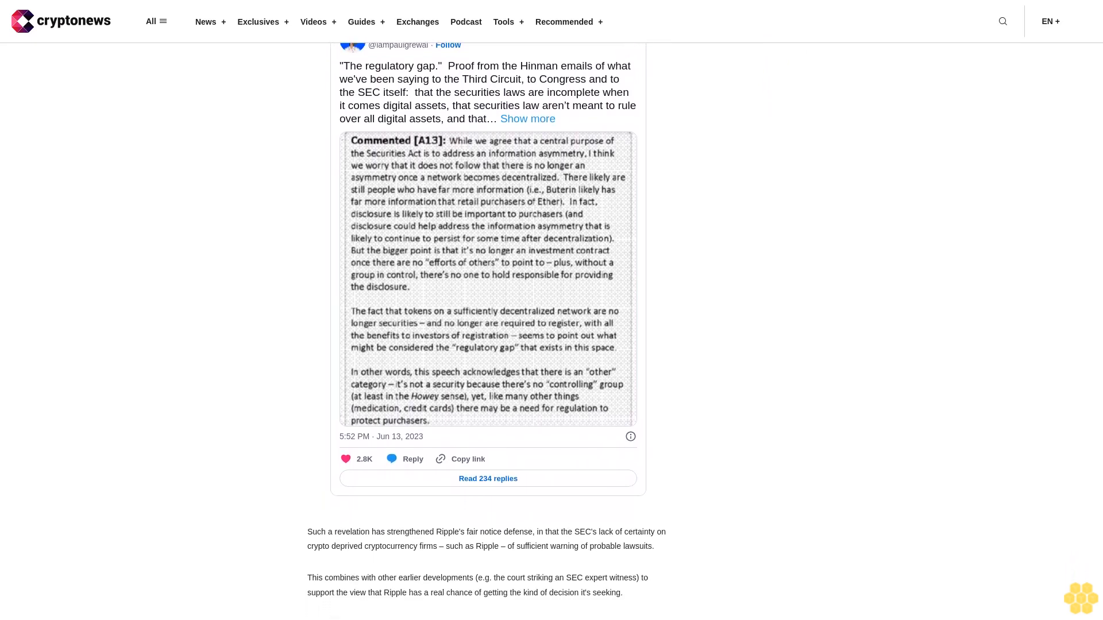
scroll(down, 3)
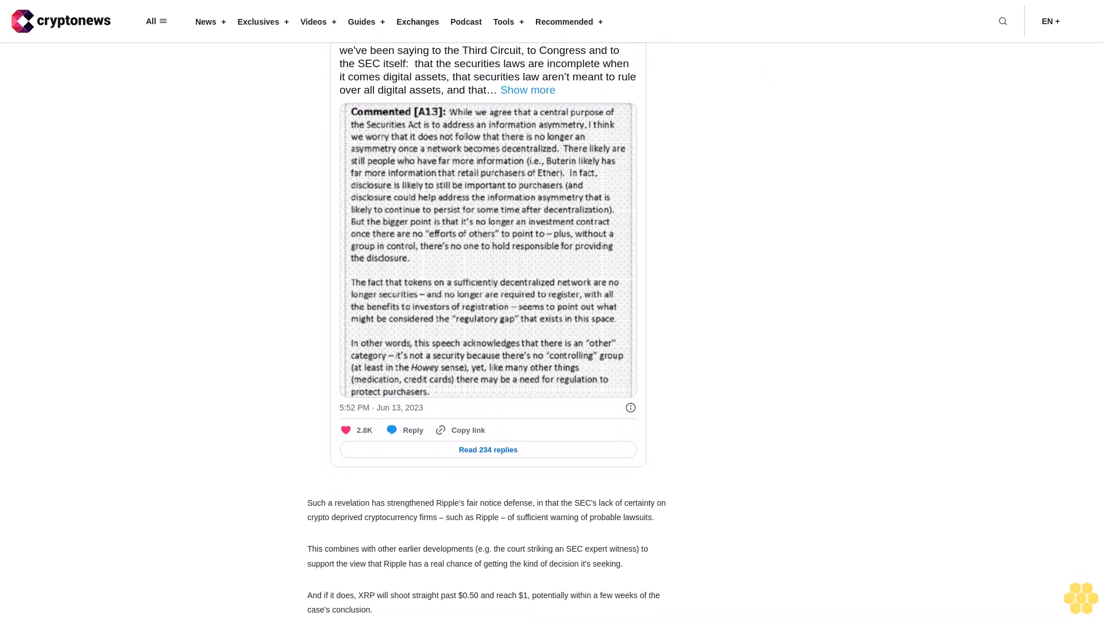
scroll(down, 3)
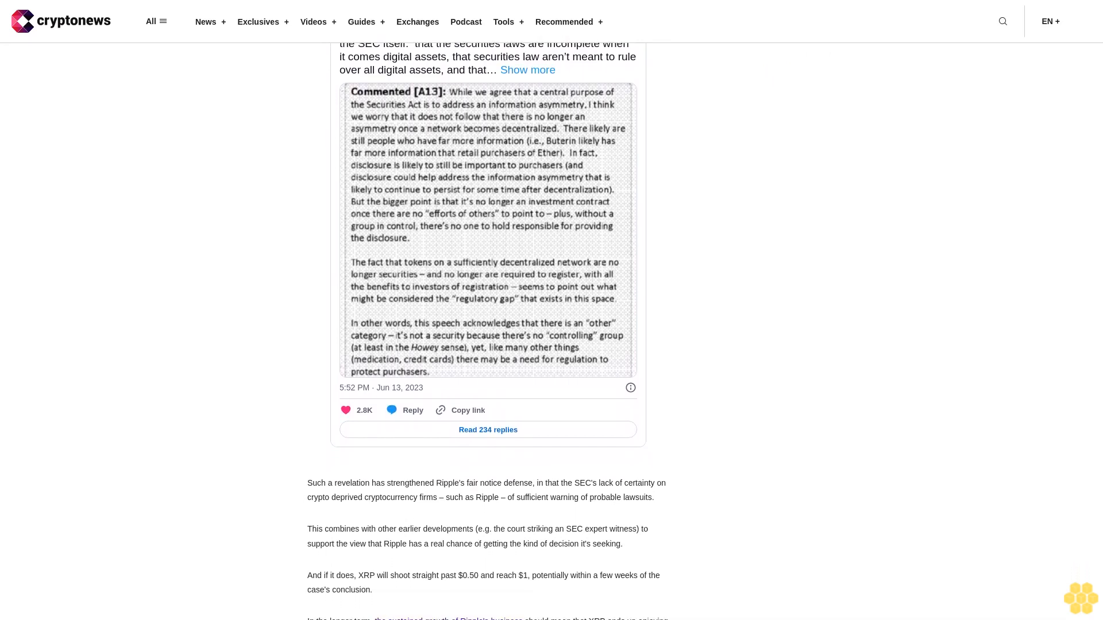
scroll(down, 3)
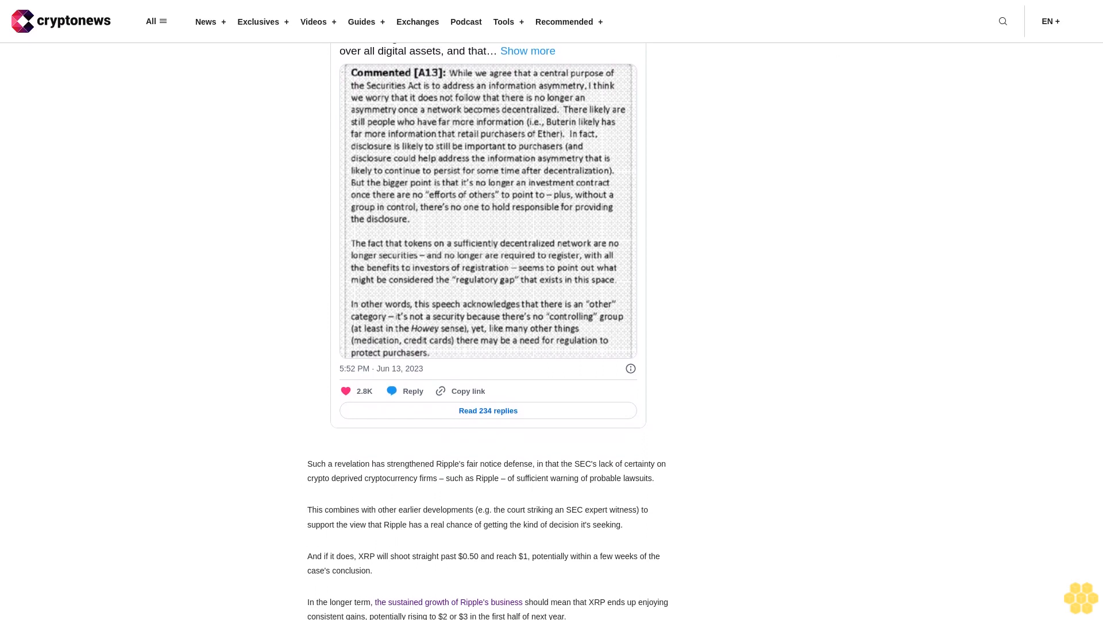
scroll(down, 3)
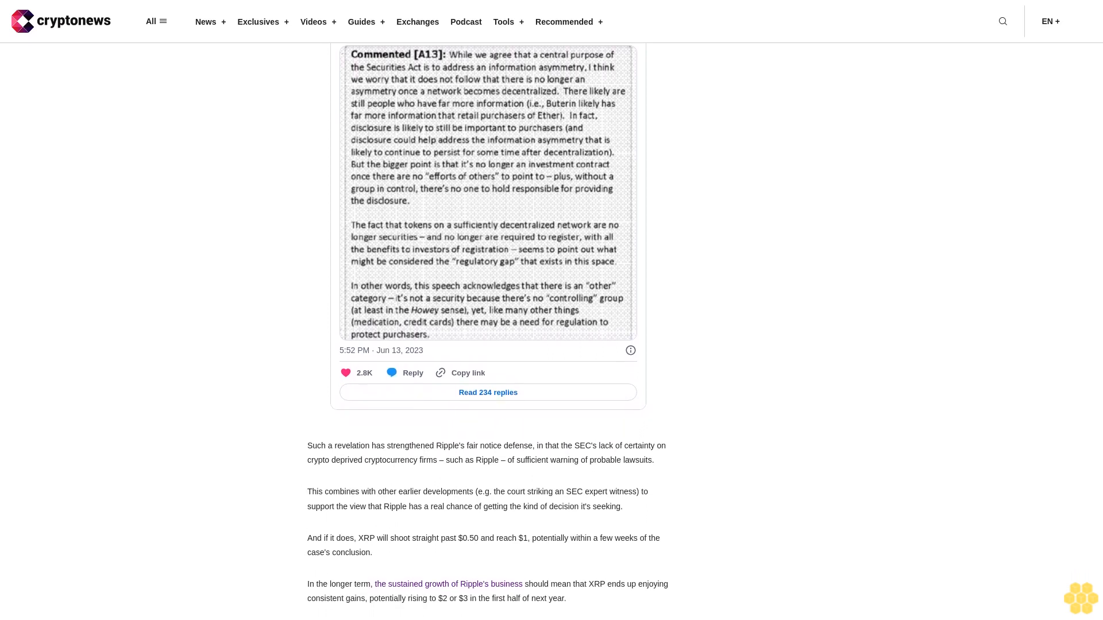
scroll(down, 3)
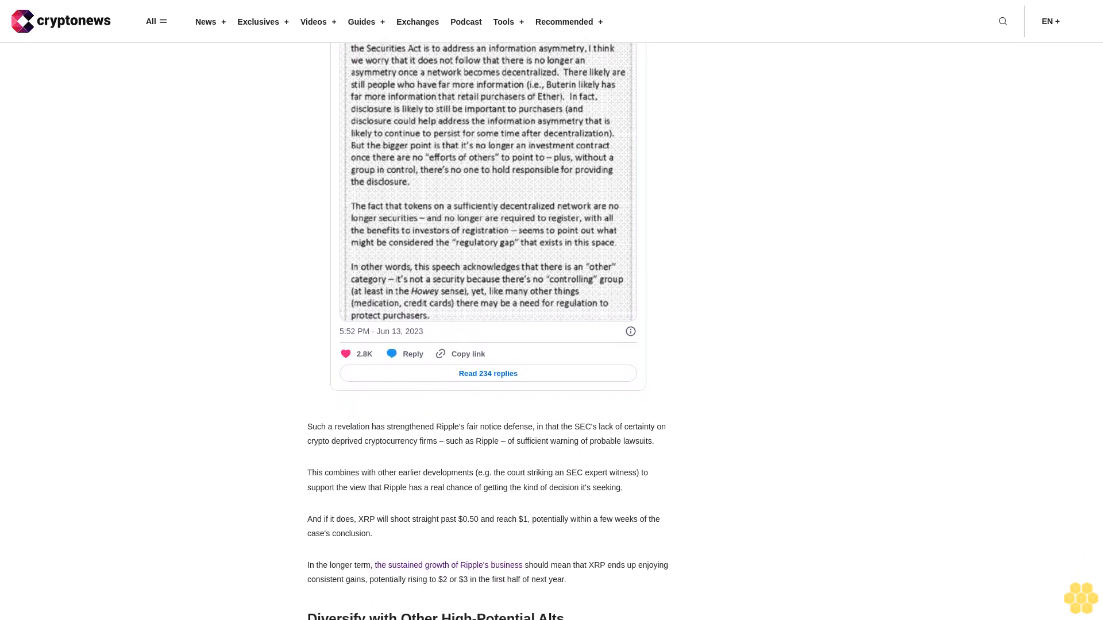
scroll(down, 3)
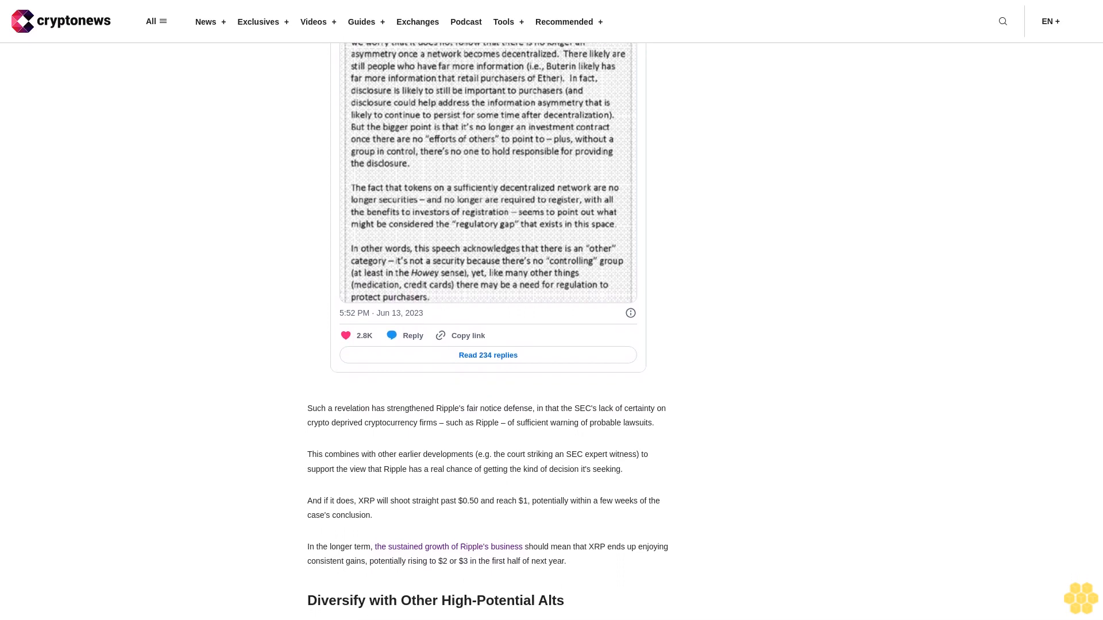
scroll(down, 3)
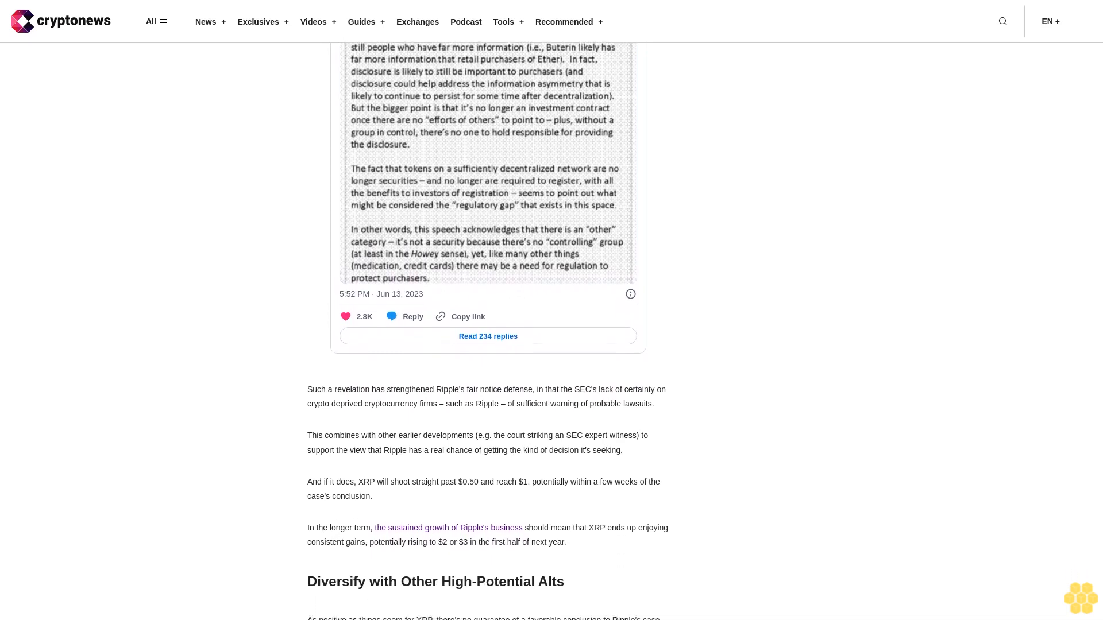
scroll(down, 3)
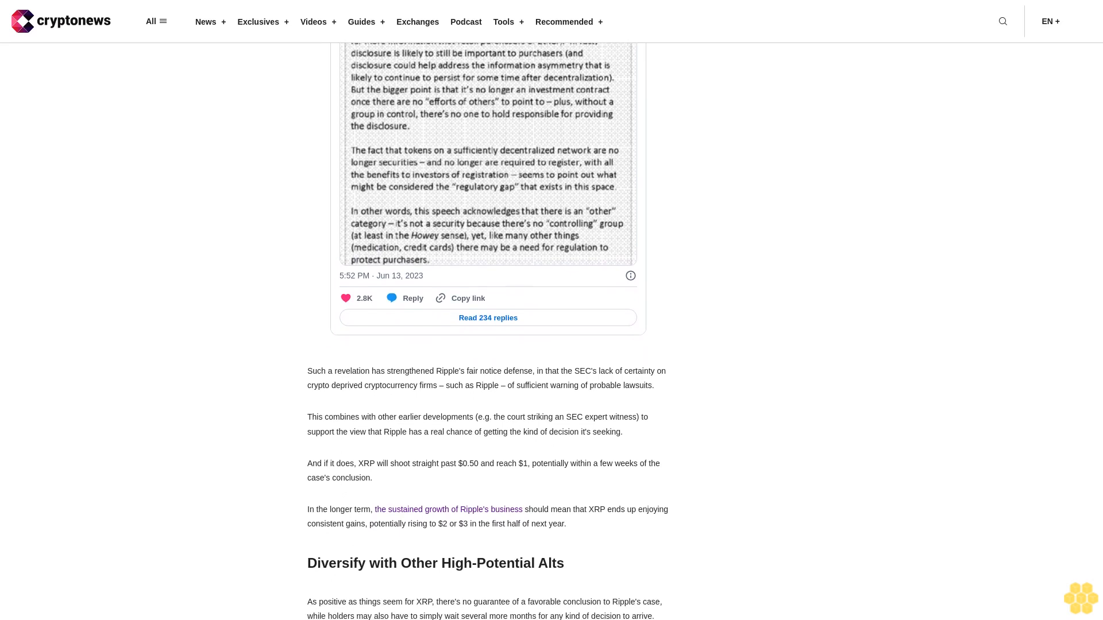
scroll(down, 3)
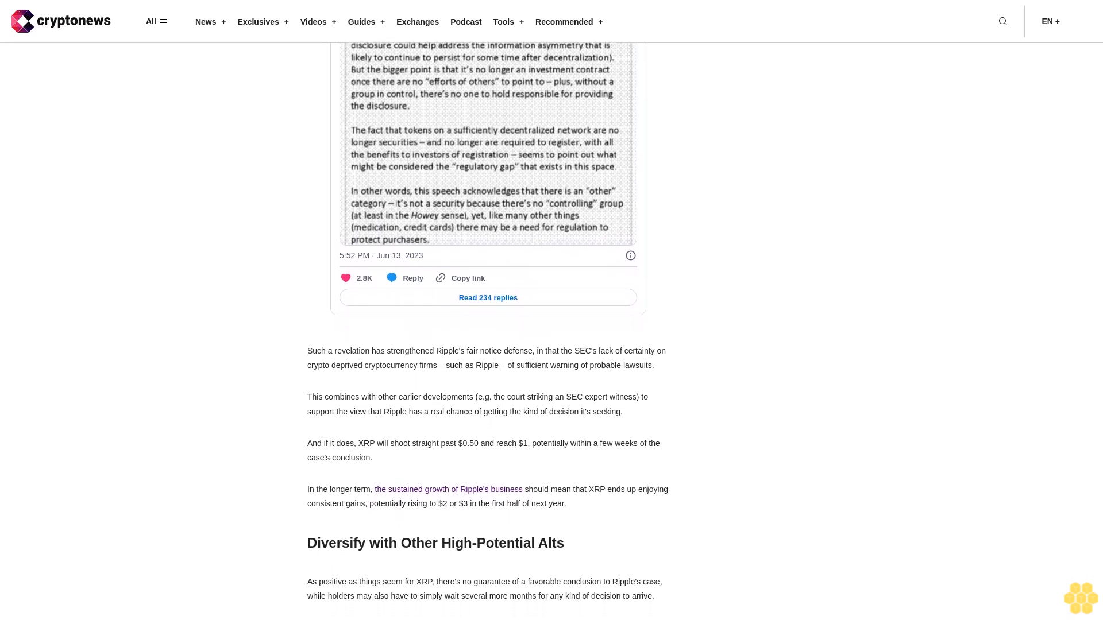
scroll(down, 3)
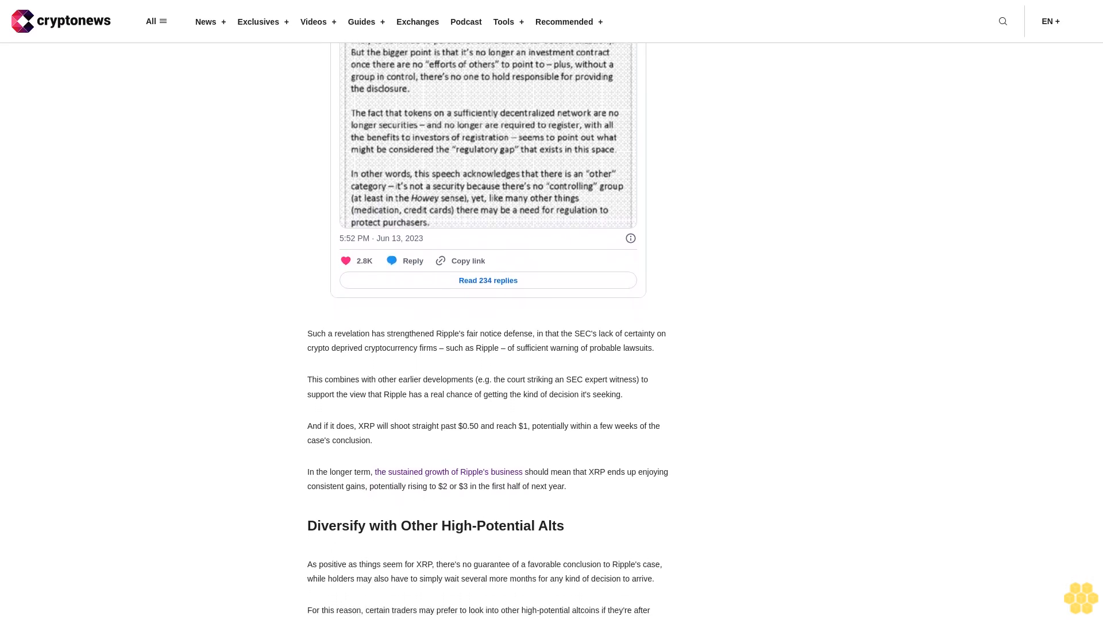
scroll(down, 3)
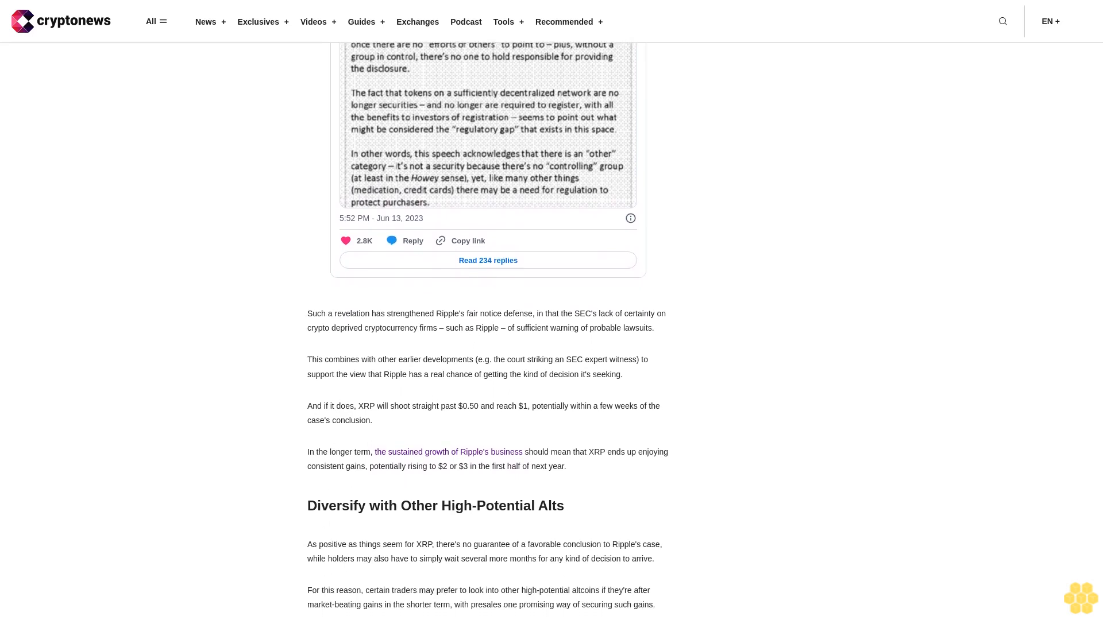
scroll(down, 3)
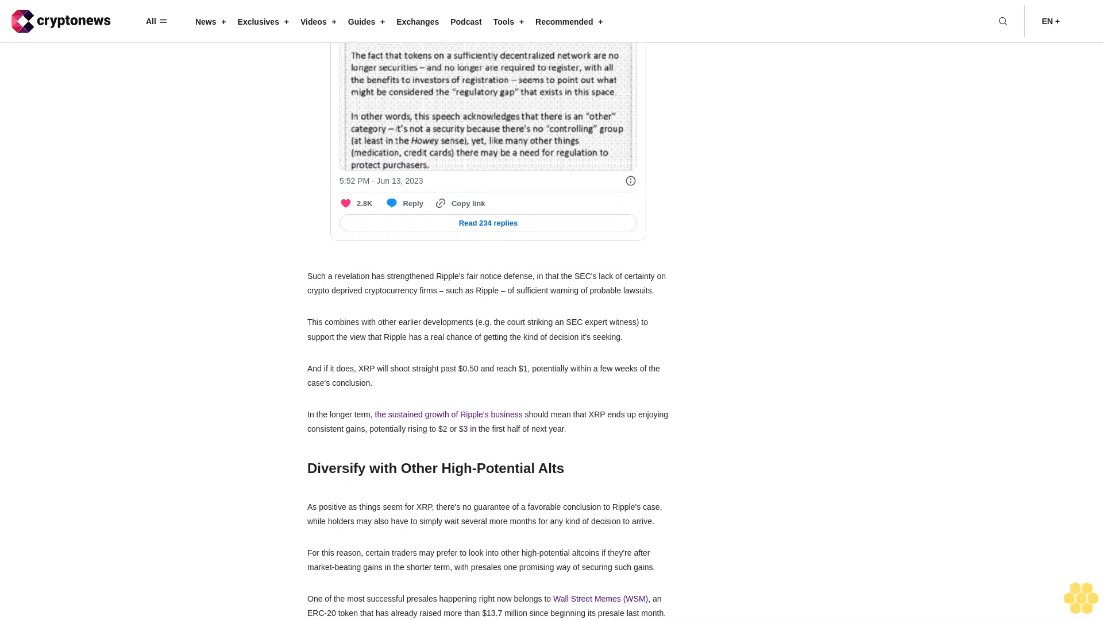
scroll(down, 3)
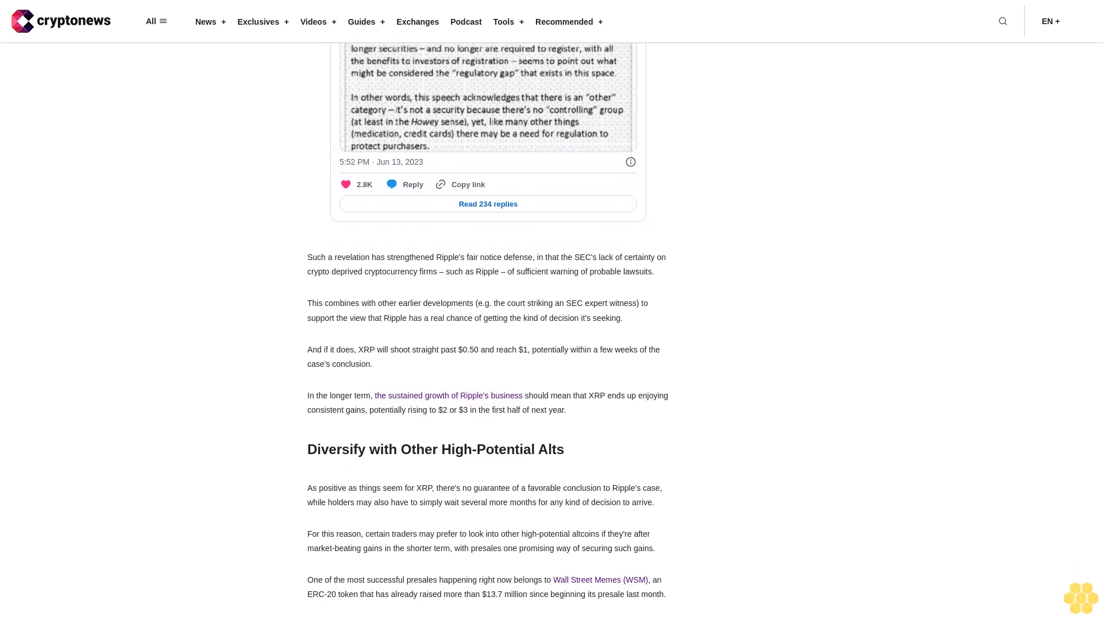
scroll(down, 3)
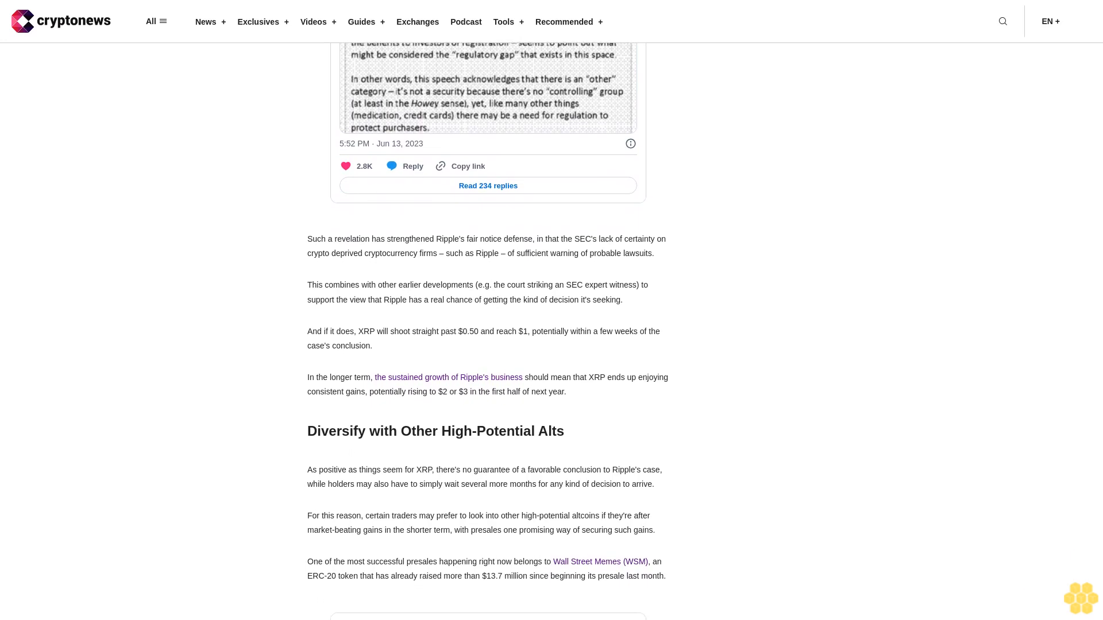
scroll(down, 3)
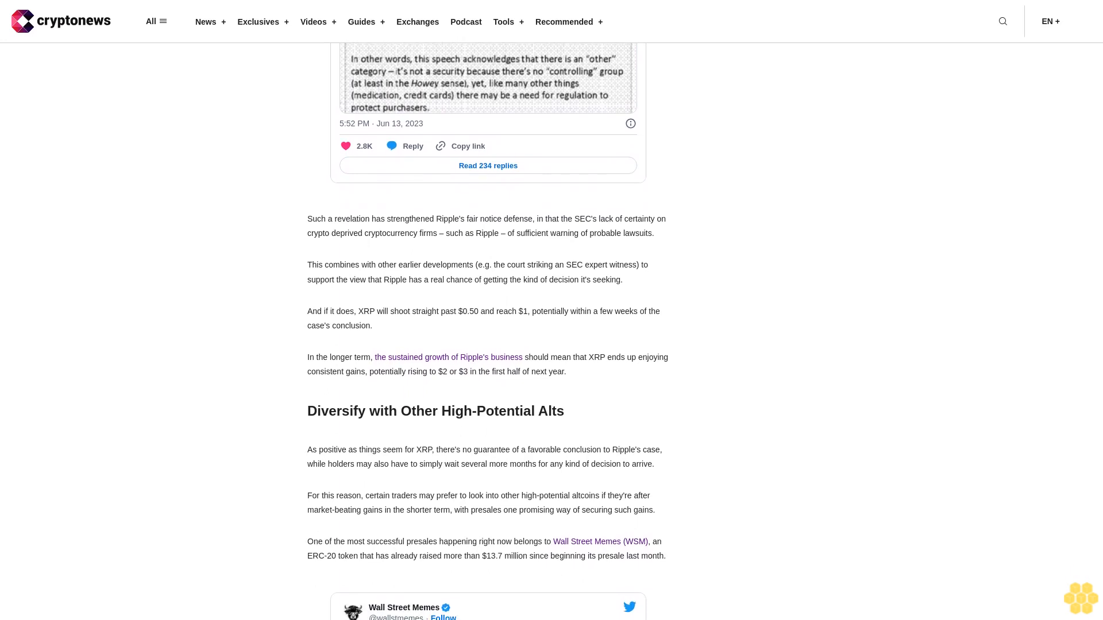
scroll(down, 3)
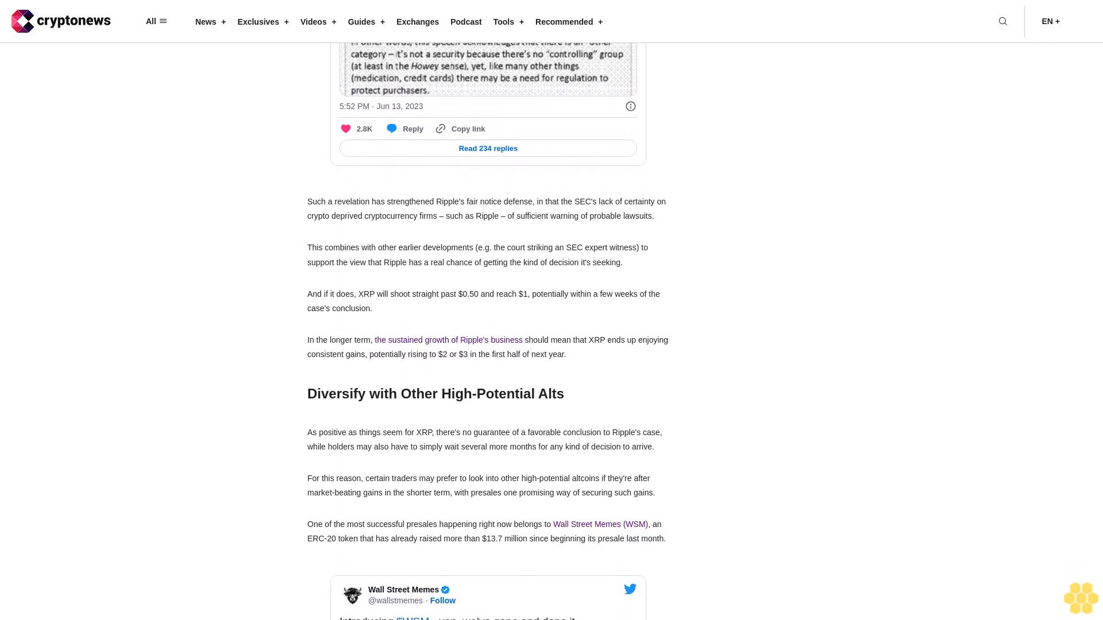
scroll(down, 3)
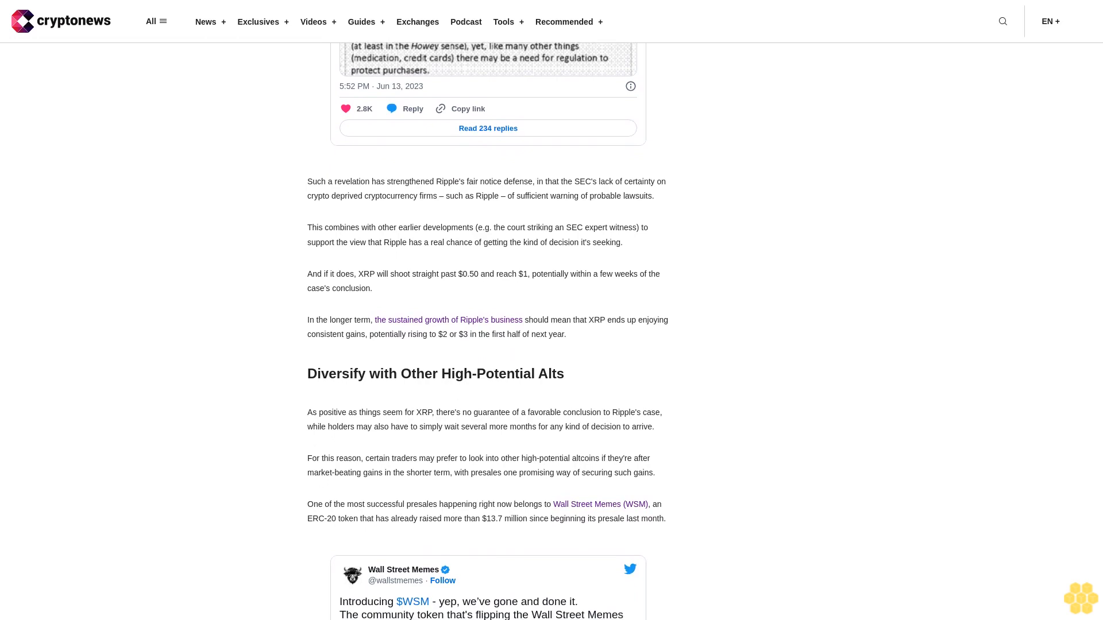
scroll(down, 3)
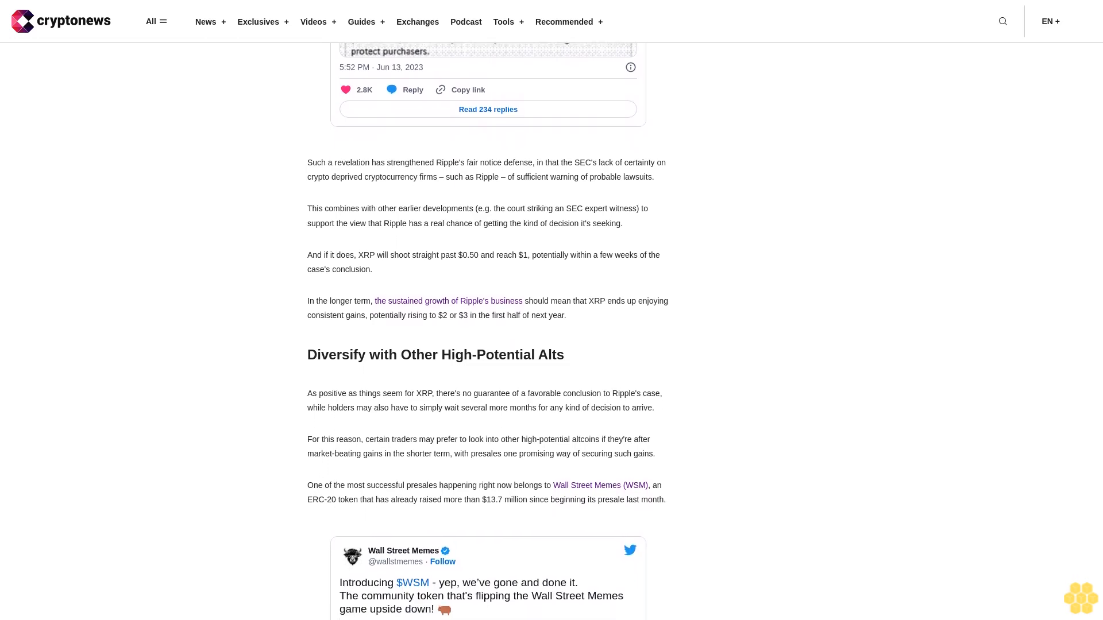
scroll(down, 3)
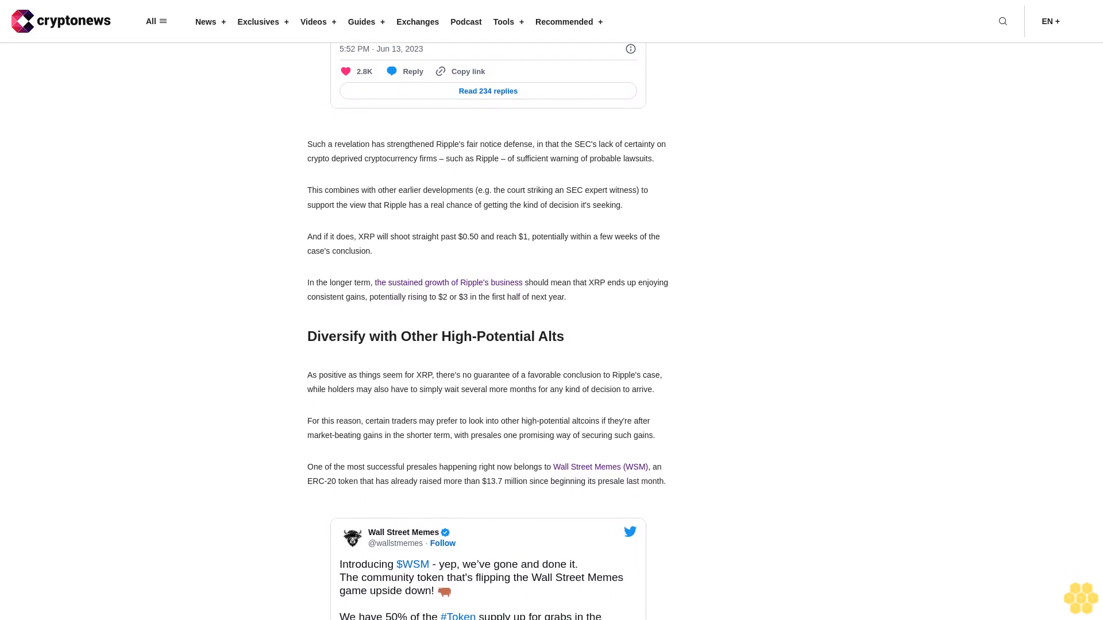
scroll(down, 3)
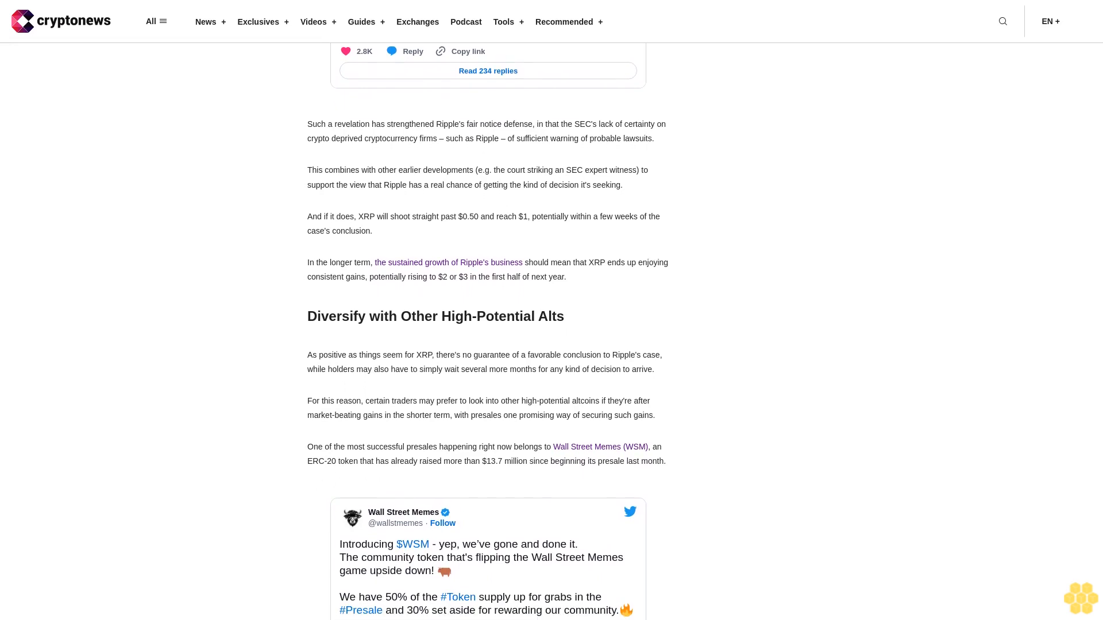
scroll(down, 3)
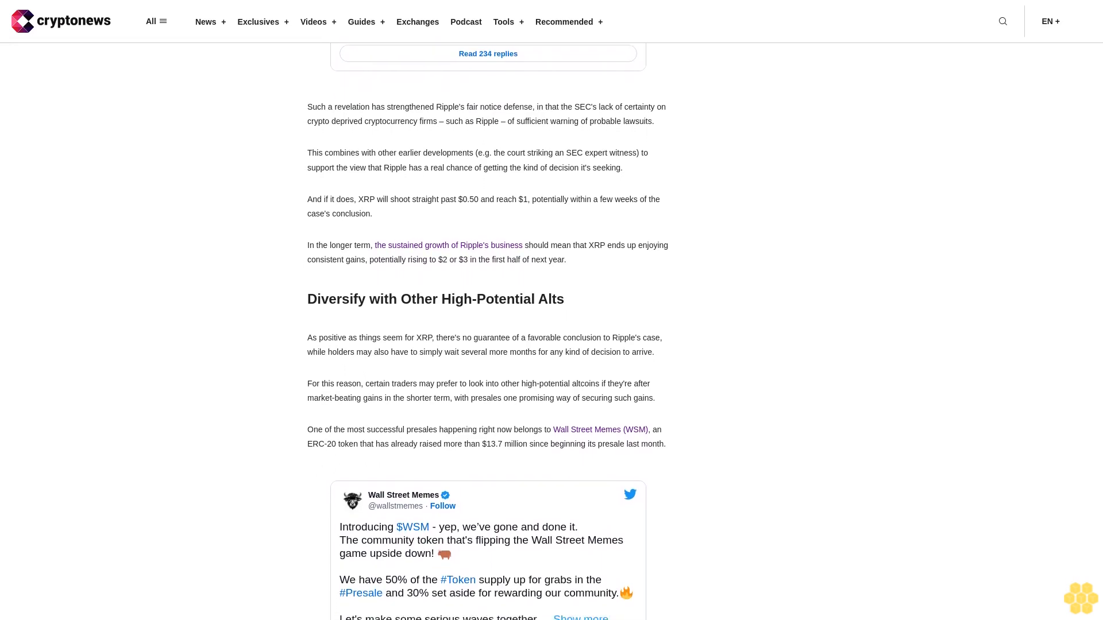
scroll(down, 3)
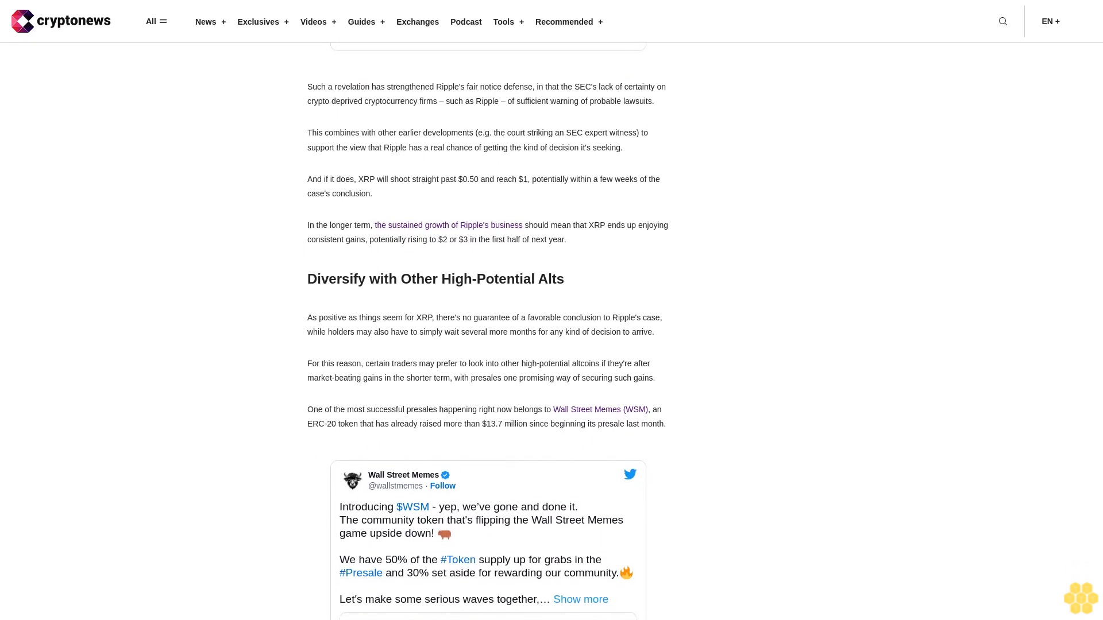
scroll(down, 3)
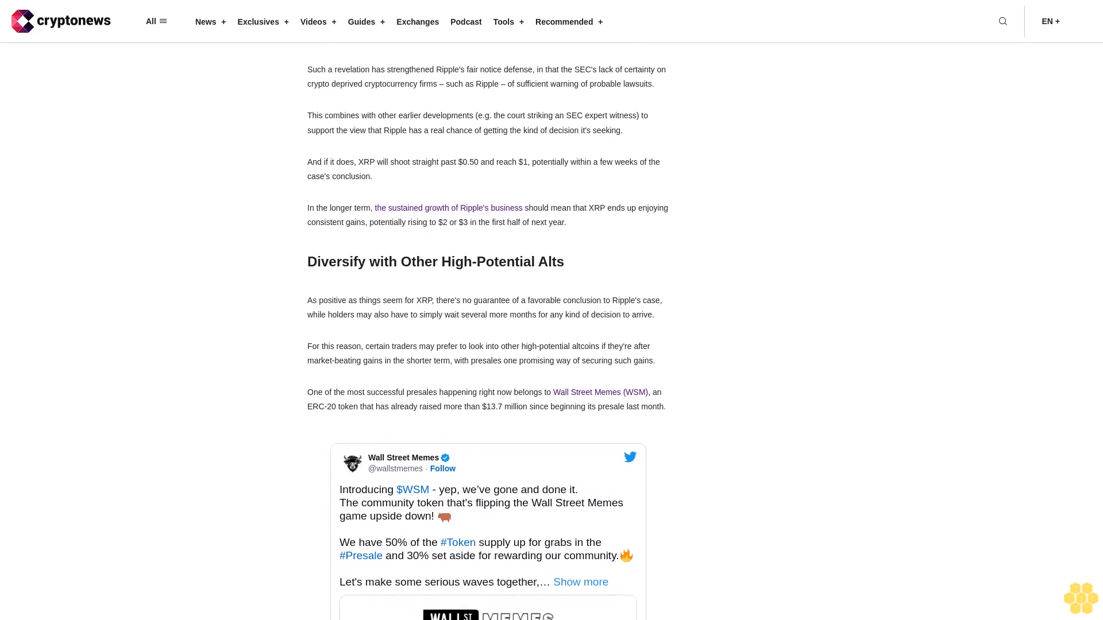
scroll(down, 3)
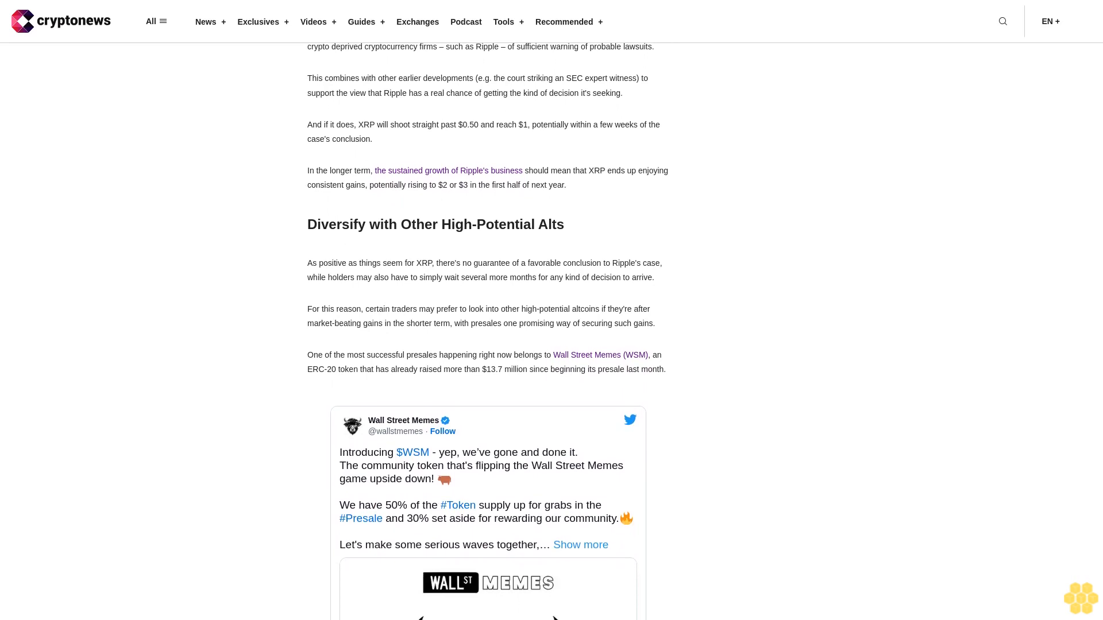
scroll(down, 3)
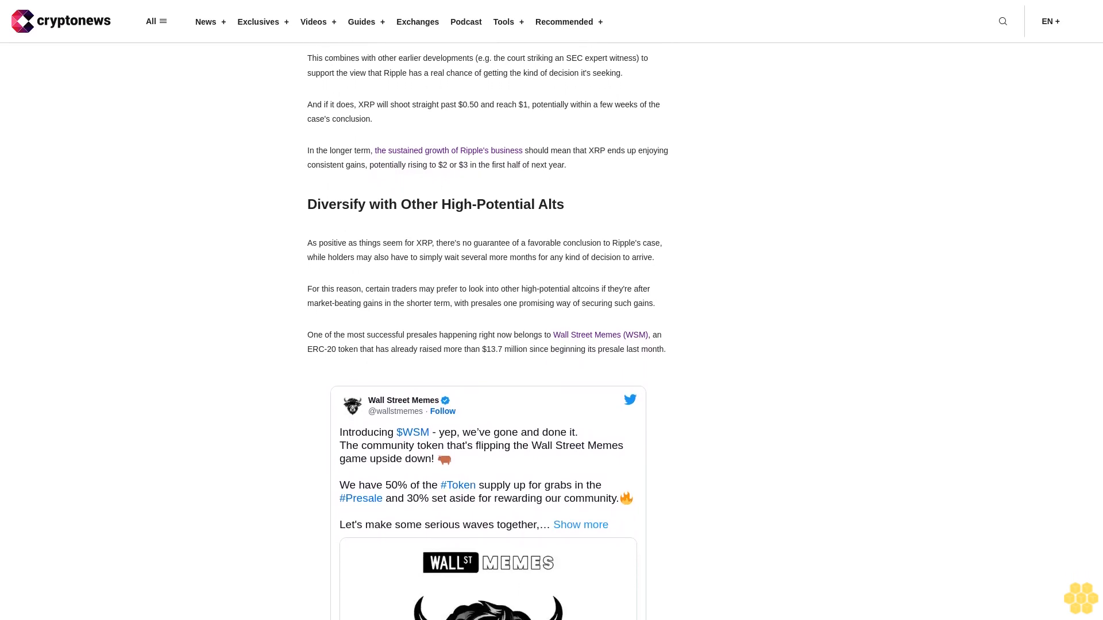